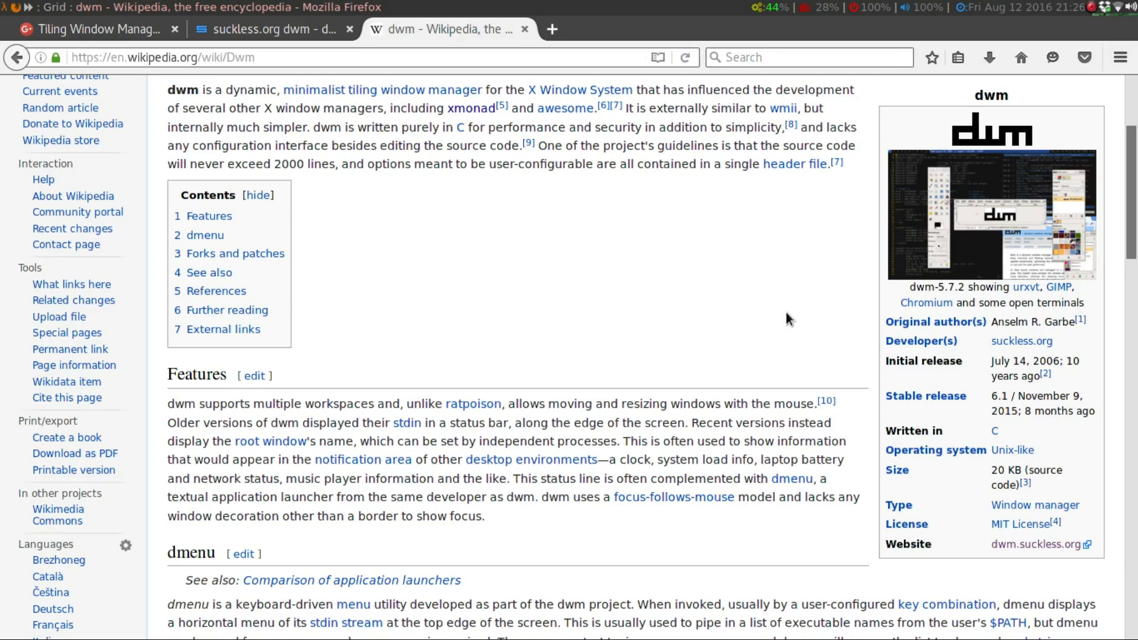
mouse_move(980, 366)
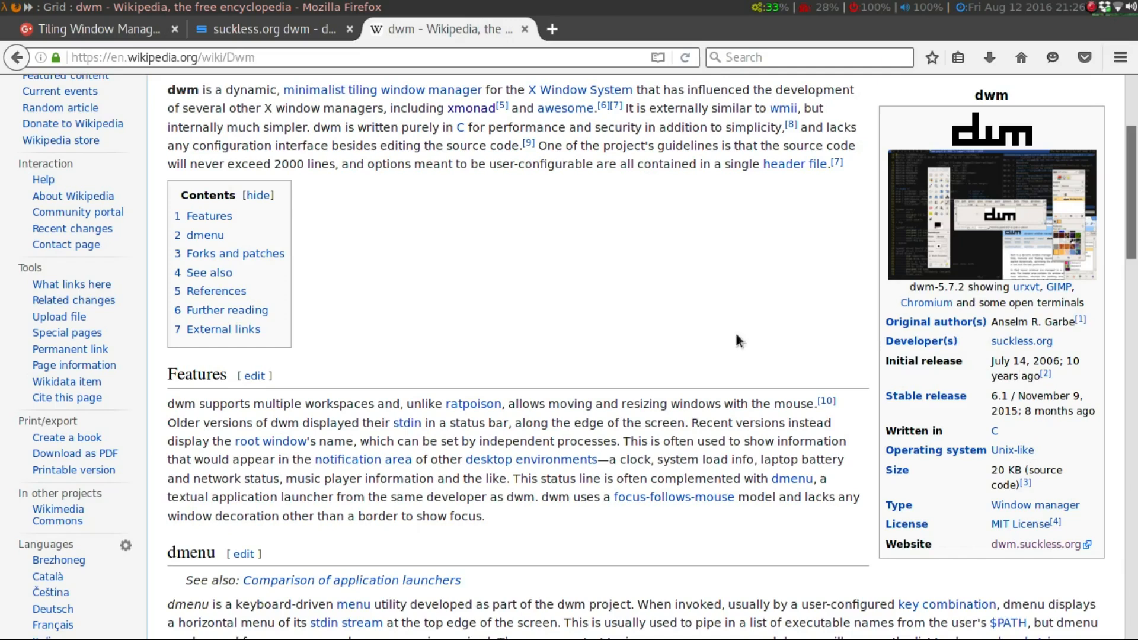
mouse_move(464, 269)
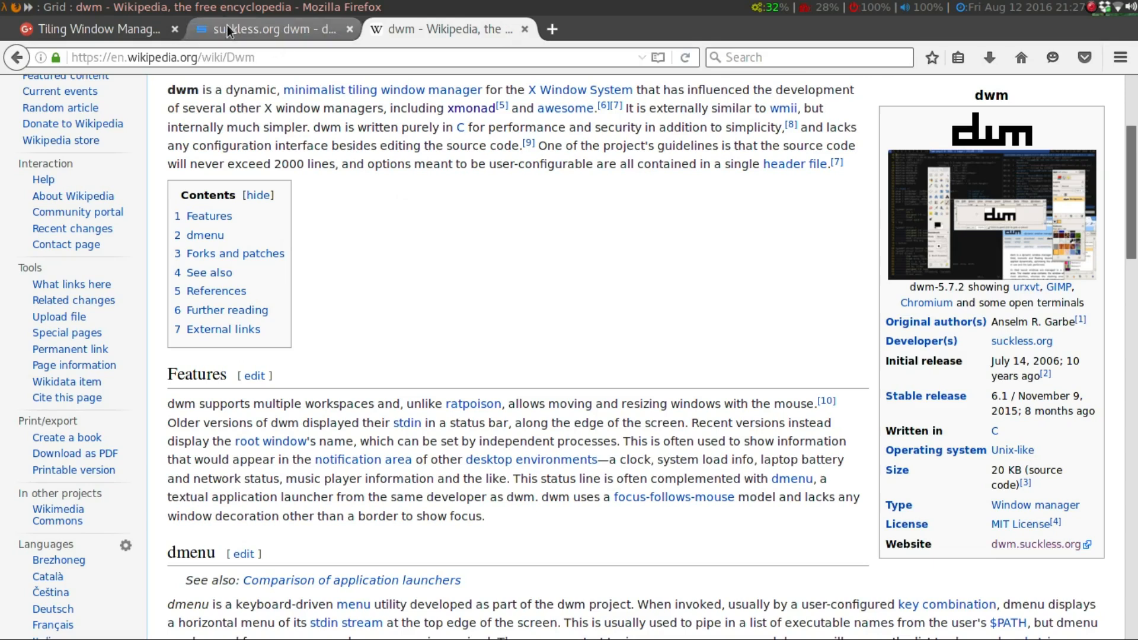
Go from the suckless.org dwm page to git.suckless.org and into the dwm repository.
click(269, 29)
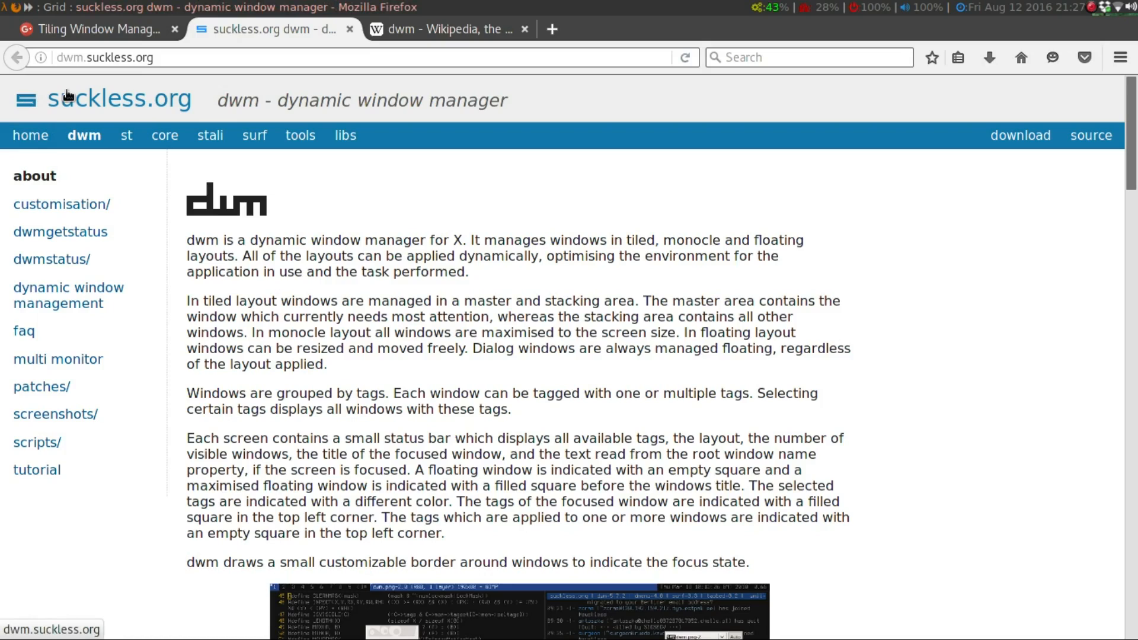
mouse_move(432, 151)
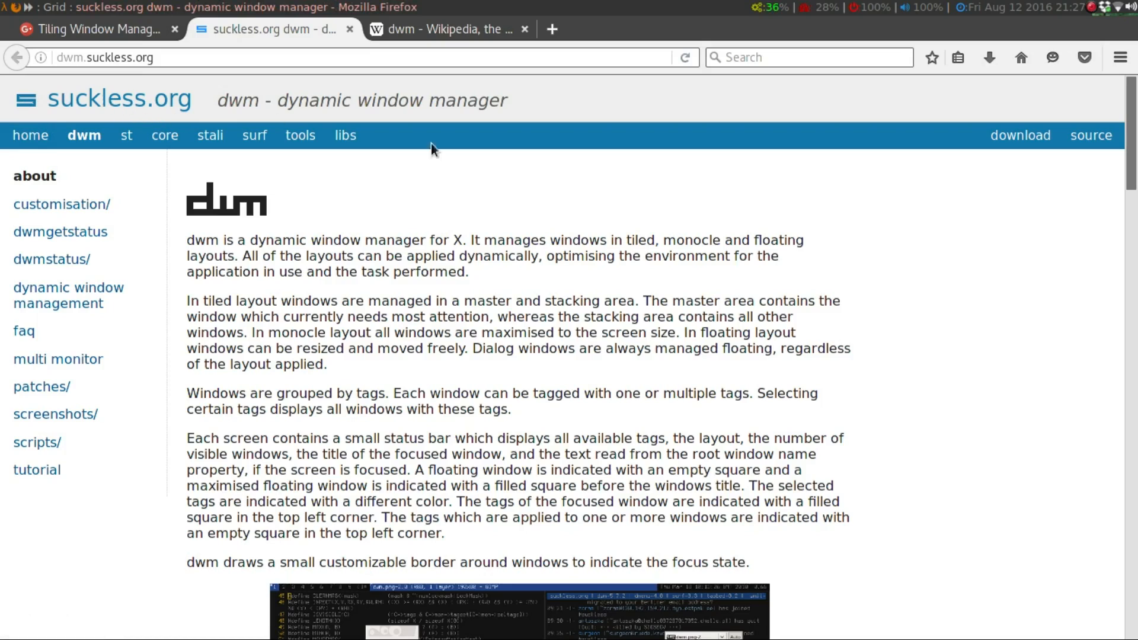
mouse_move(554, 131)
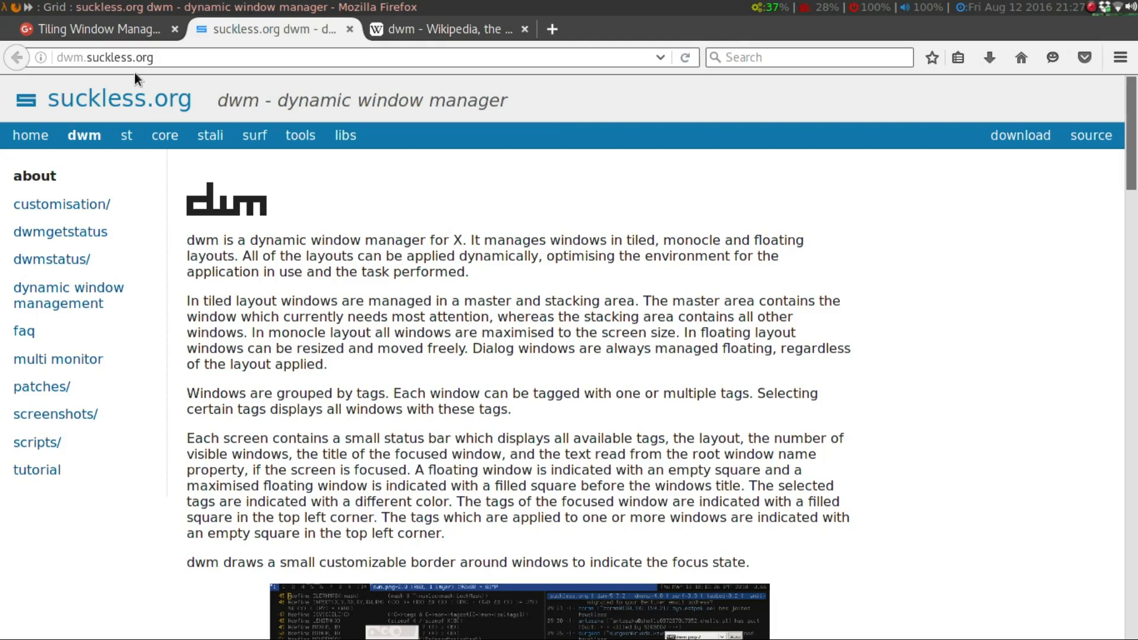
mouse_move(377, 185)
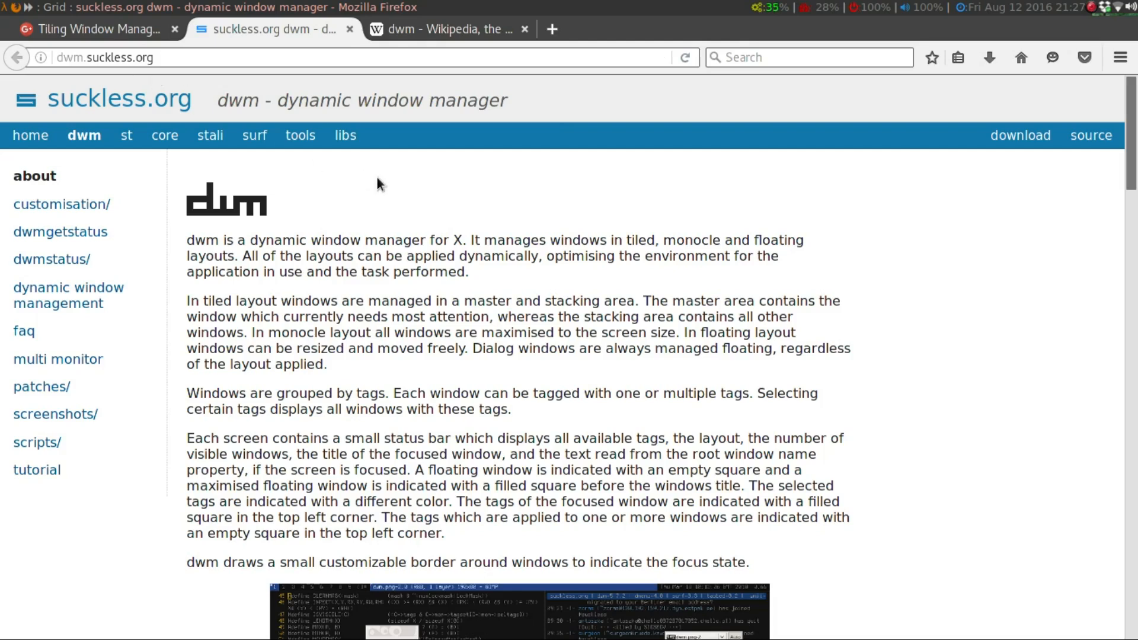
mouse_move(1038, 156)
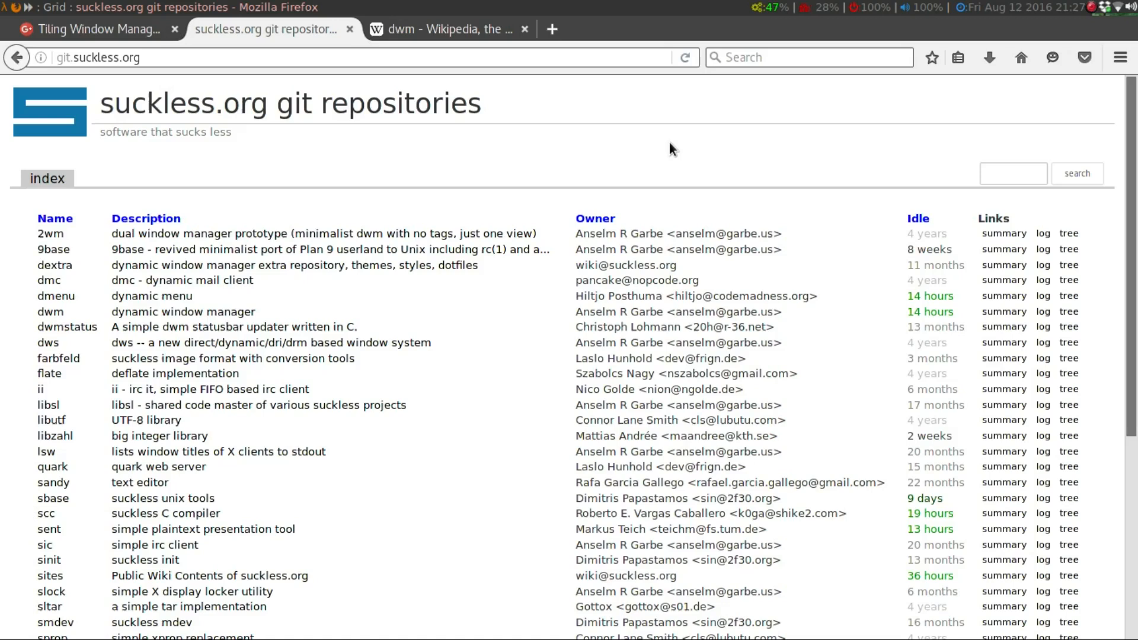
mouse_move(247, 117)
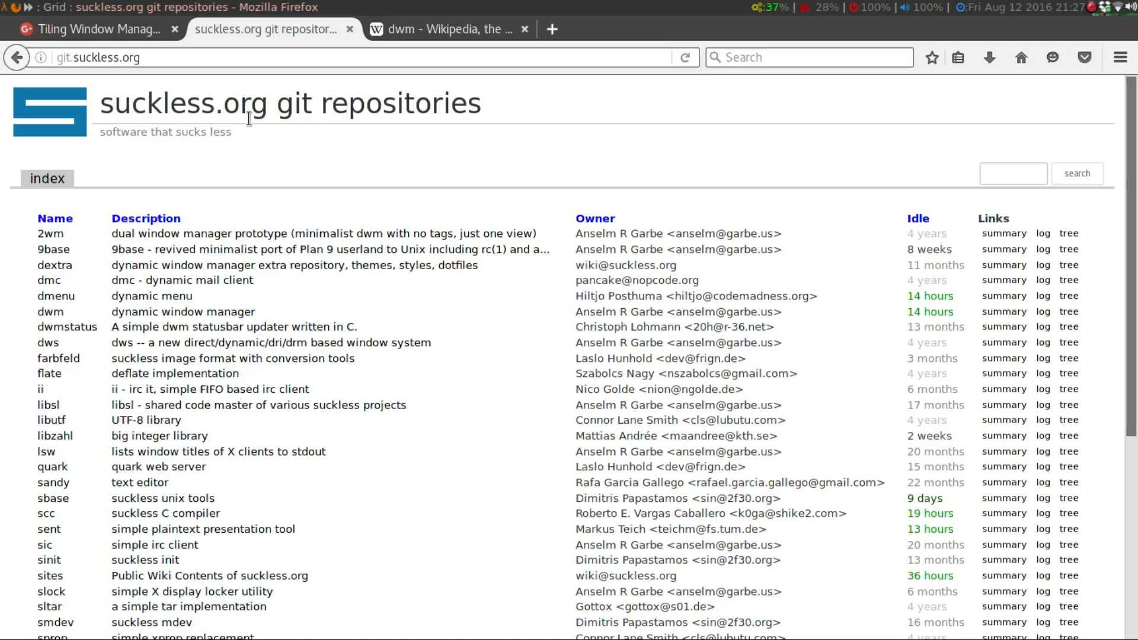
mouse_move(53, 264)
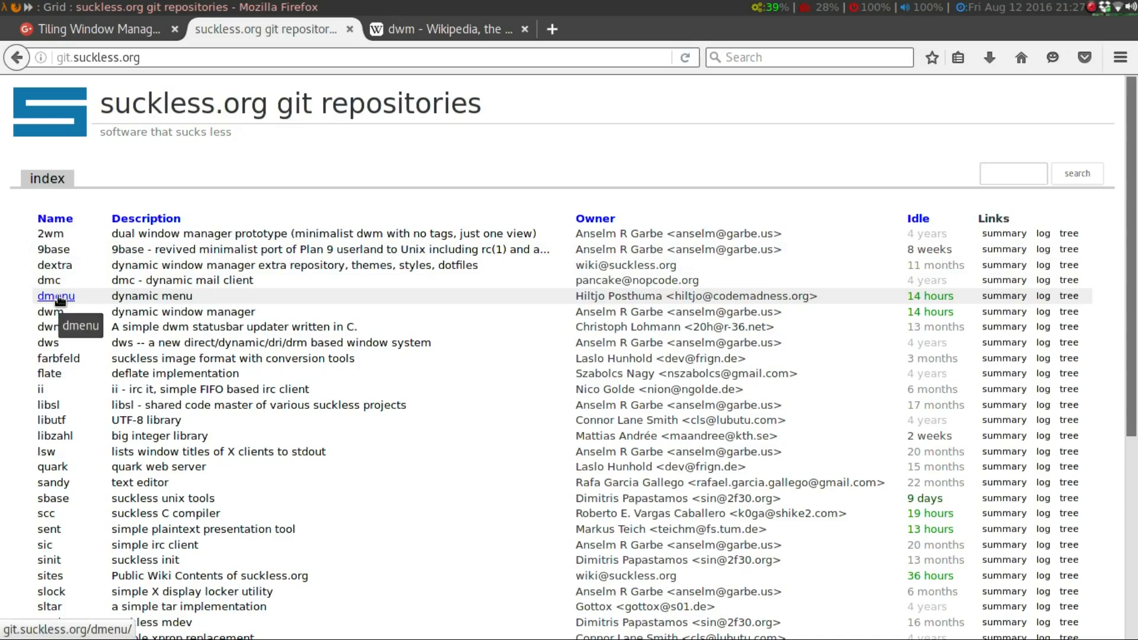
click(54, 295)
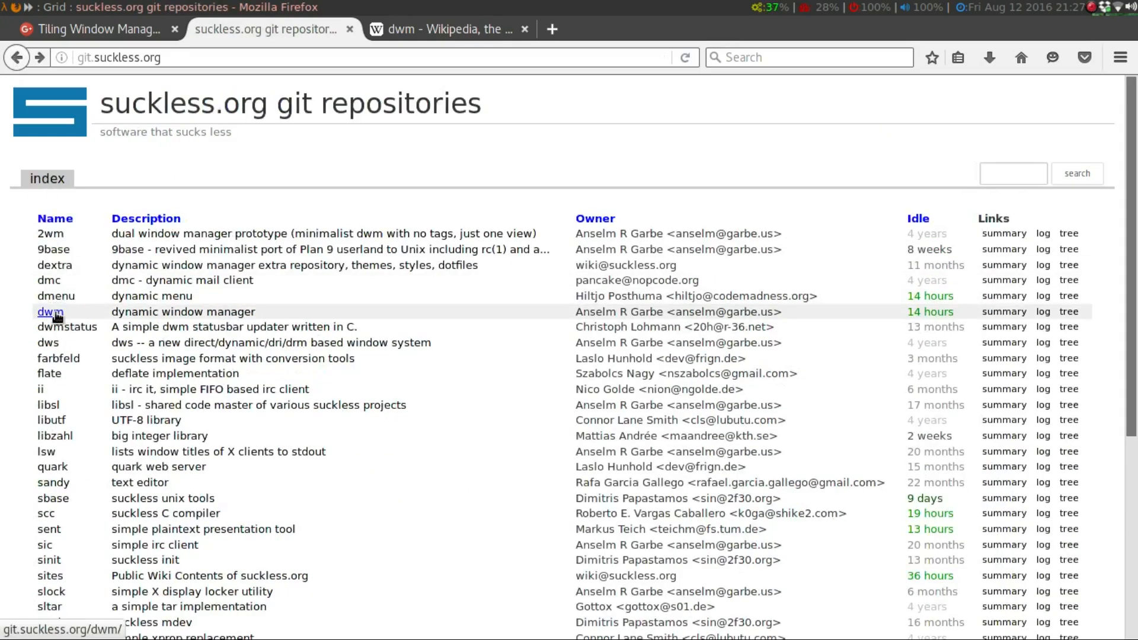
click(50, 312)
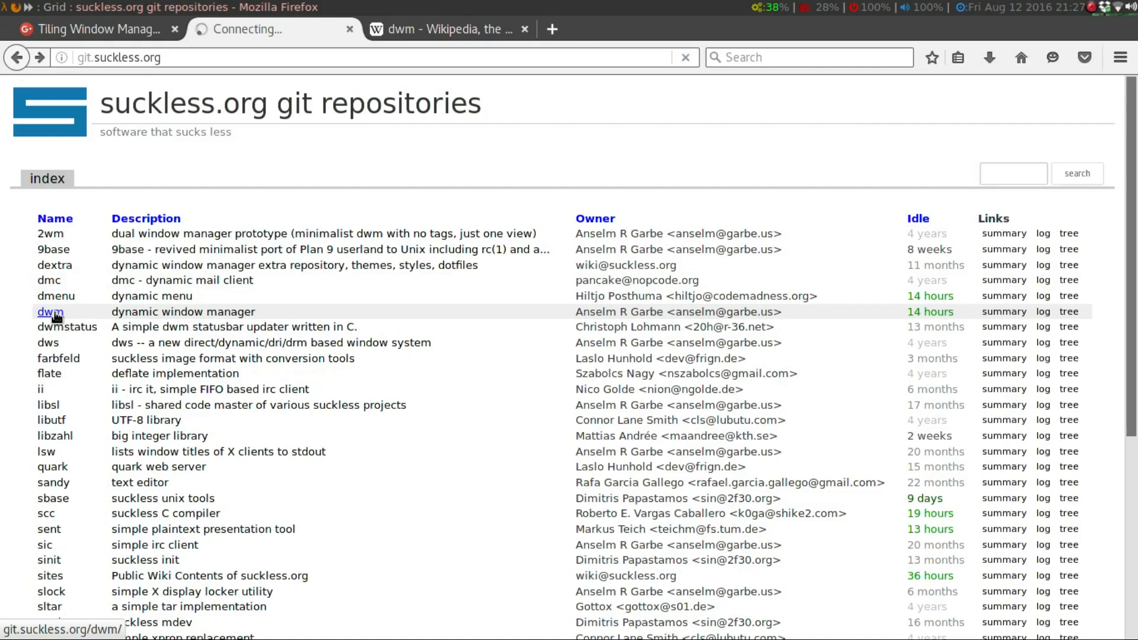
click(49, 312)
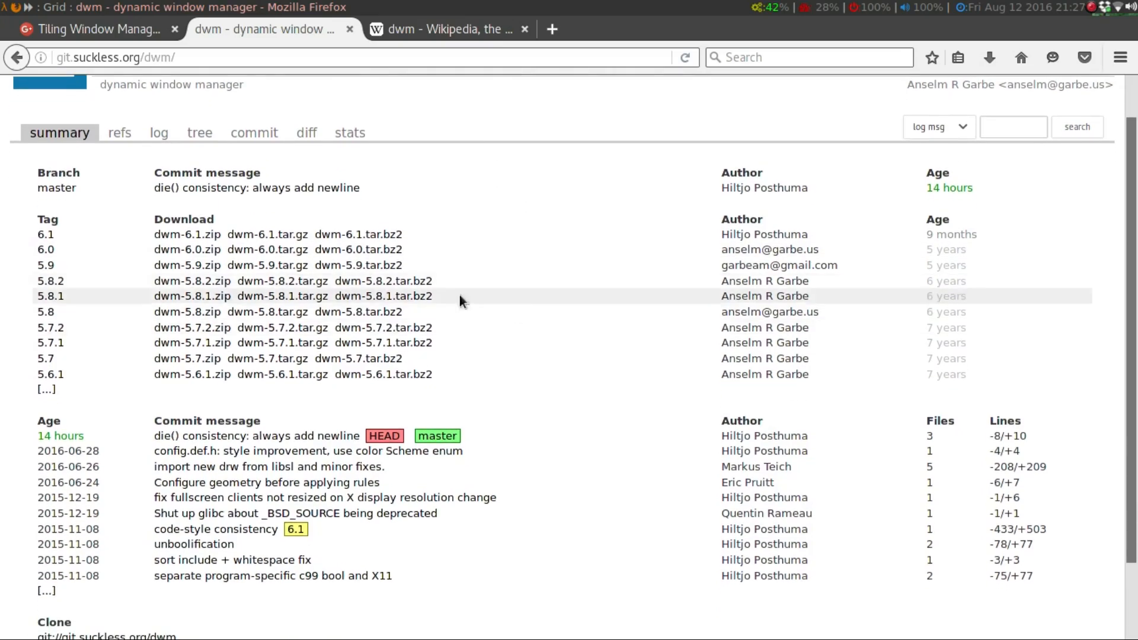
mouse_move(550, 271)
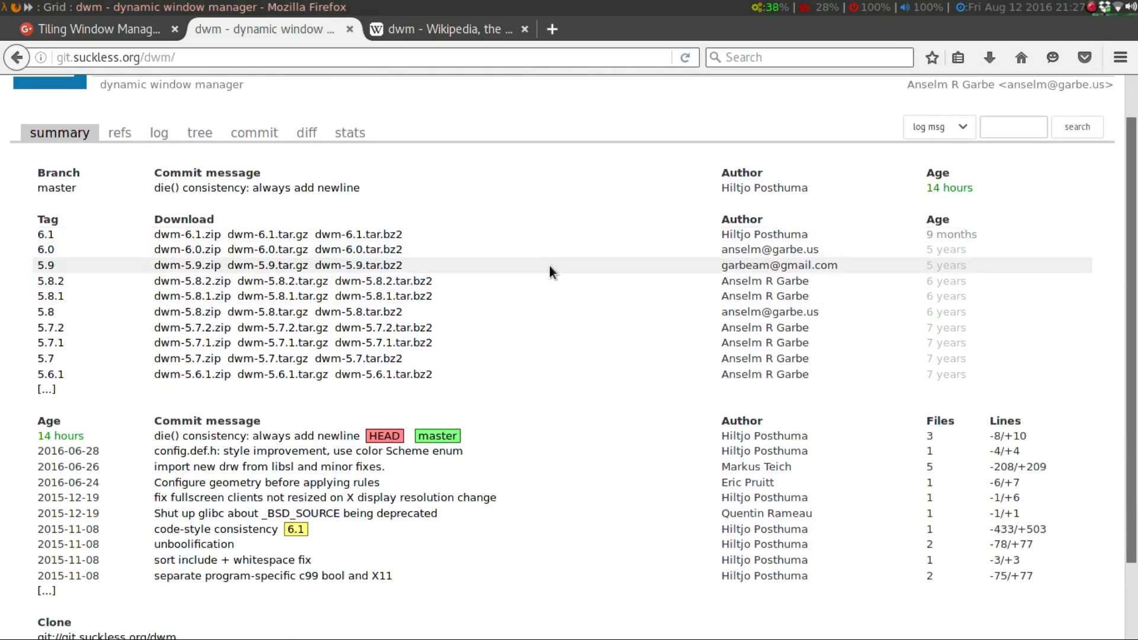
Scroll to the clone addresses and select the git:// clone URL for dwm.
scroll(down, 3)
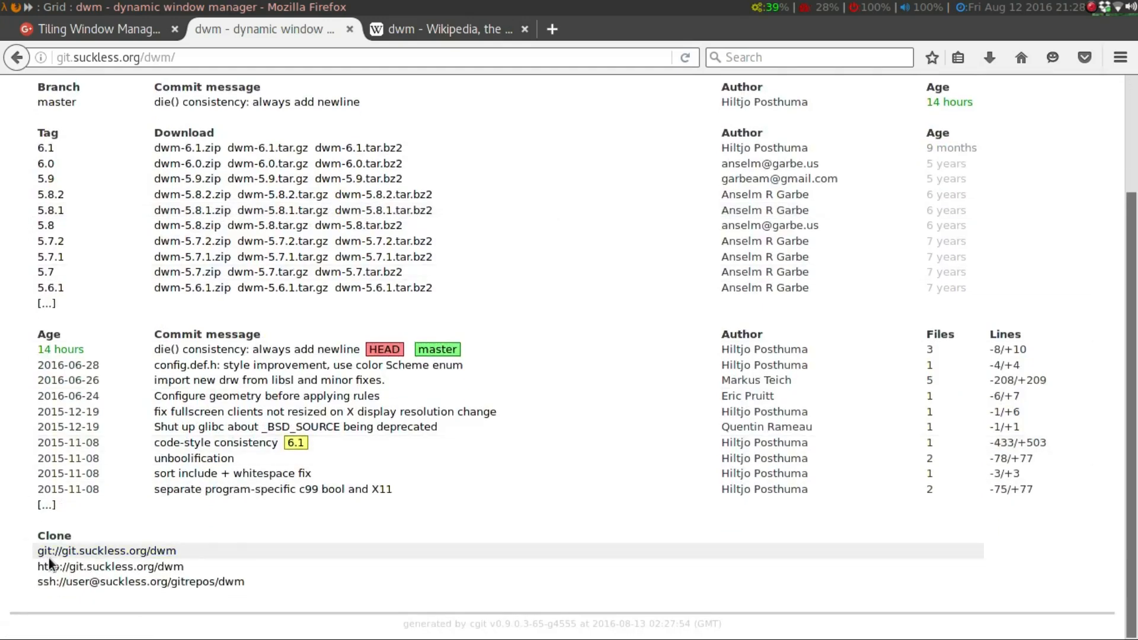
double_click(106, 550)
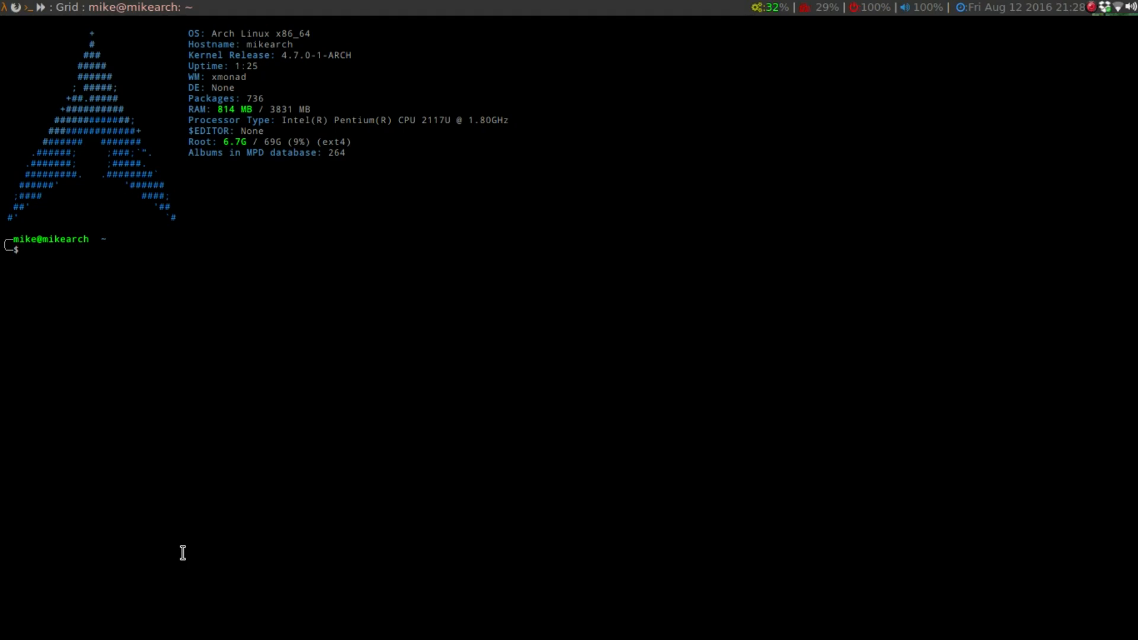
Clone git://git.suckless.org/dwm into a dwm folder in the home directory.
text(git clone)
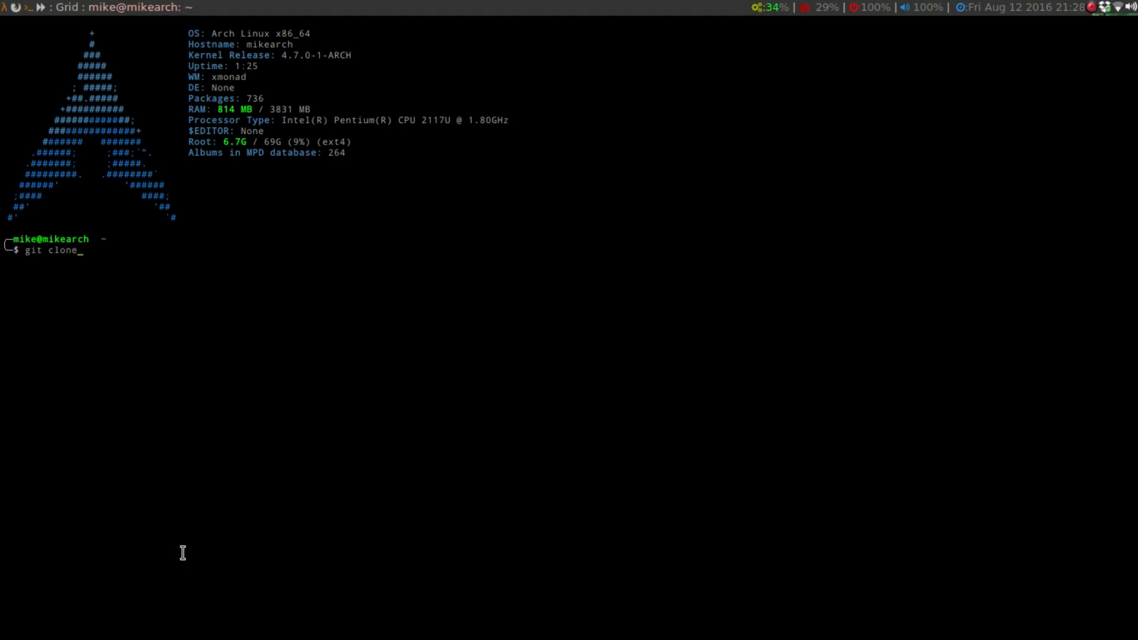
text(git://git.suckless.org/dwm)
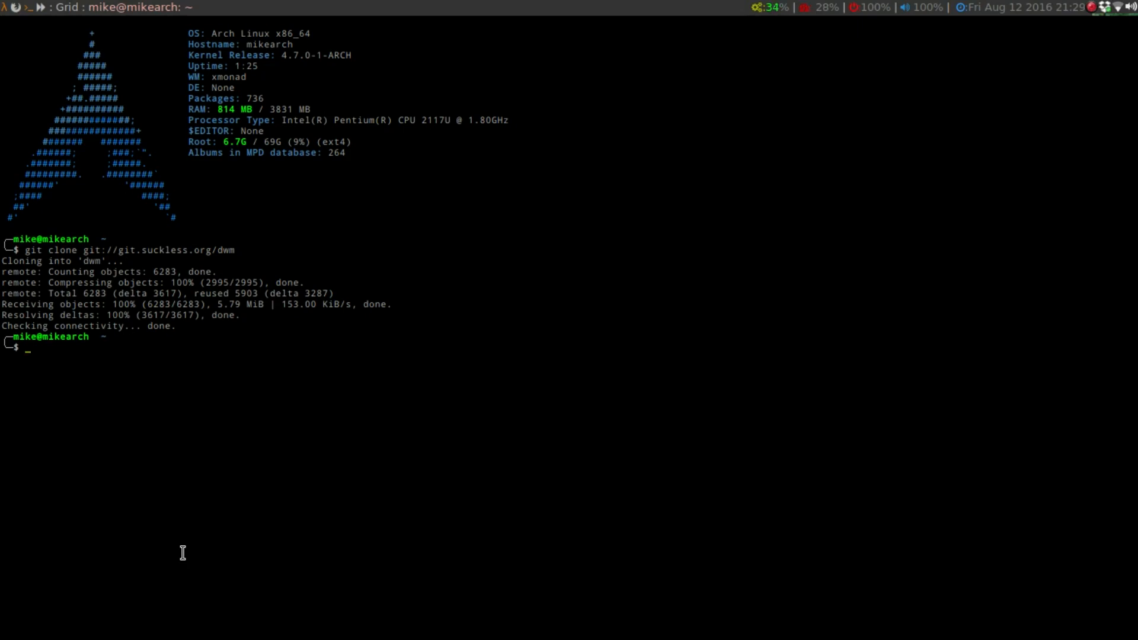
mouse_move(241, 321)
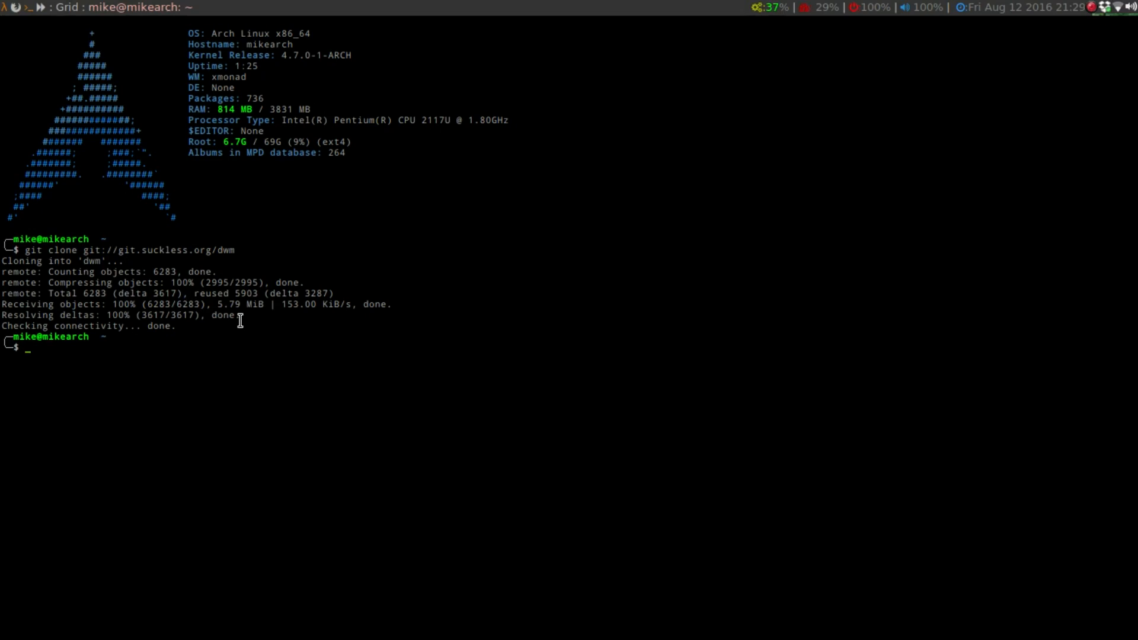
Build the cloned dwm sources with make -C ~/dwm.
text(make)
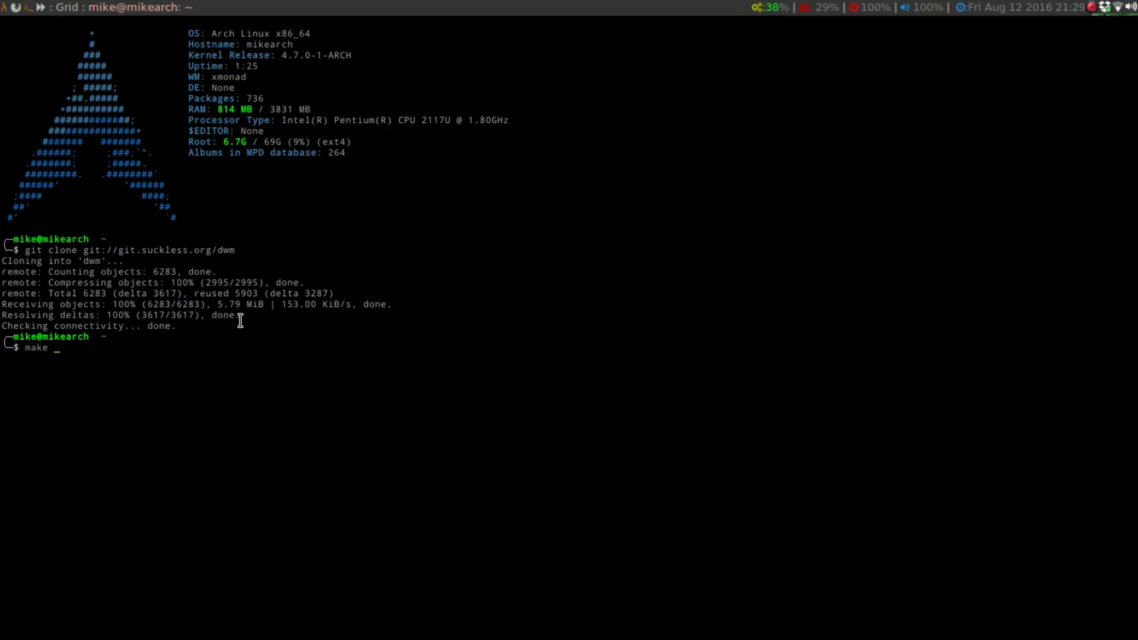
text(-C)
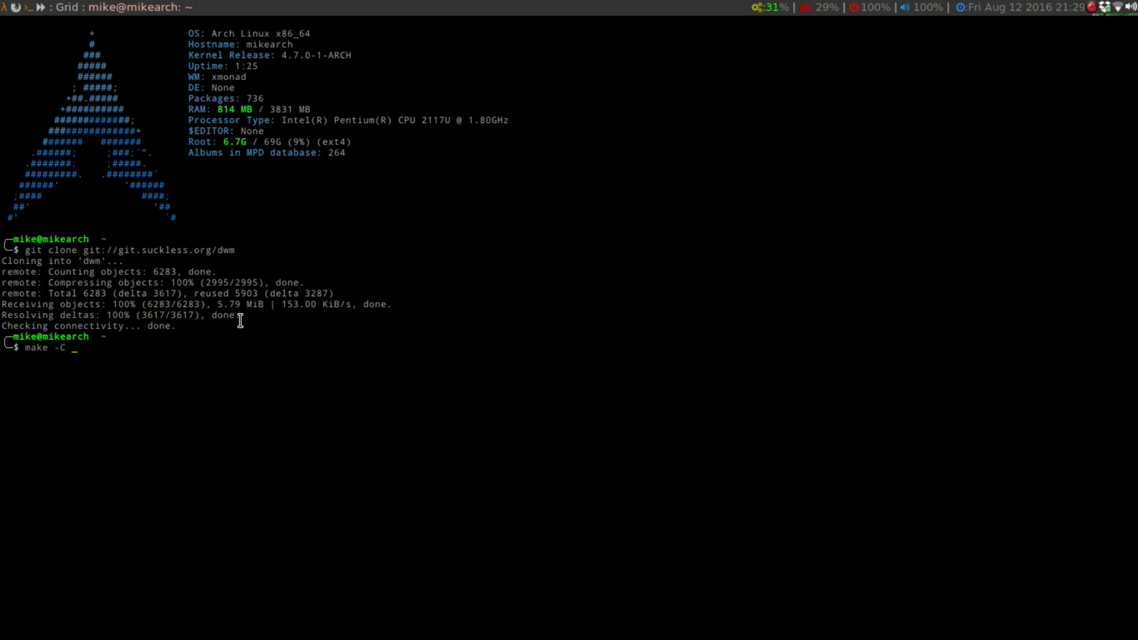
text(~)
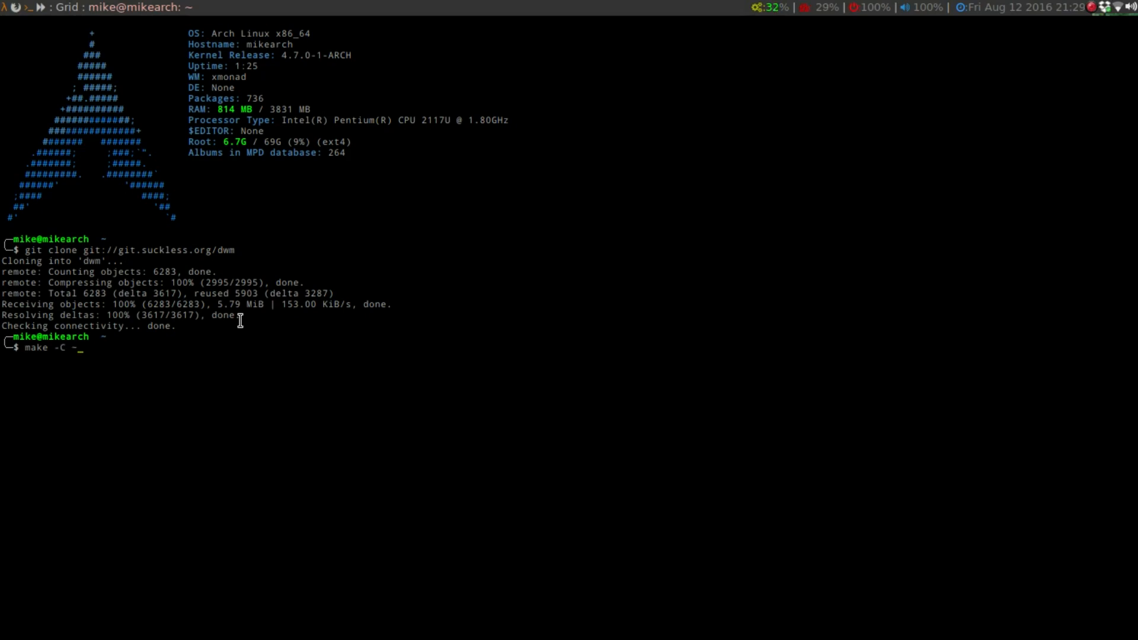
text(/dwm)
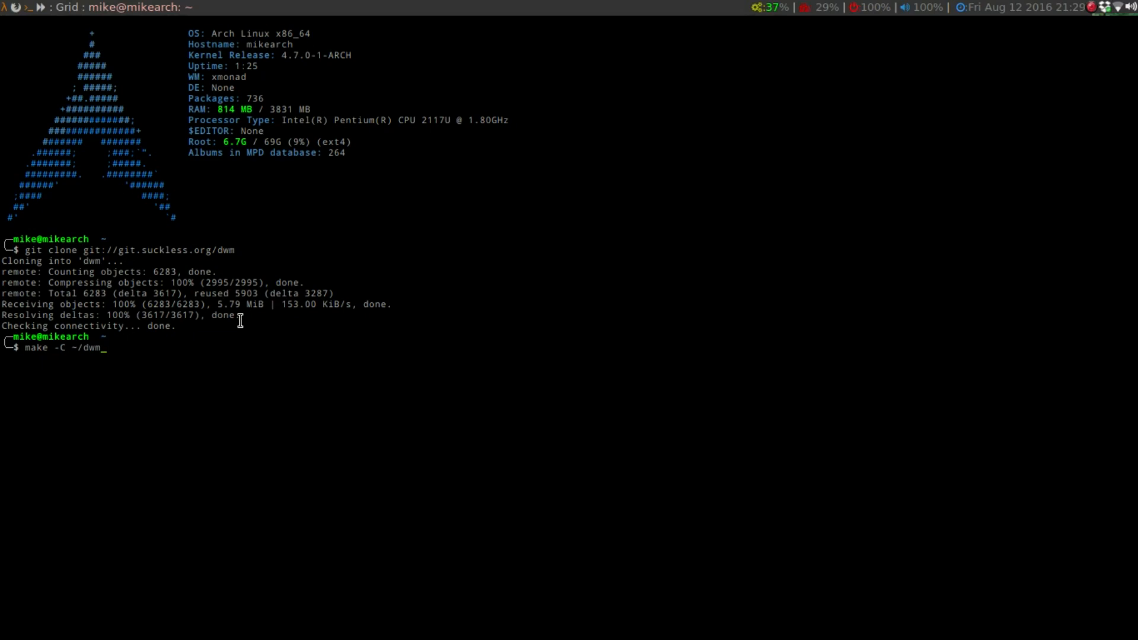
key(Return)
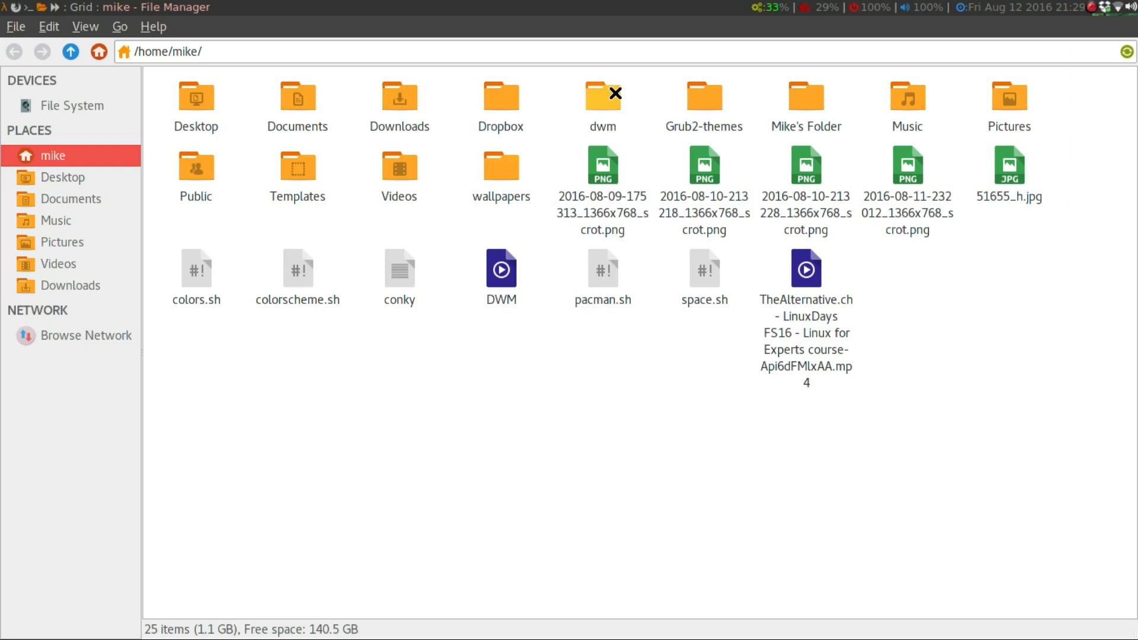
Browse into /home/mike/dwm and look over config.h and the other source files.
double_click(602, 96)
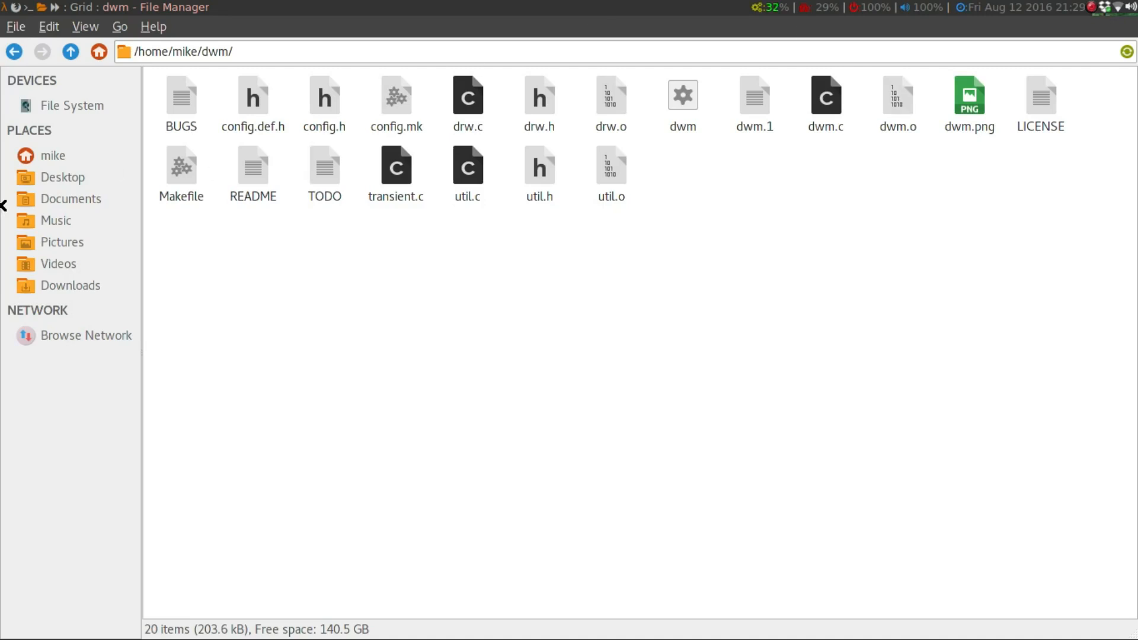
mouse_move(444, 422)
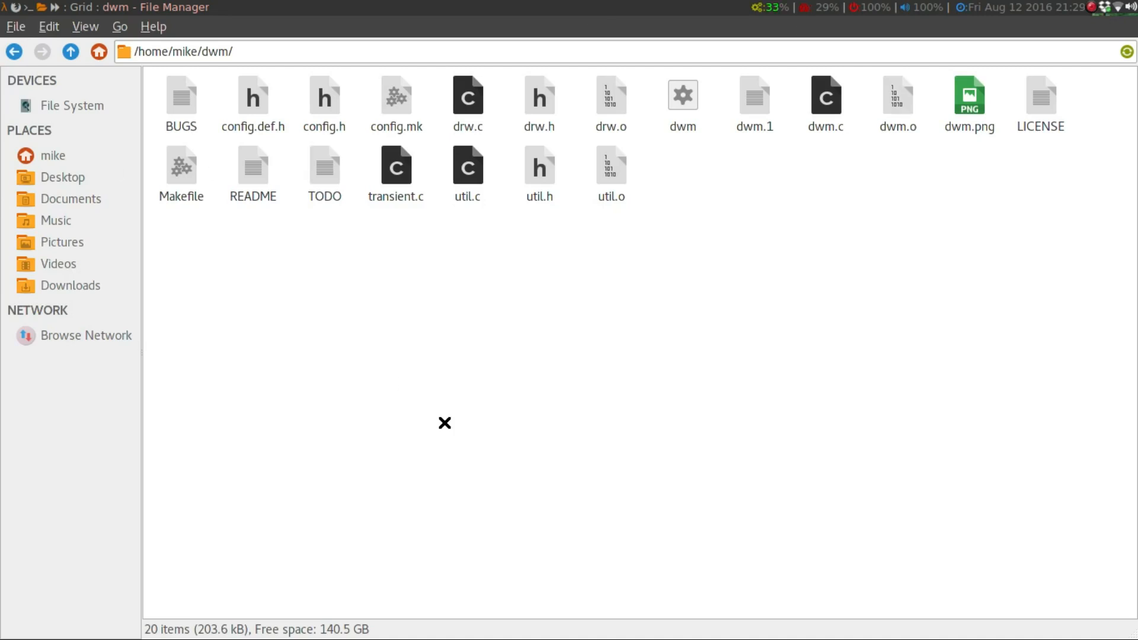
mouse_move(393, 256)
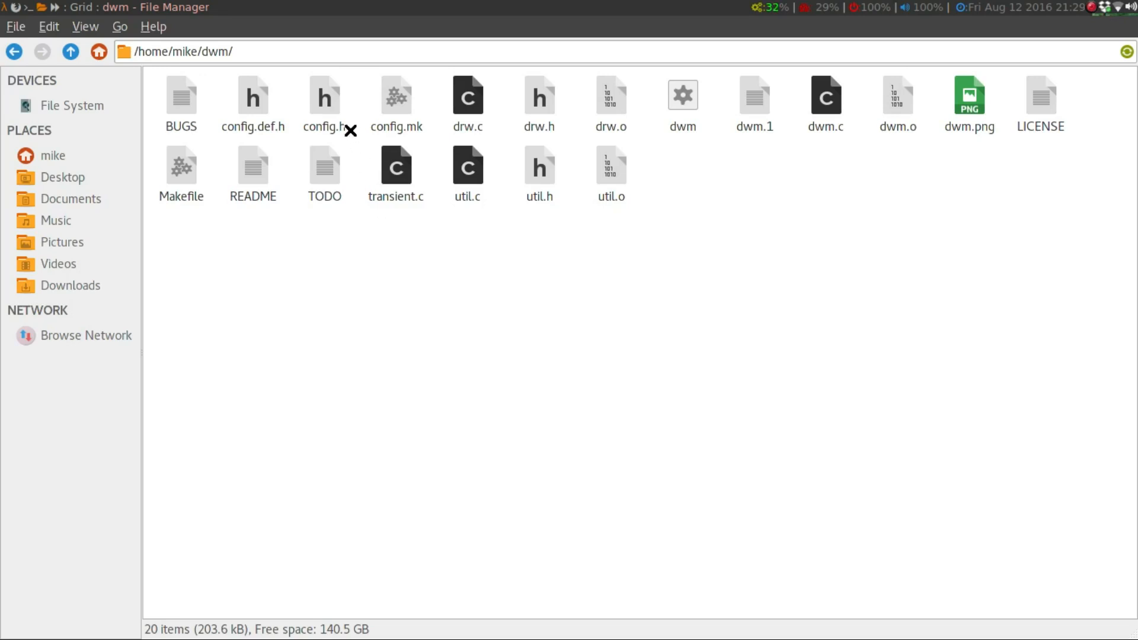
click(323, 96)
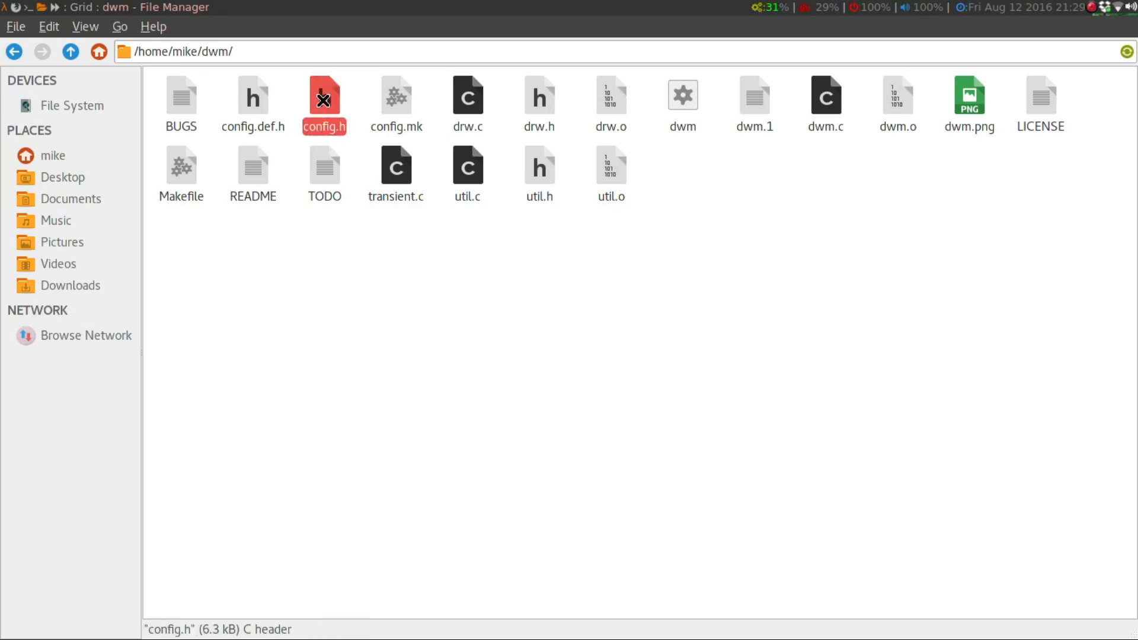
click(396, 102)
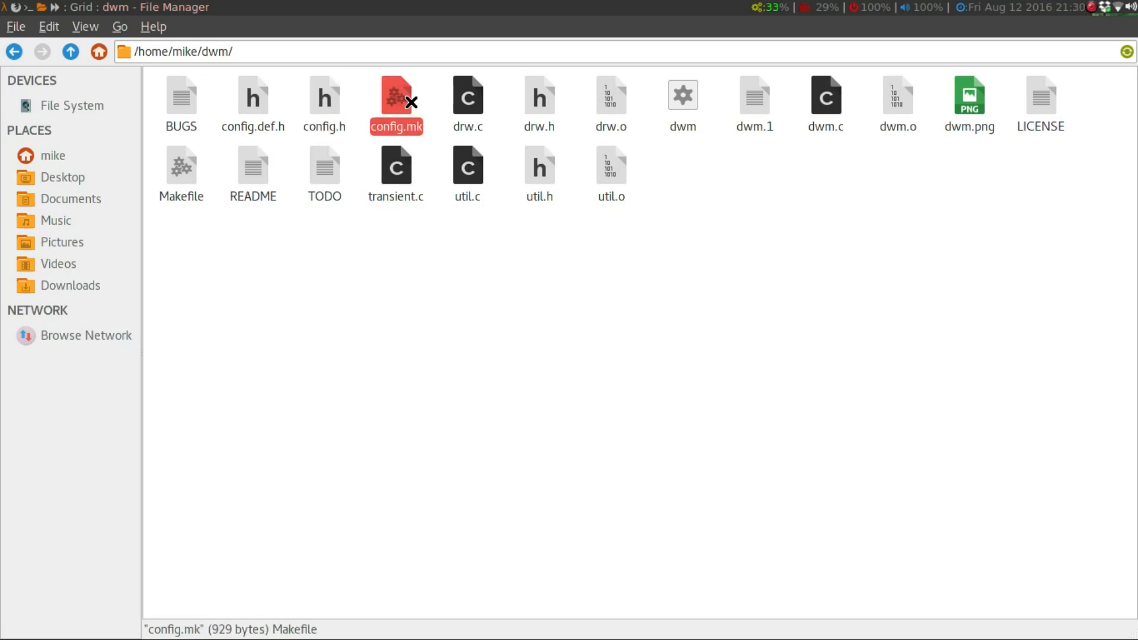
mouse_move(600, 279)
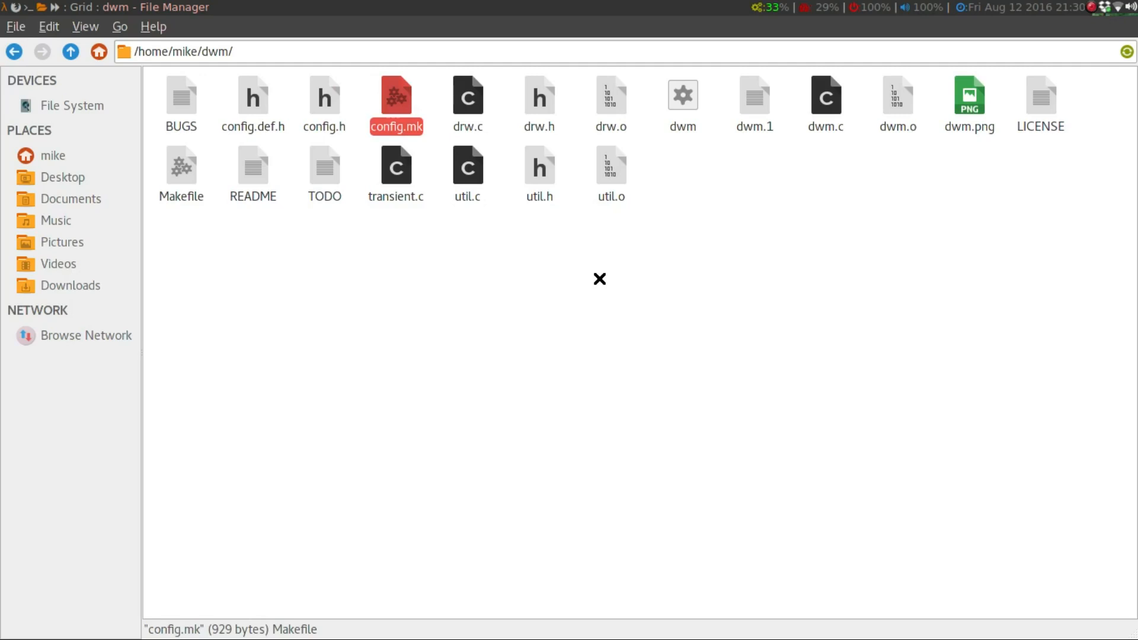
mouse_move(300, 137)
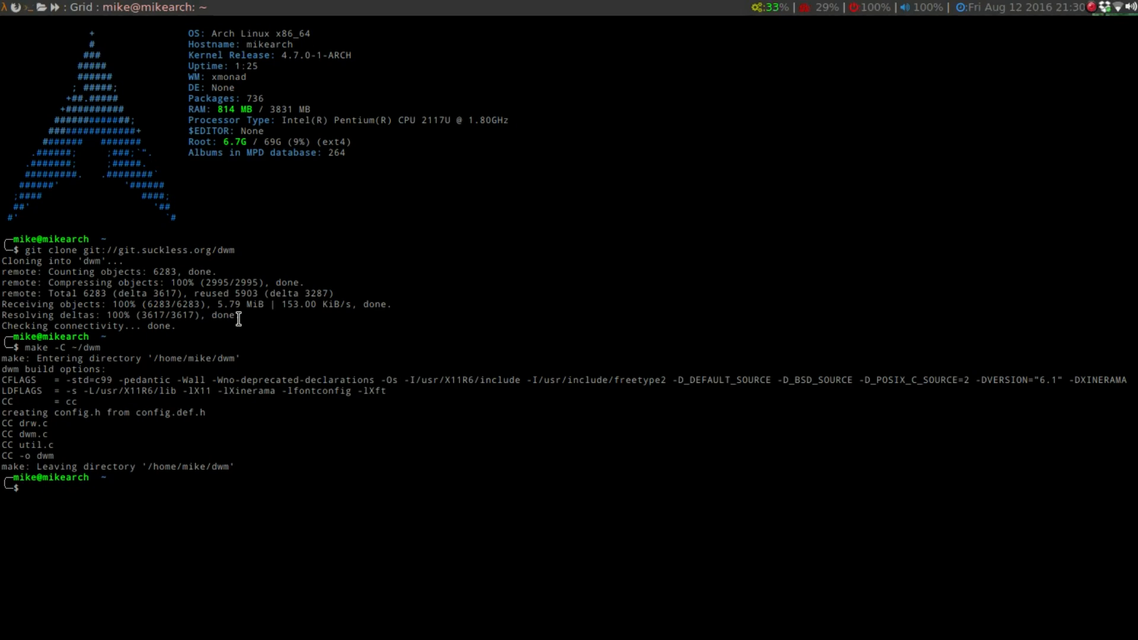
Change into the dwm folder and open config.mk in vim as root.
text(cd)
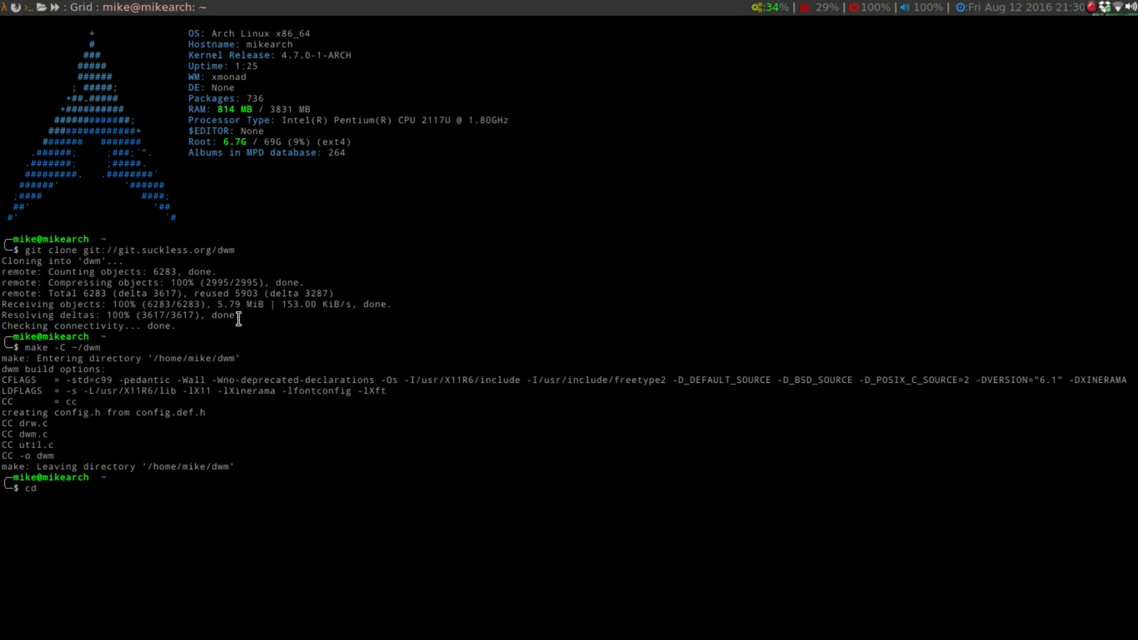
text(dwm)
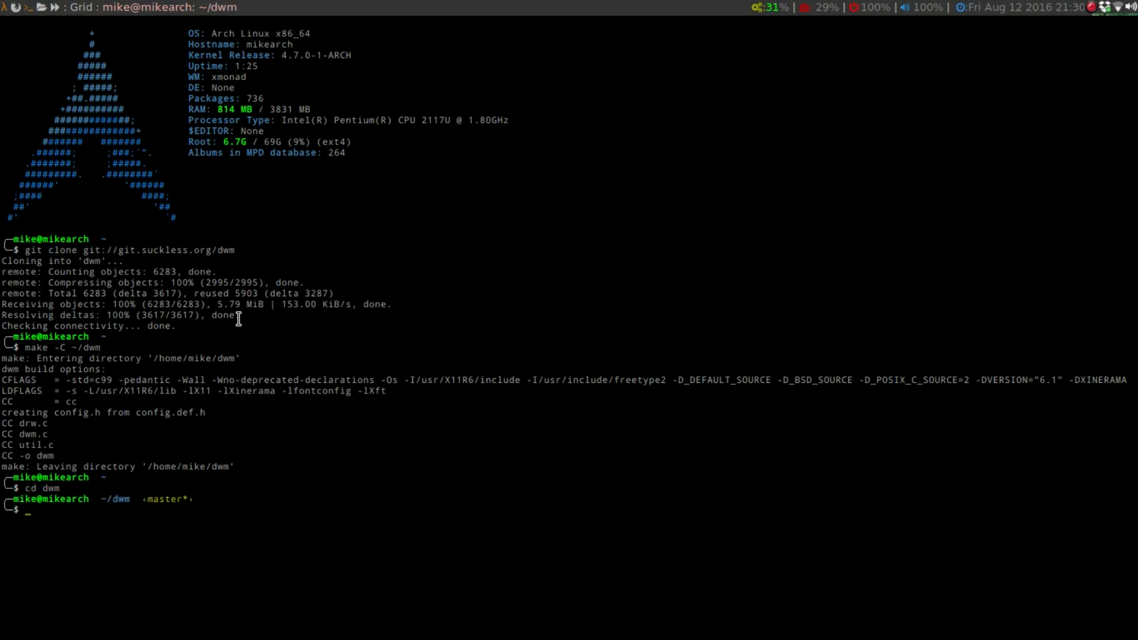
text(sudo)
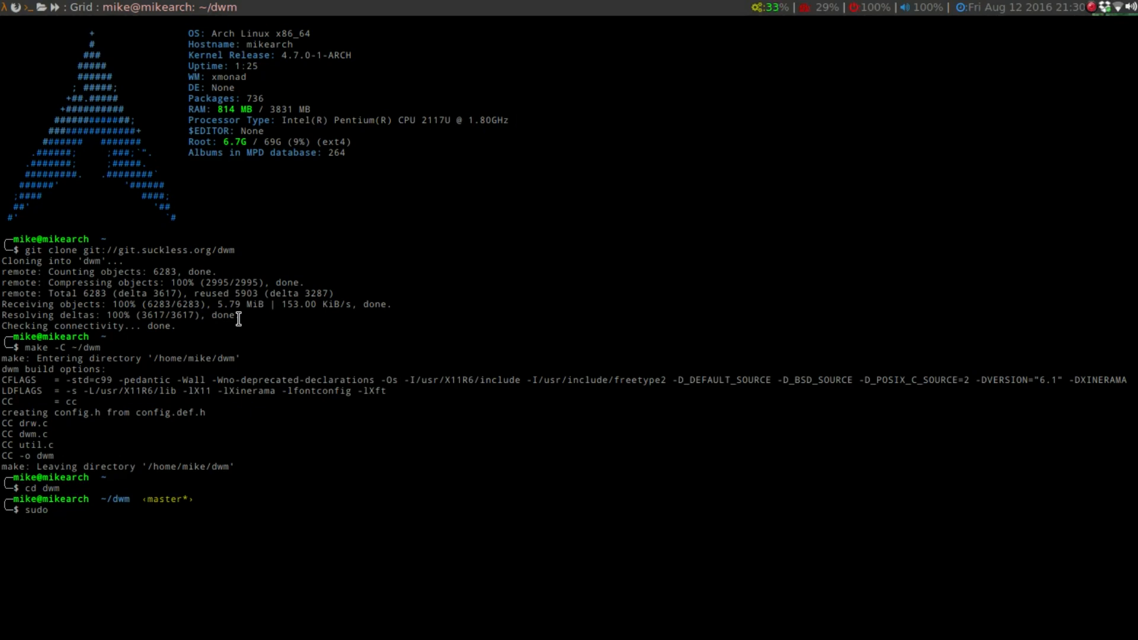
text(vim)
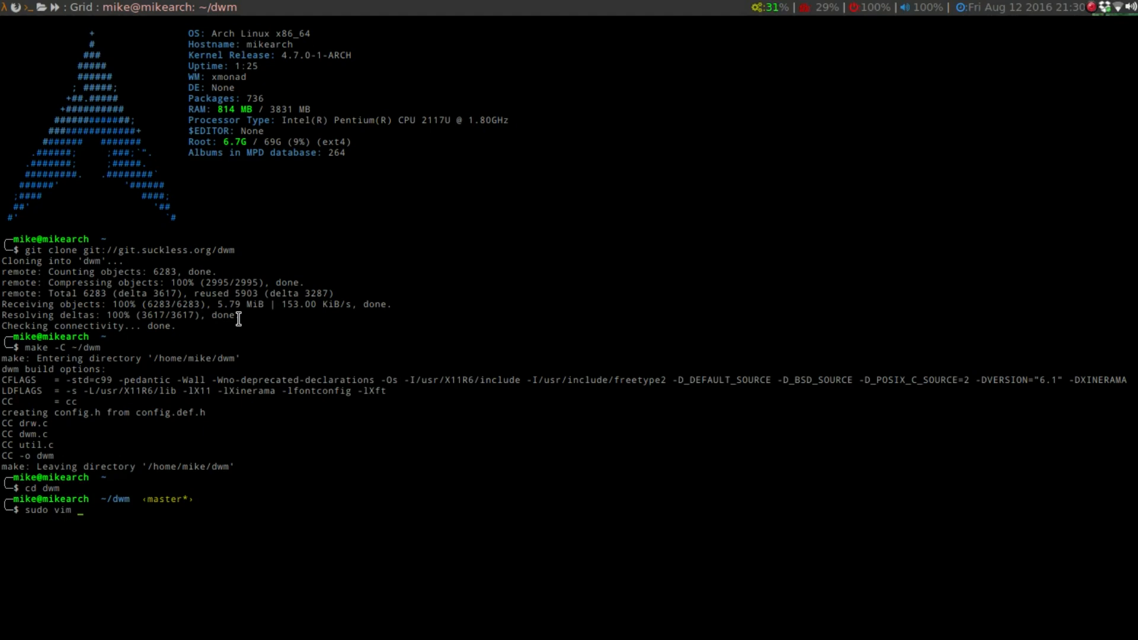
text(co)
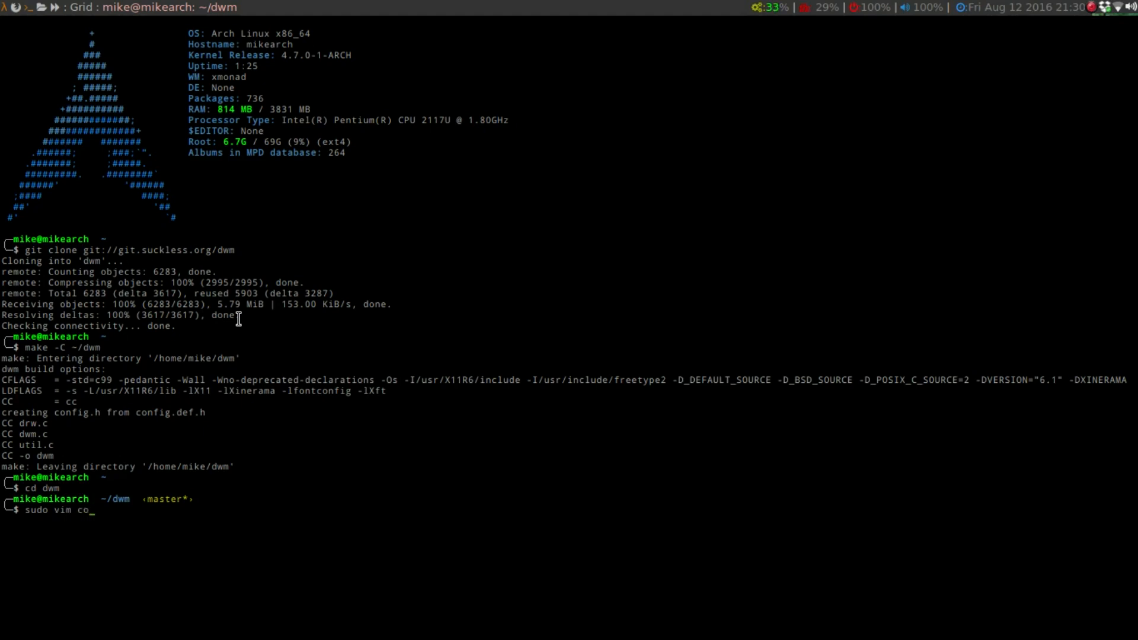
text(nfig.mk)
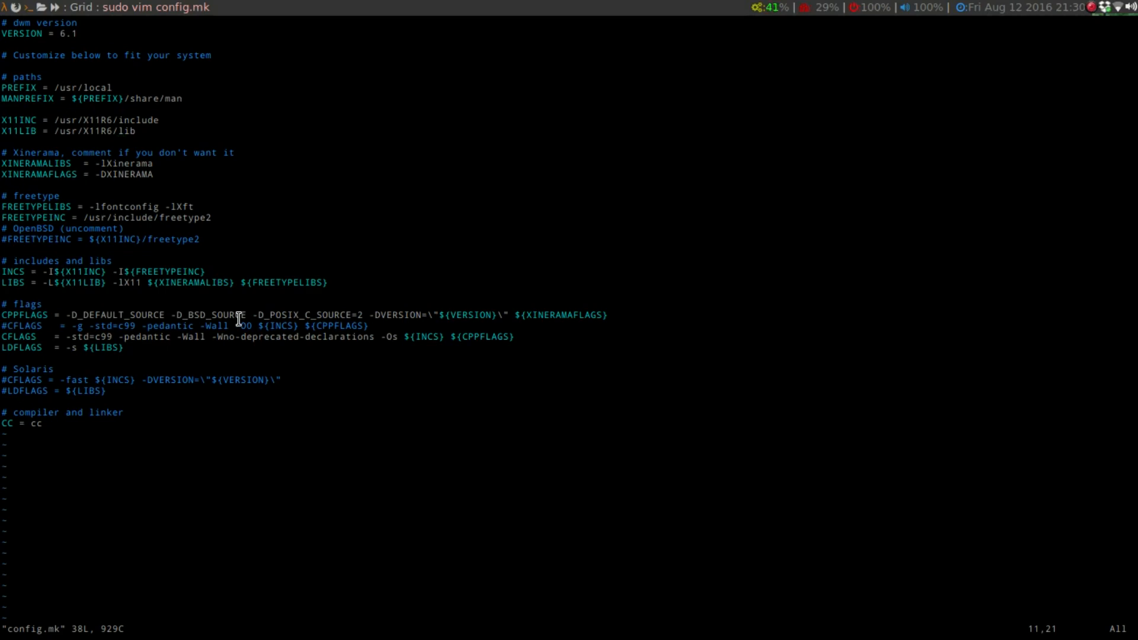
mouse_move(11, 134)
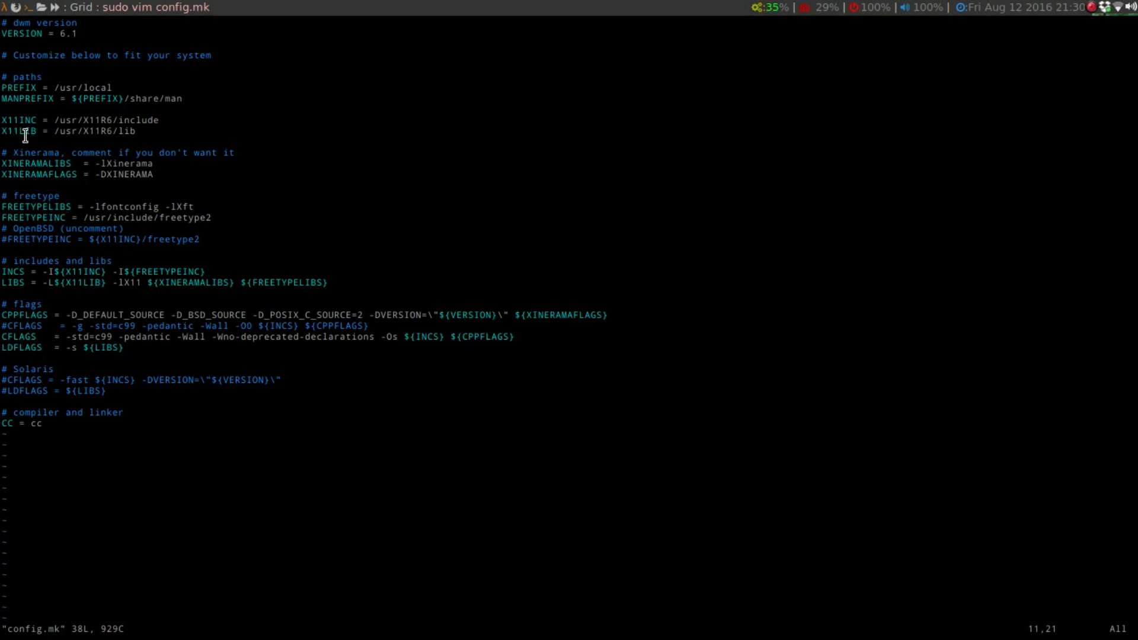
mouse_move(24, 153)
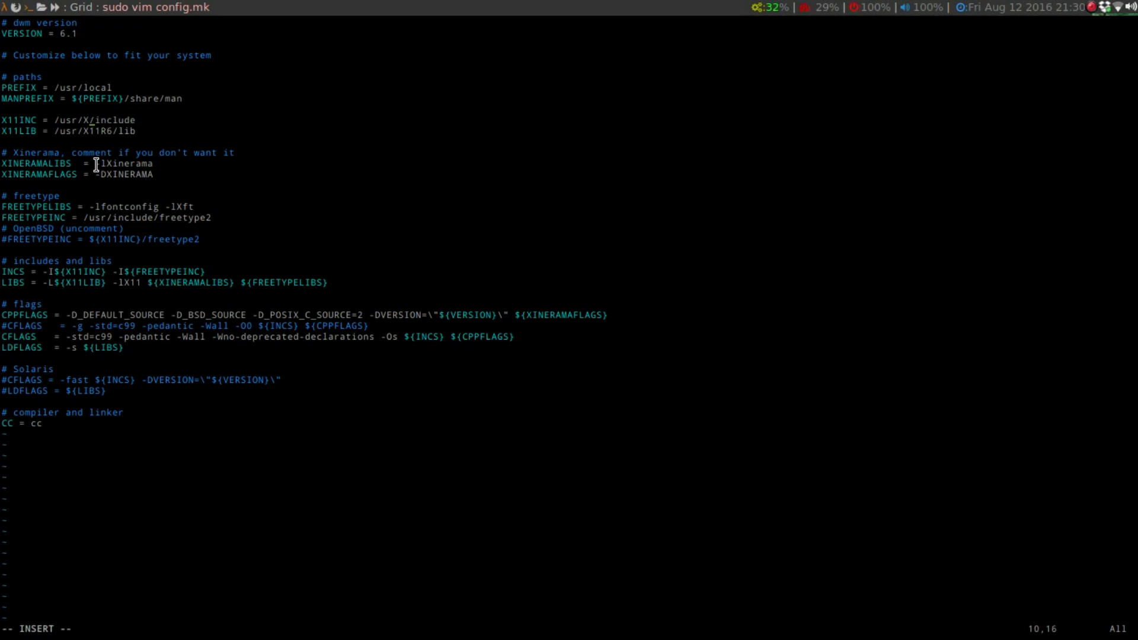
Change X11INC to /usr/include/X11 and X11LIB to /usr/lib/X11, replacing the X11R6 paths.
key(BackSpace)
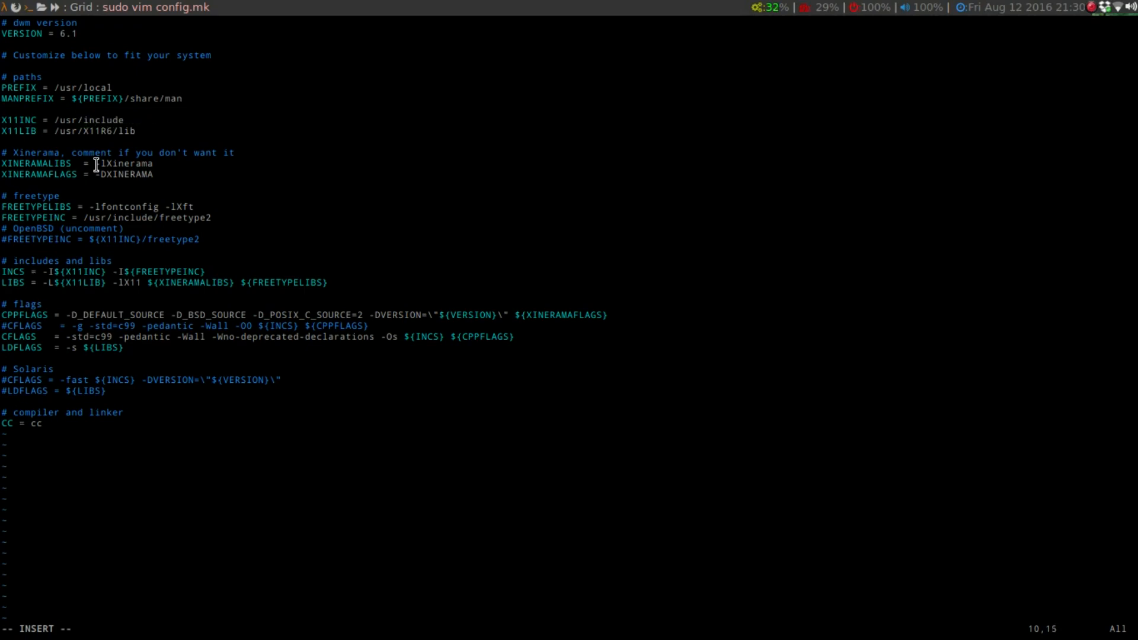
text(/)
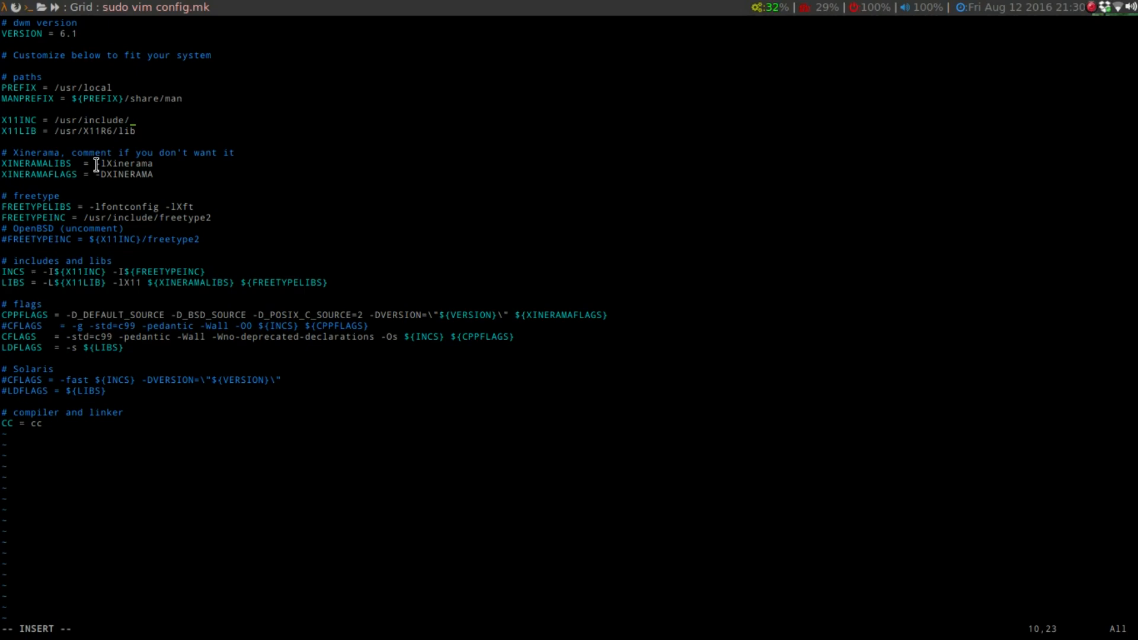
text(X11)
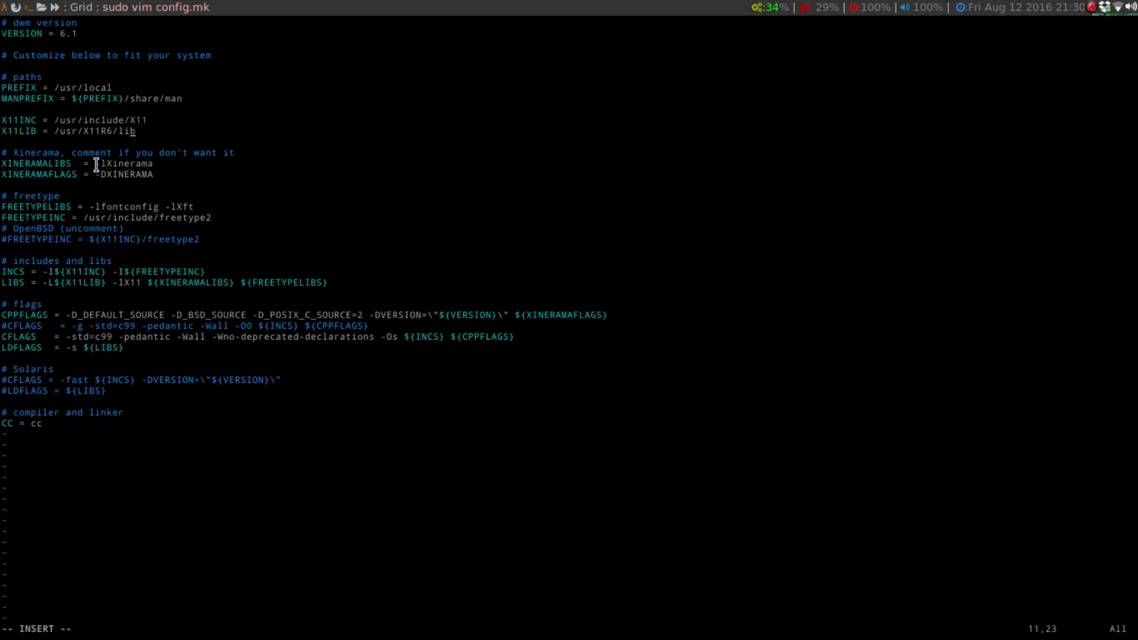
key(BackSpace)
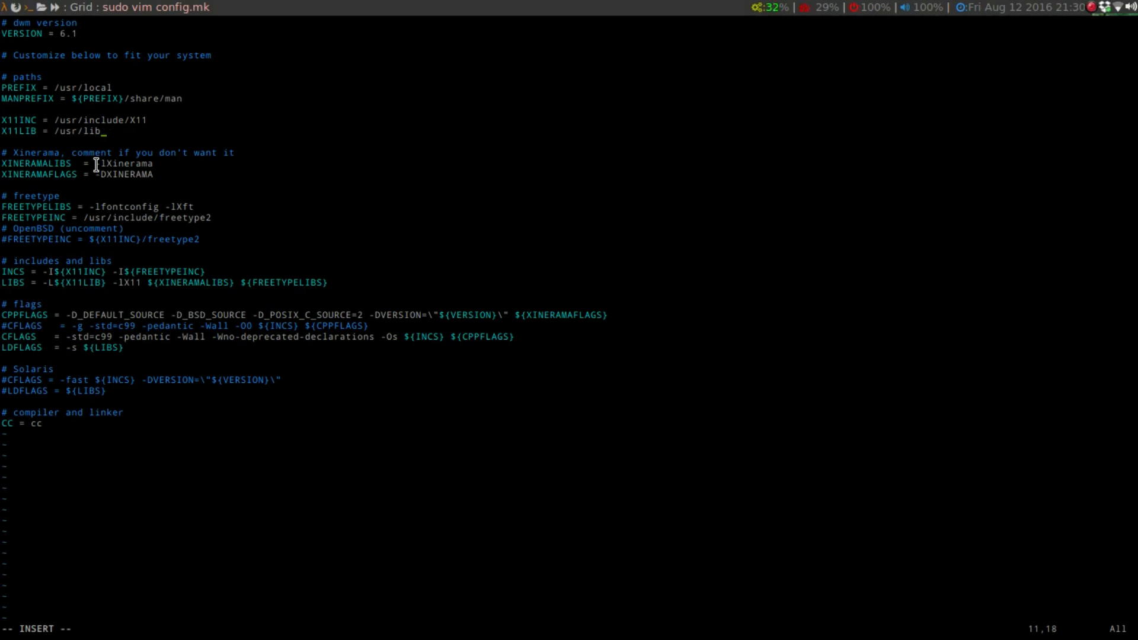
text(X11)
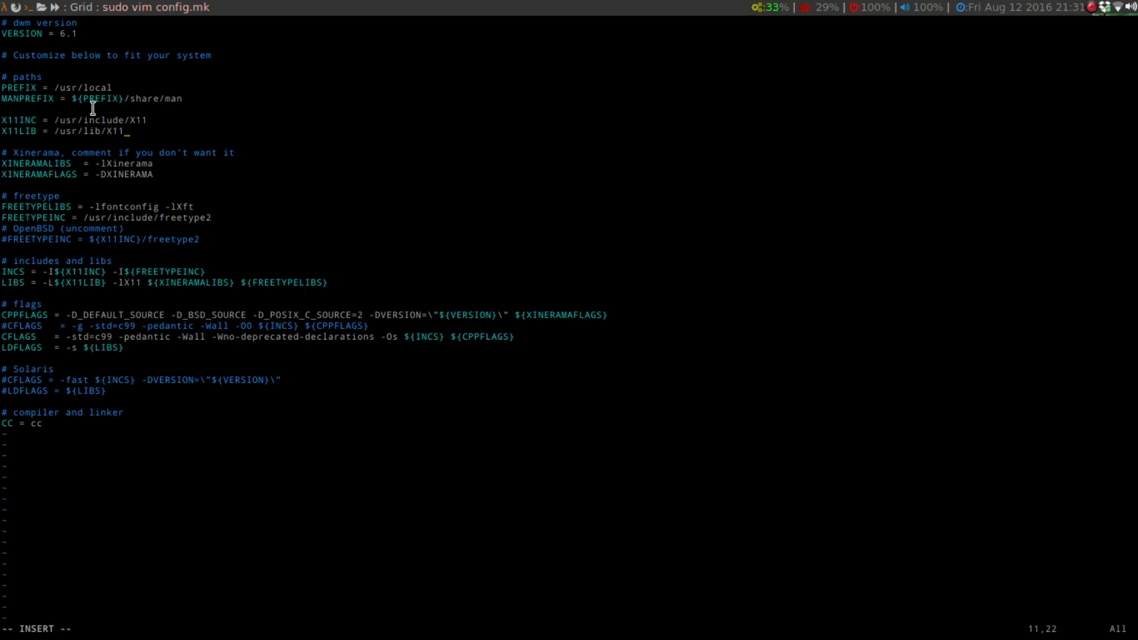
mouse_move(182, 173)
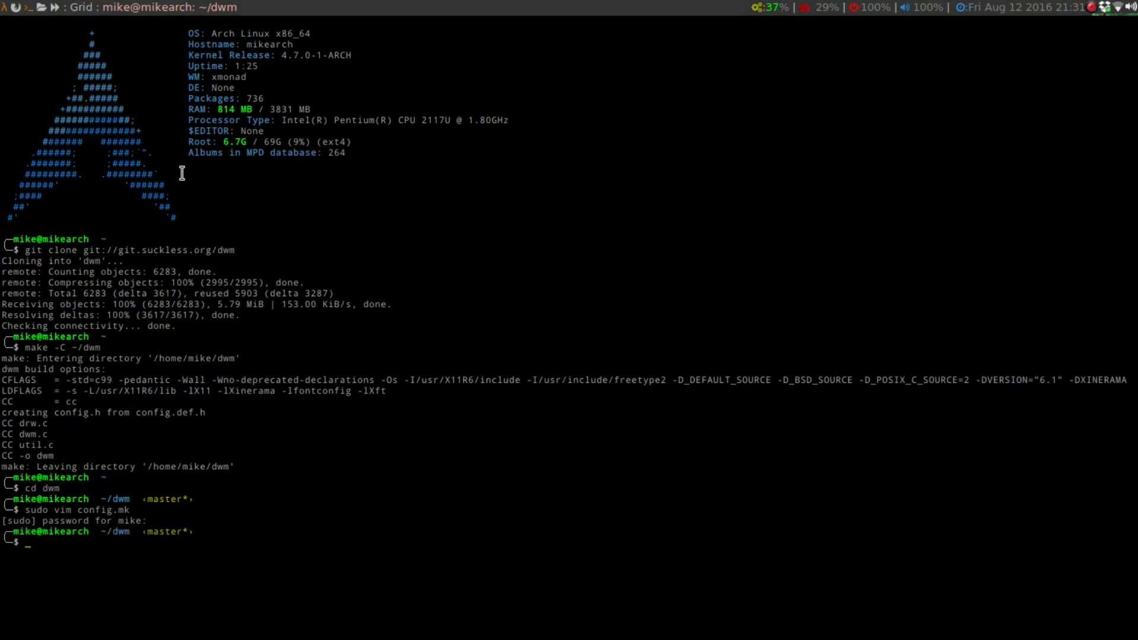
Rebuild and install dwm to /usr/local/bin with sudo make clean install.
text(su)
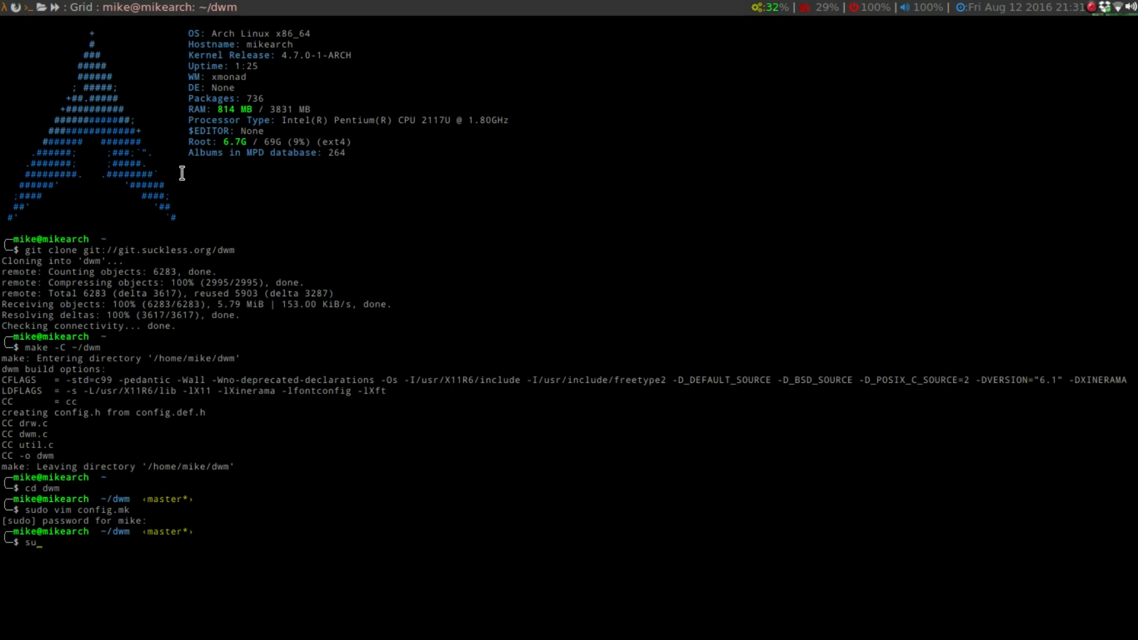
text(sudo make)
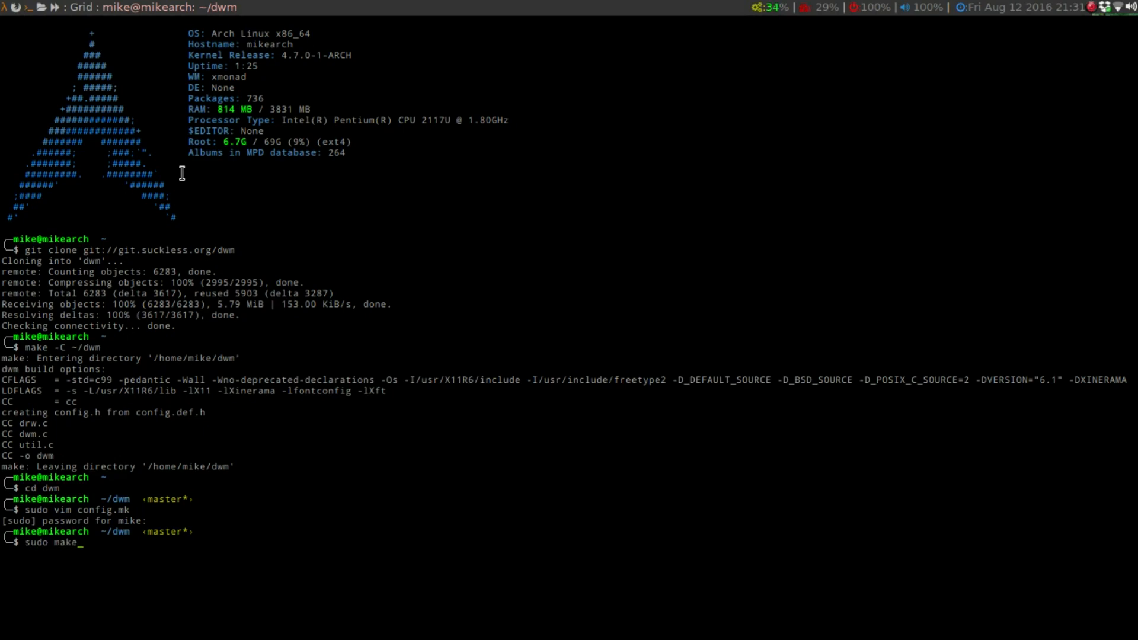
text(c)
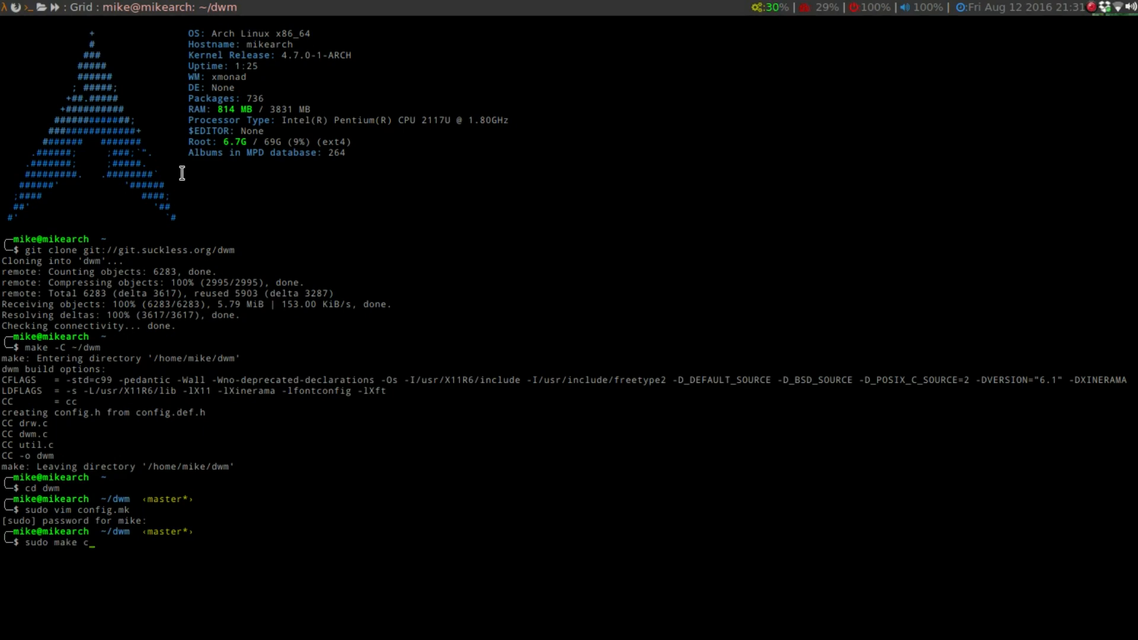
text(lean)
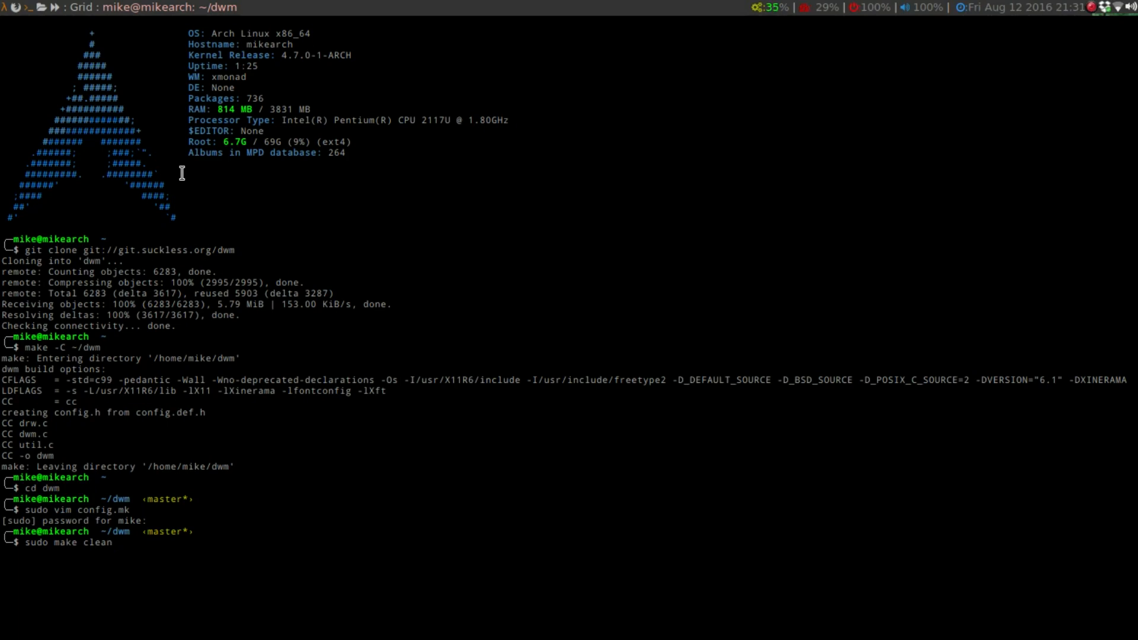
text(install)
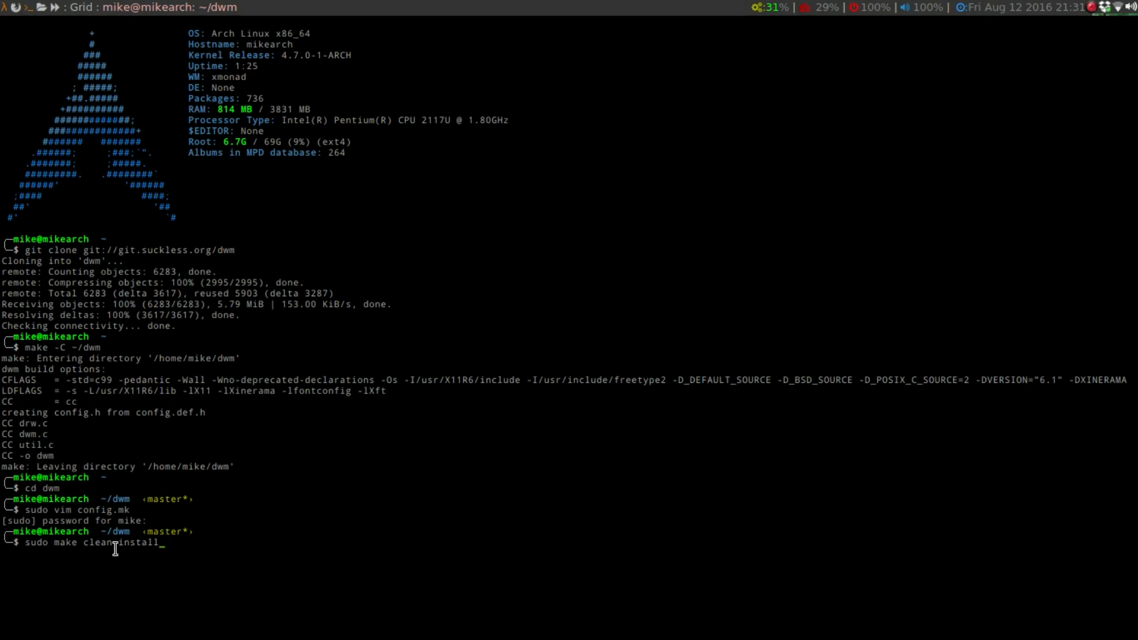
text(" ")
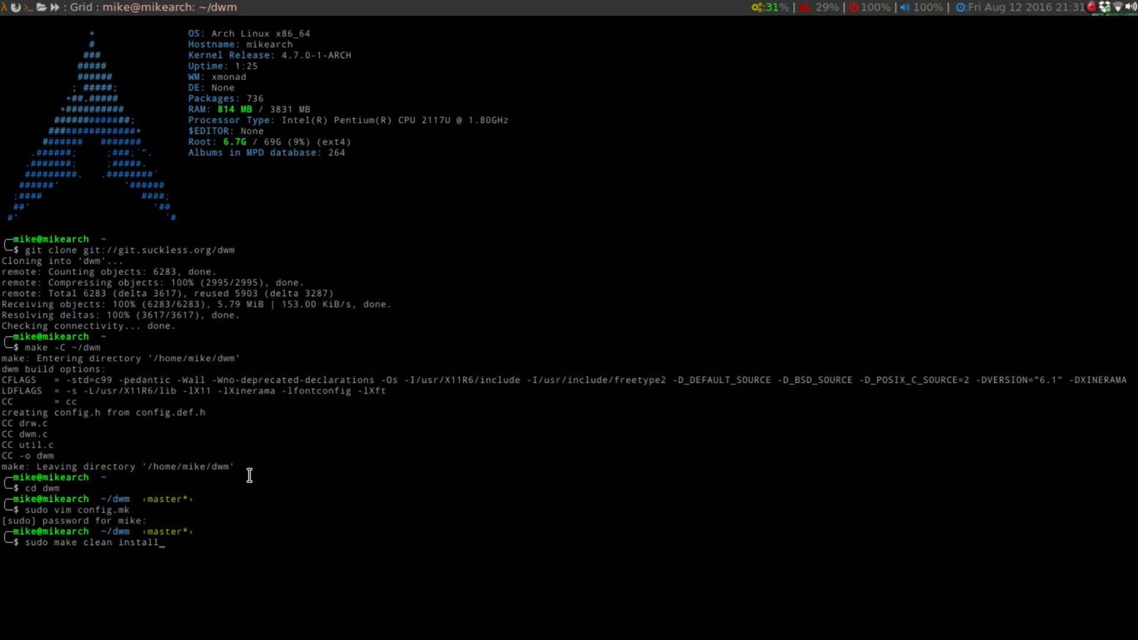
key(Return)
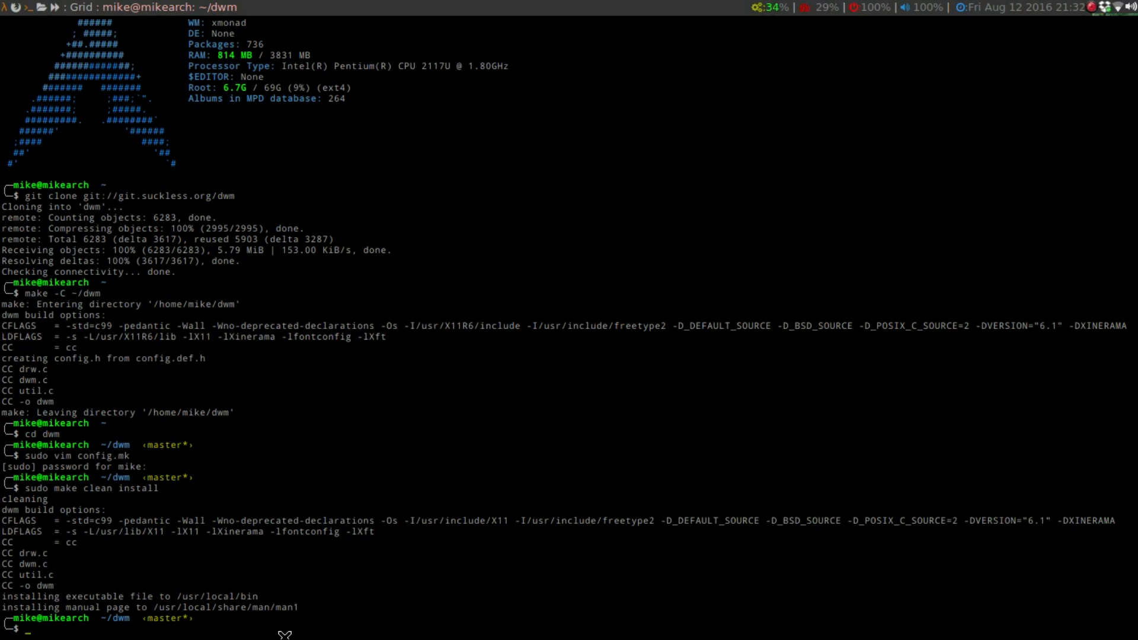
Return to the home folder and start the X session running dwm with xinit.
text(cd ..)
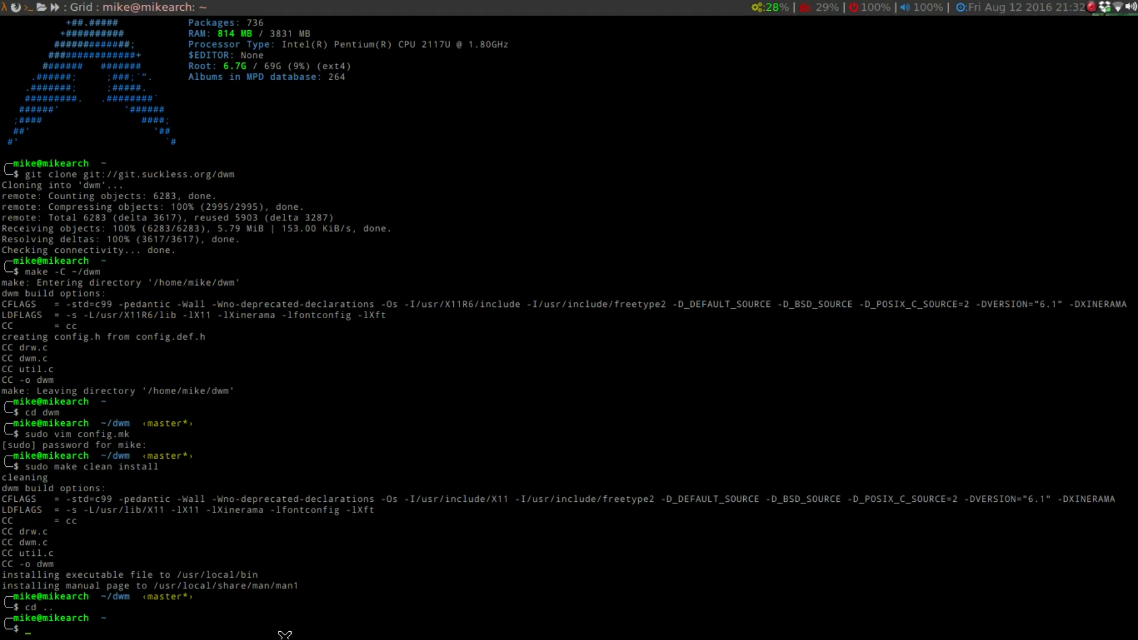
text(xin)
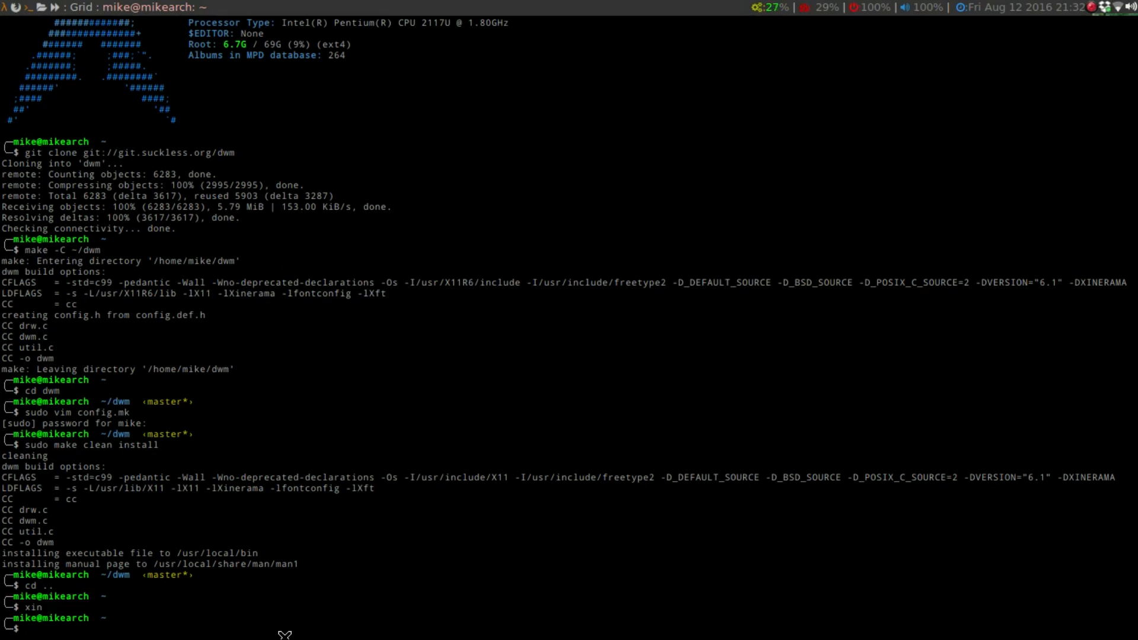
key(Return)
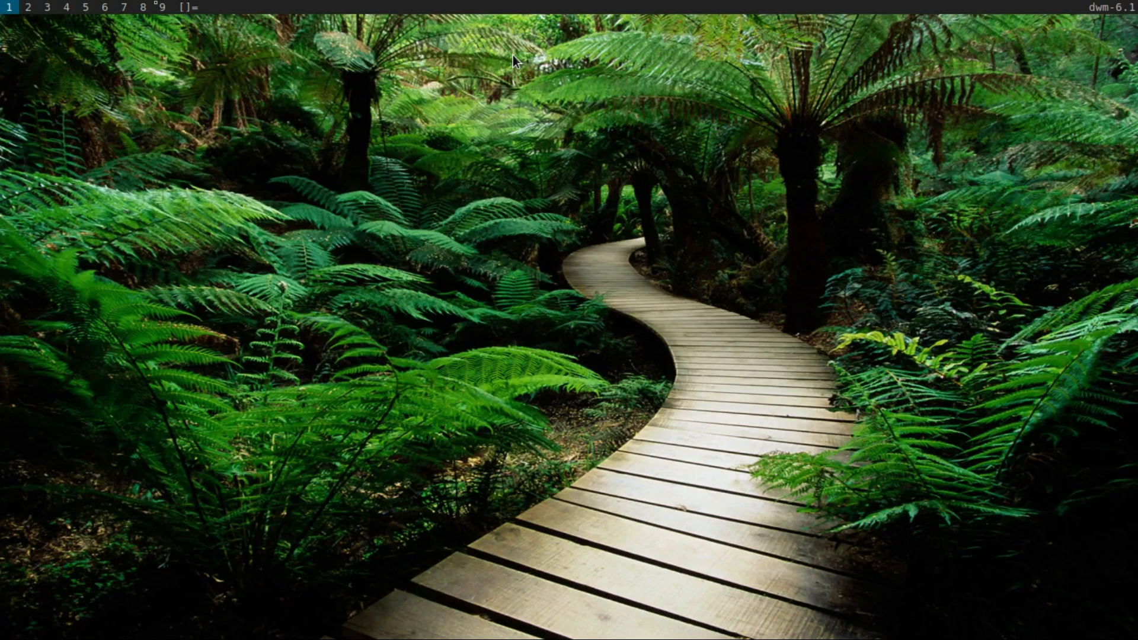
mouse_move(322, 8)
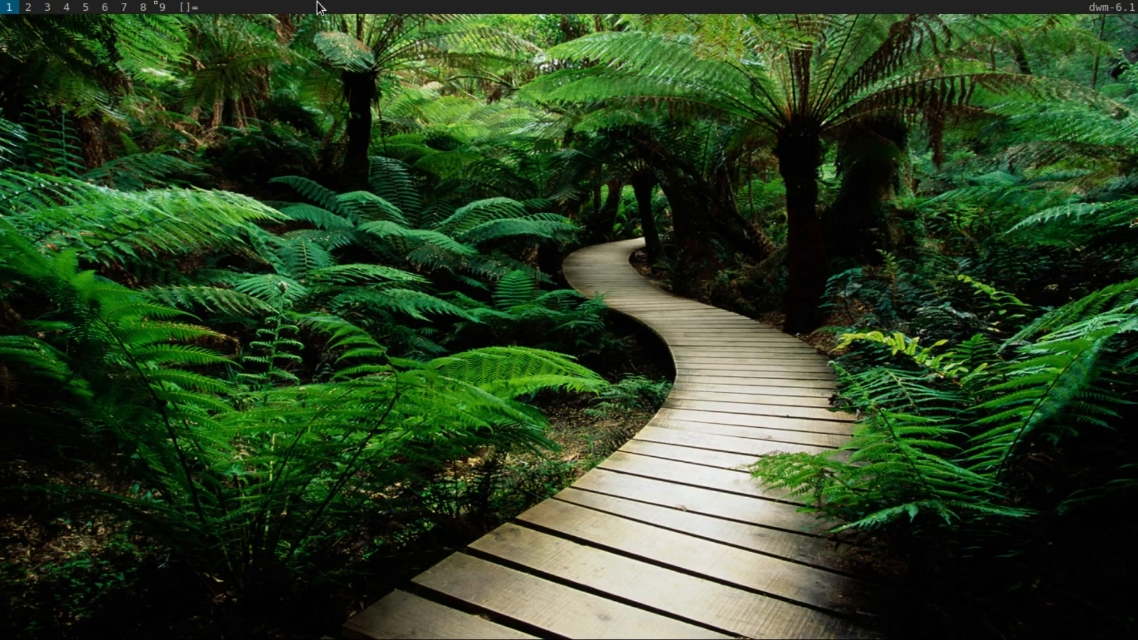
mouse_move(701, 265)
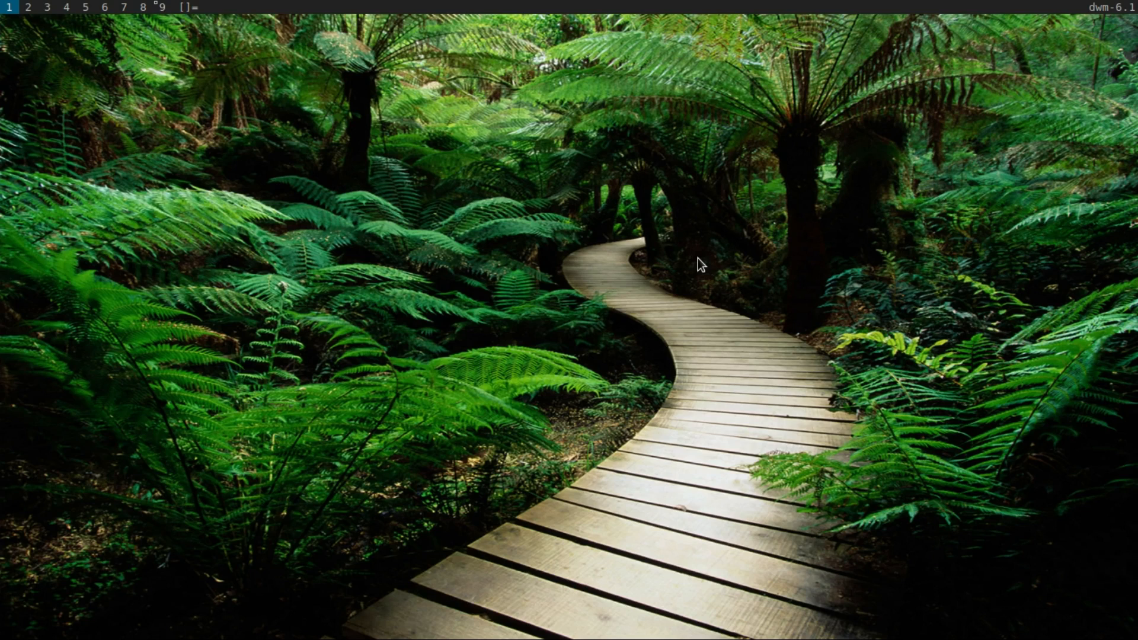
mouse_move(174, 144)
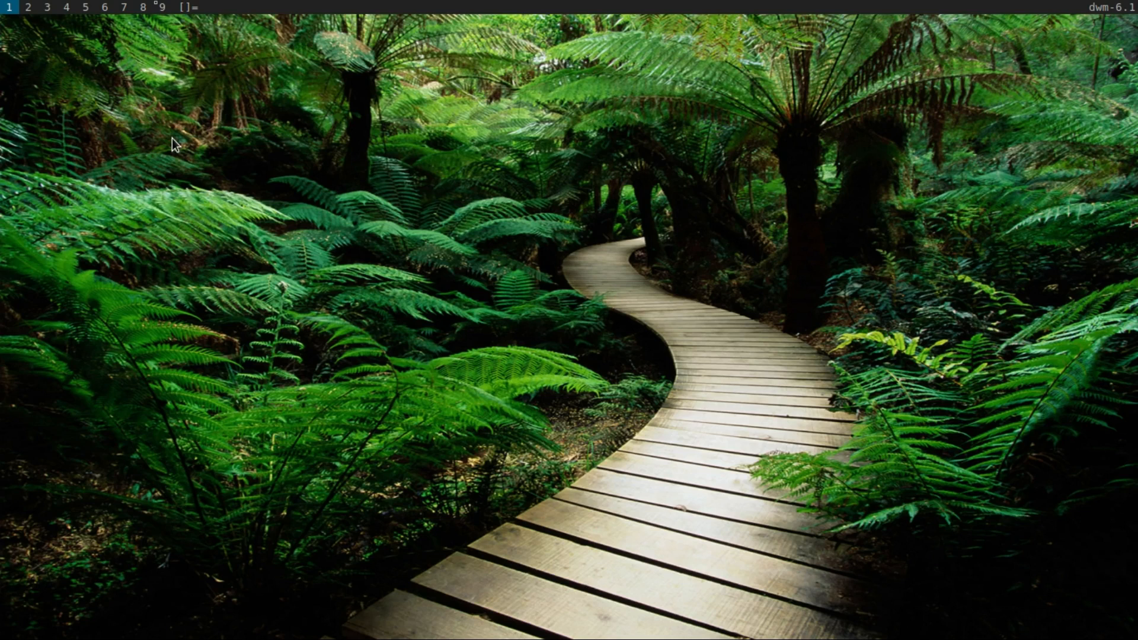
mouse_move(6, 8)
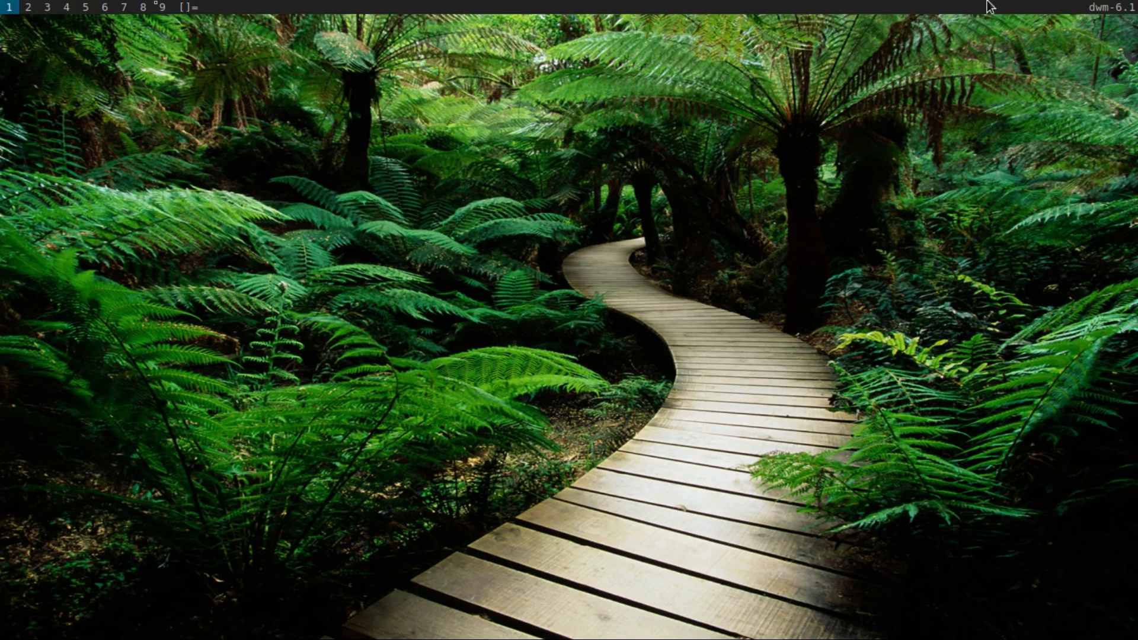
mouse_move(223, 7)
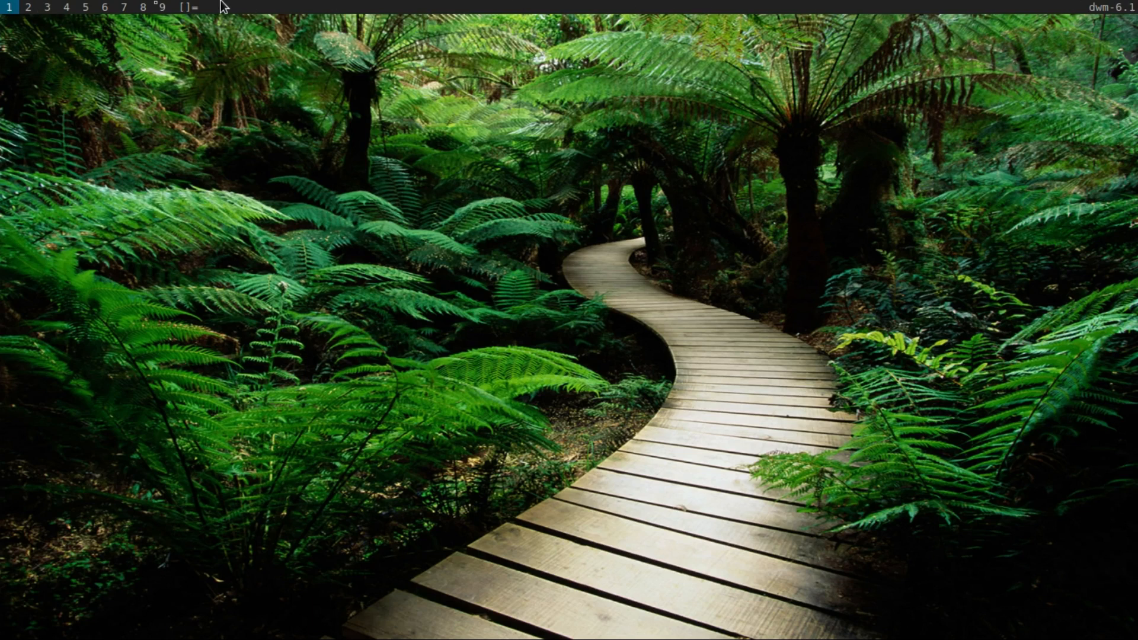
mouse_move(187, 18)
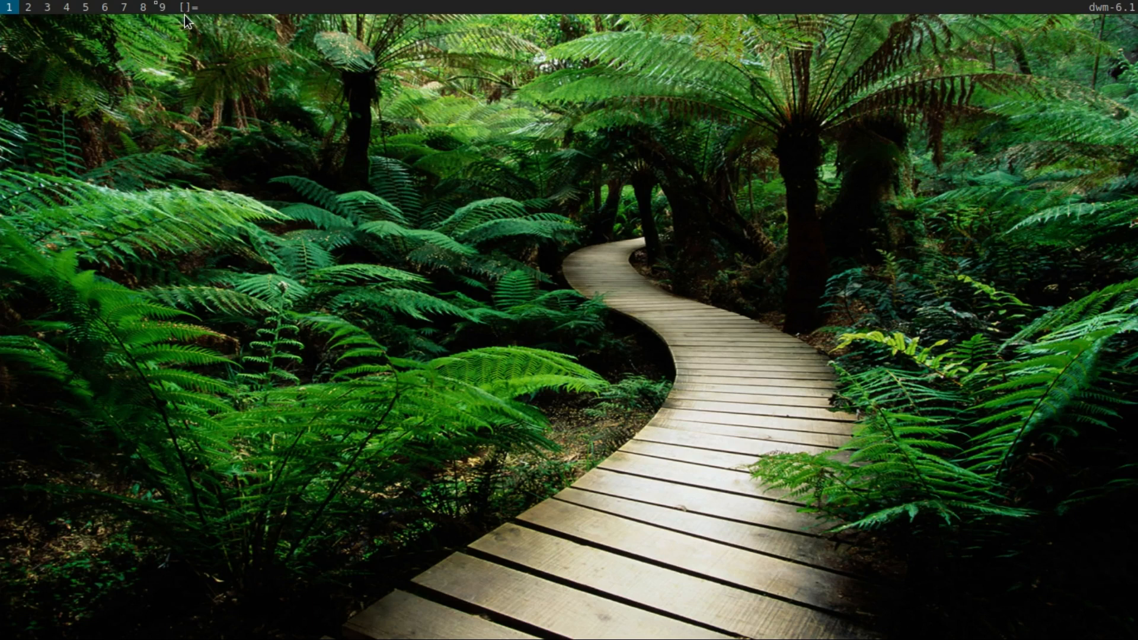
mouse_move(192, 22)
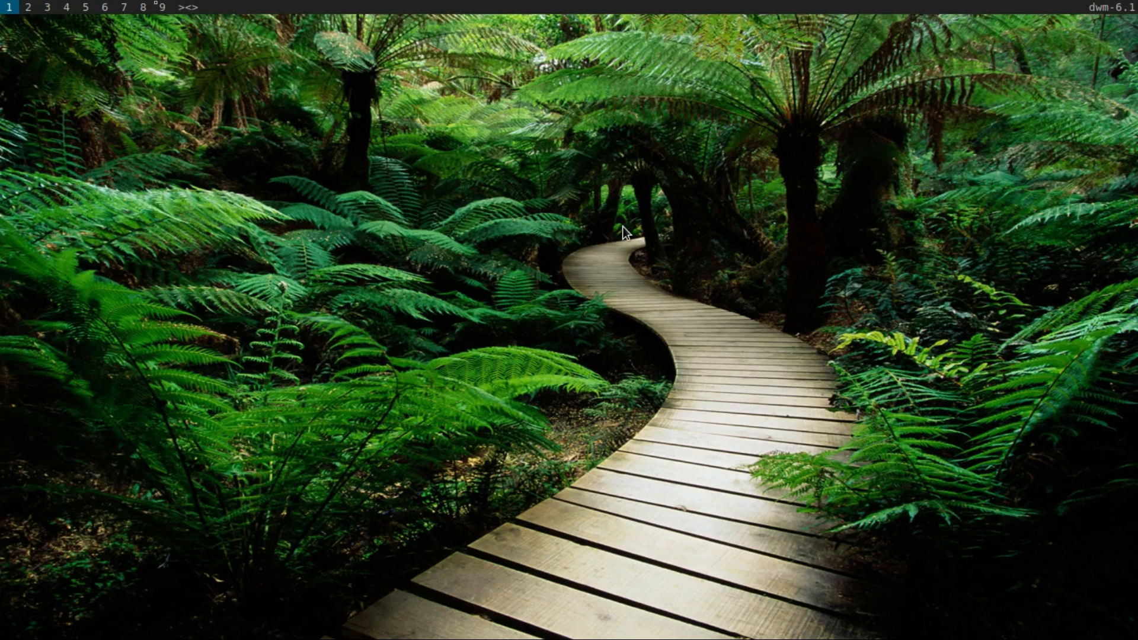
click(187, 7)
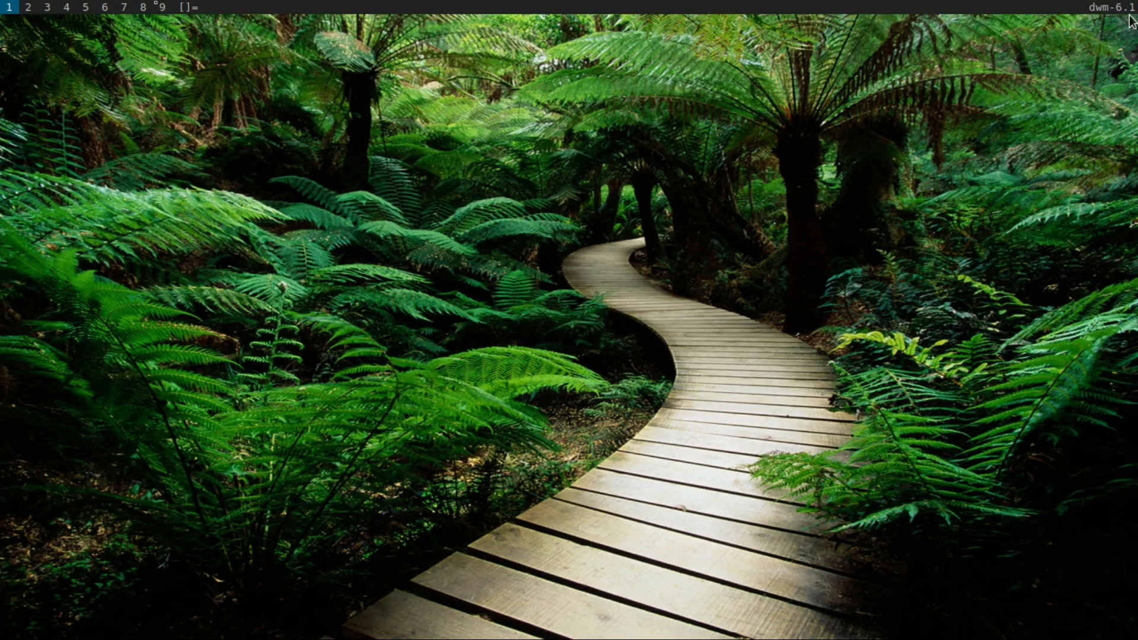
mouse_move(888, 20)
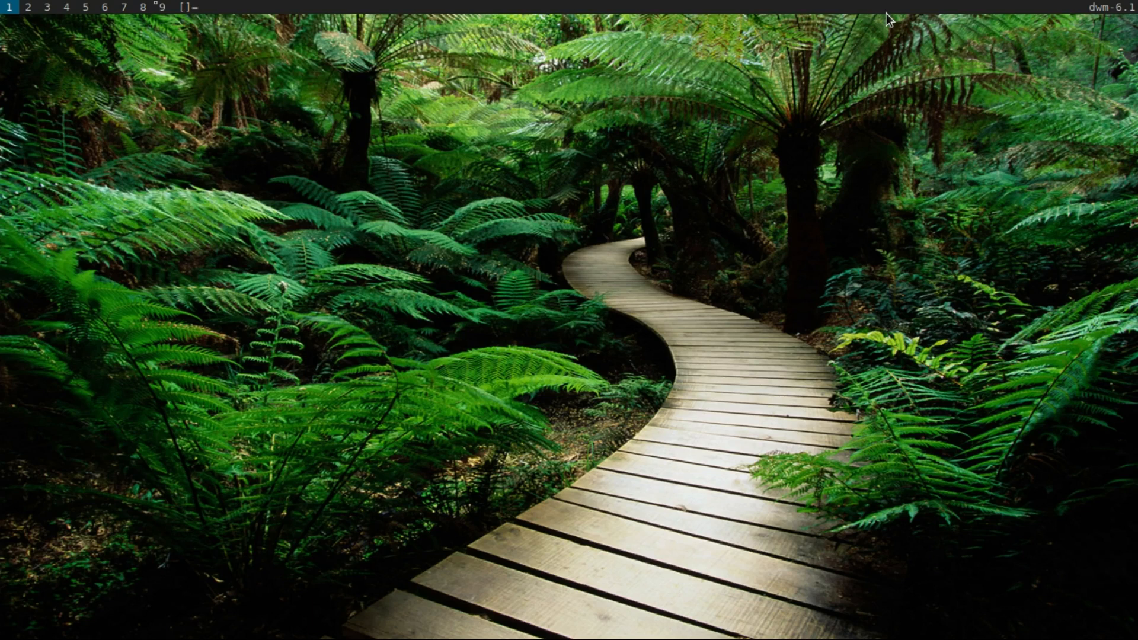
mouse_move(975, 7)
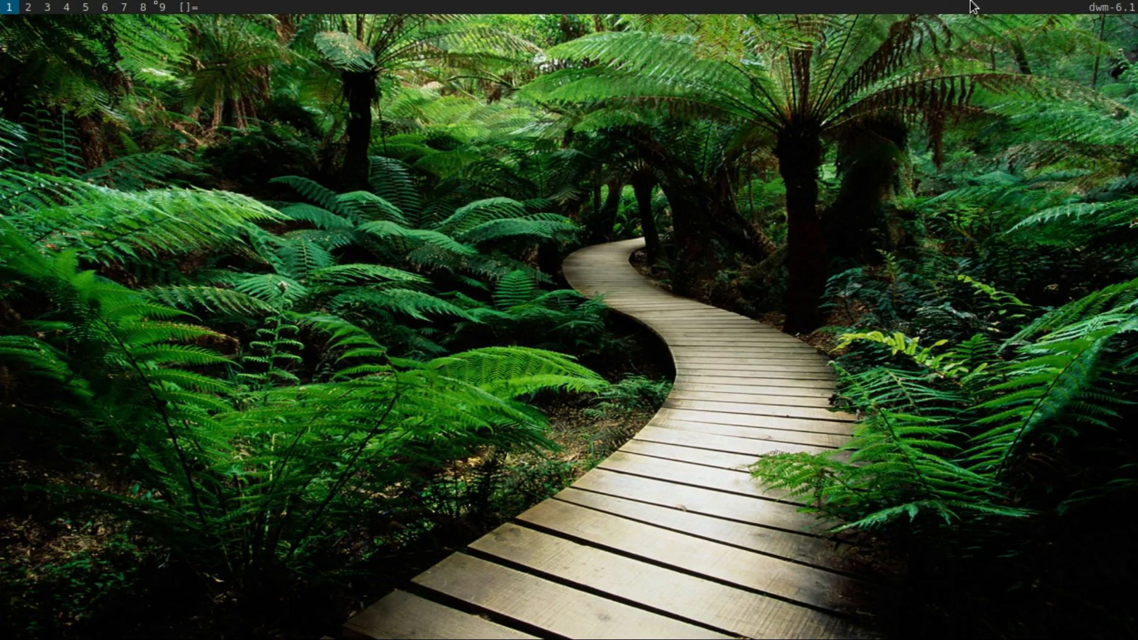
mouse_move(1107, 13)
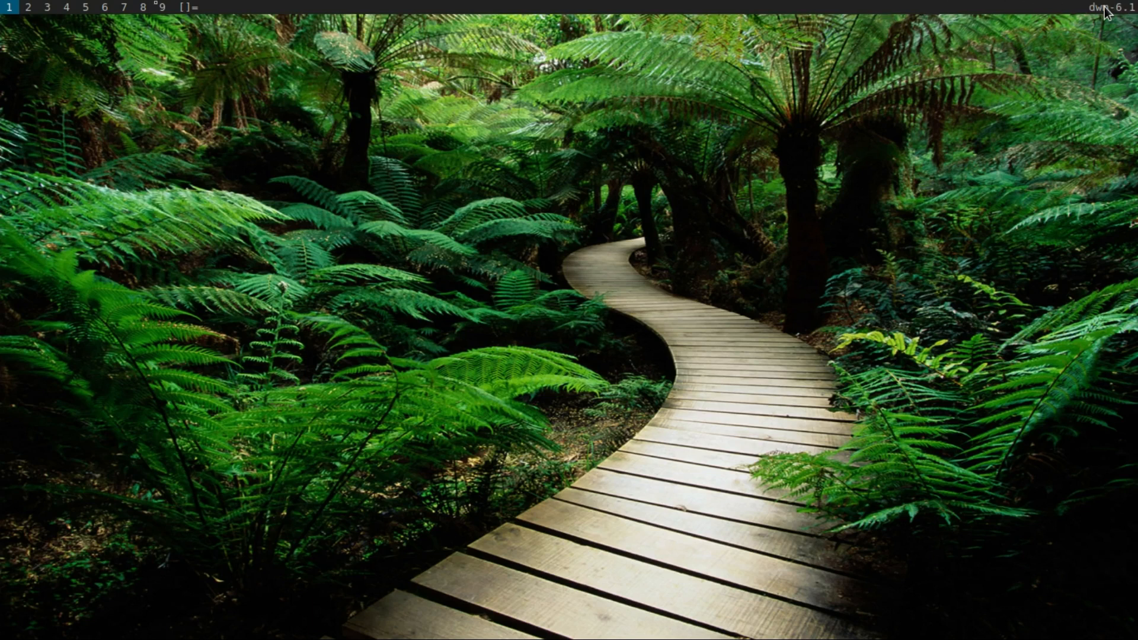
mouse_move(978, 9)
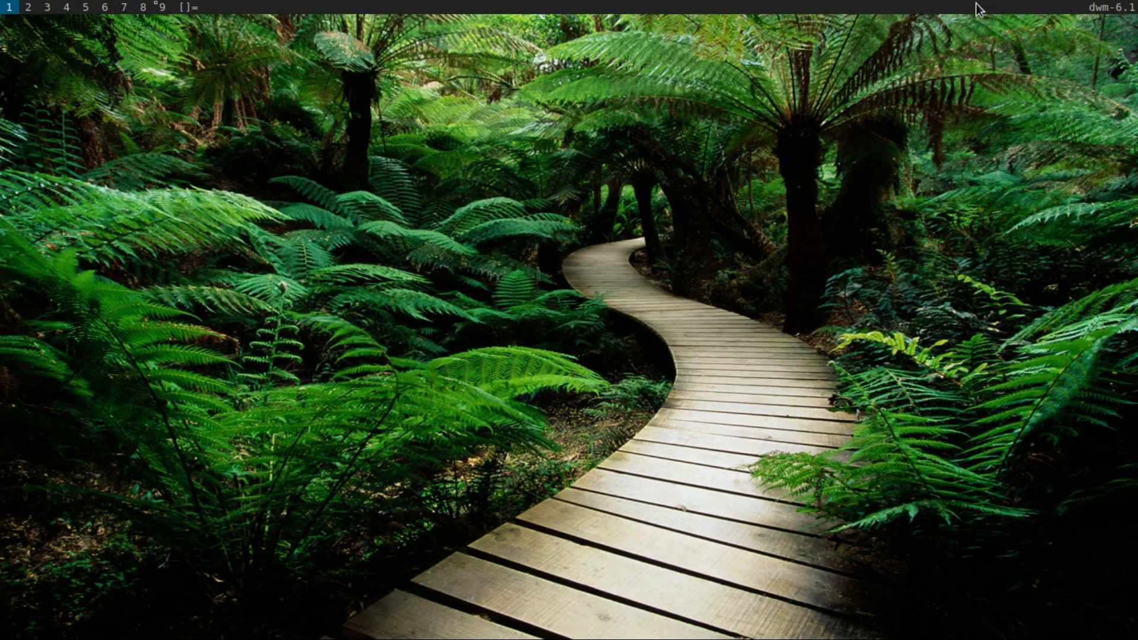
mouse_move(978, 11)
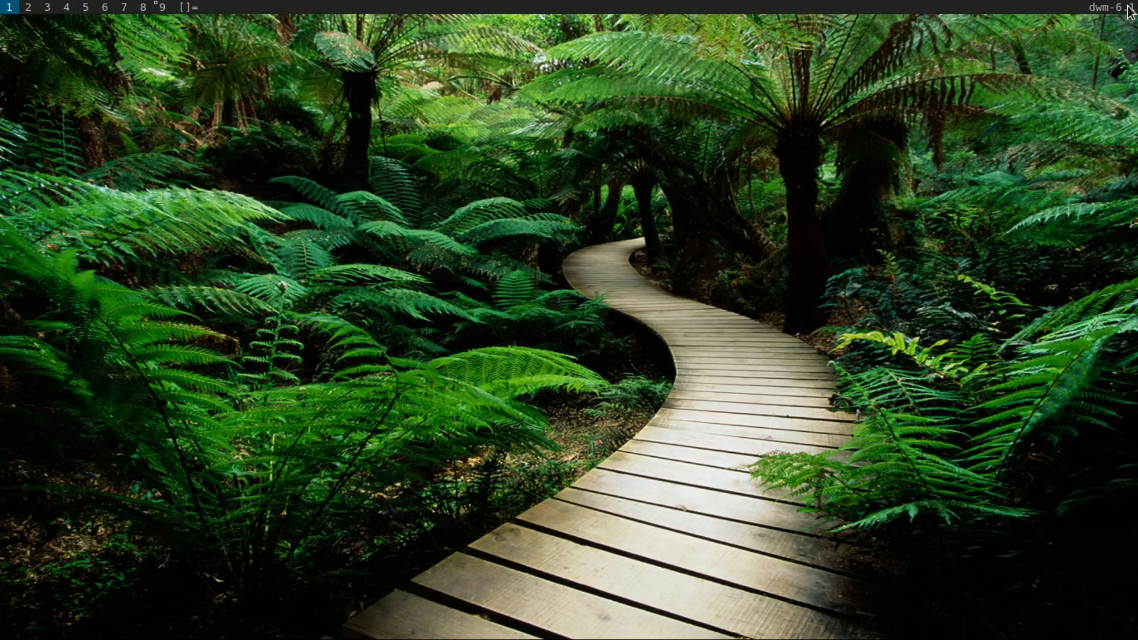
mouse_move(4, 420)
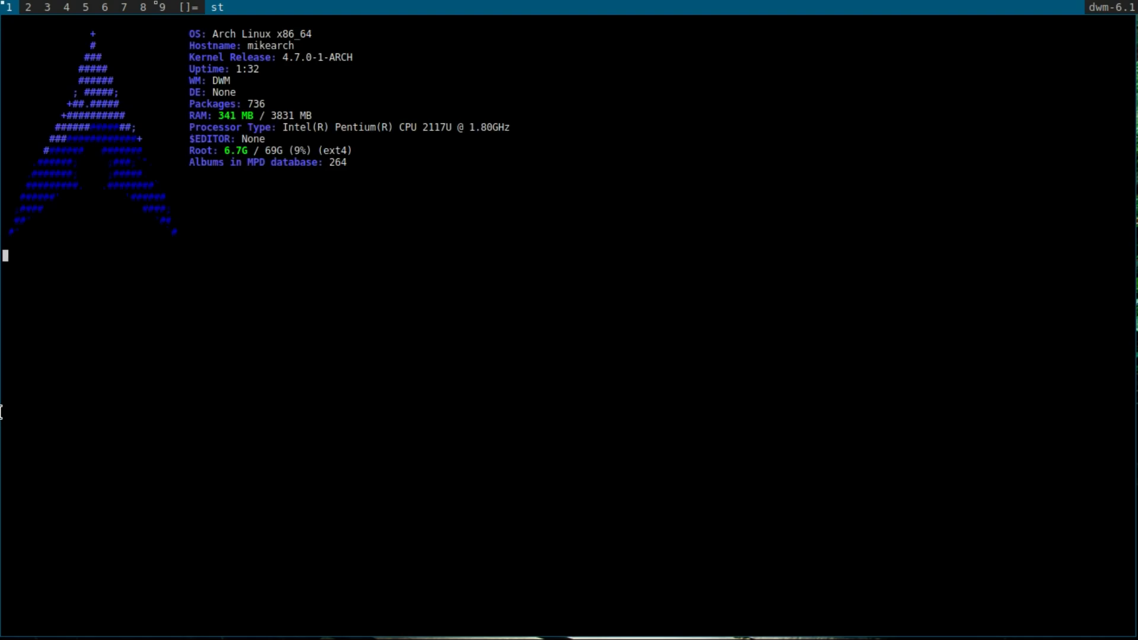
Put the current date and time in the dwm status bar with xsetroot -name "$(date)".
text(x)
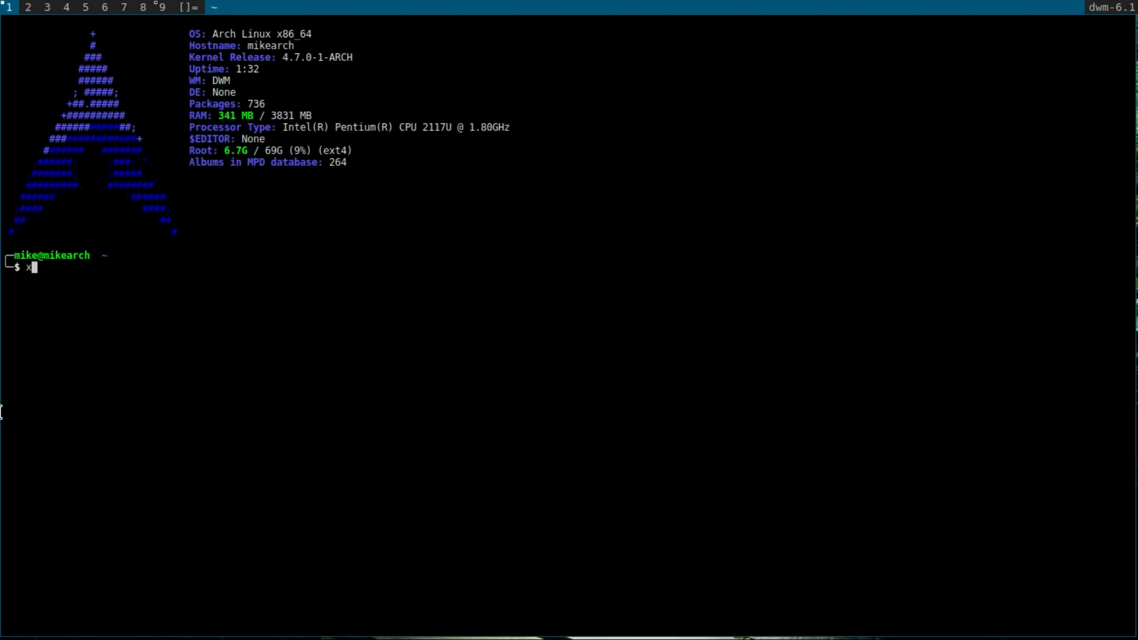
text(setro)
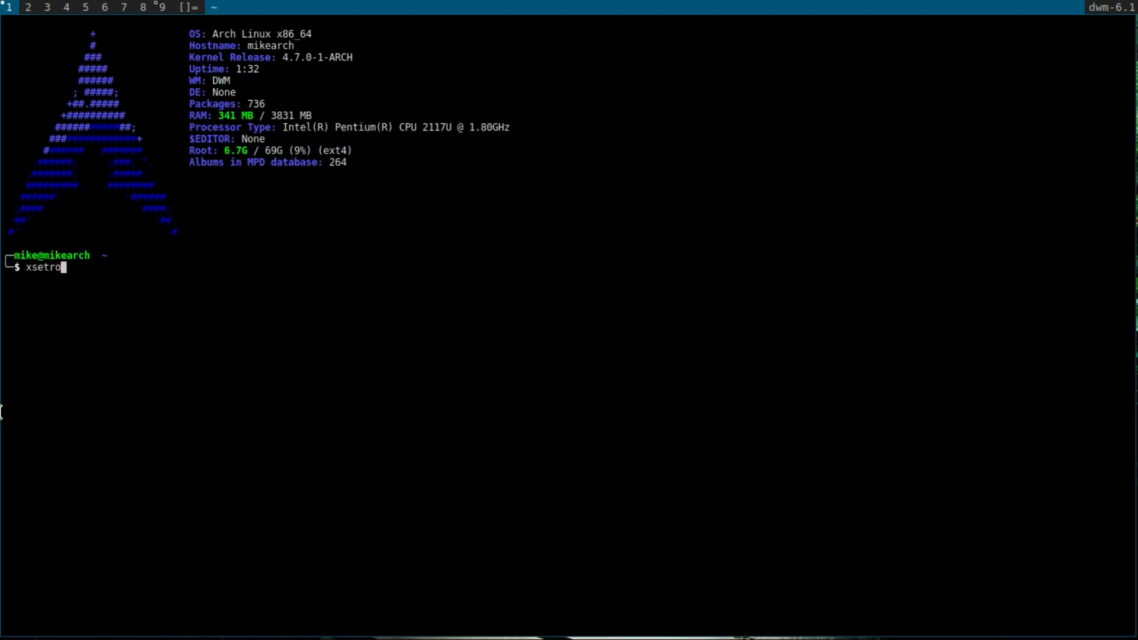
text(ot -name)
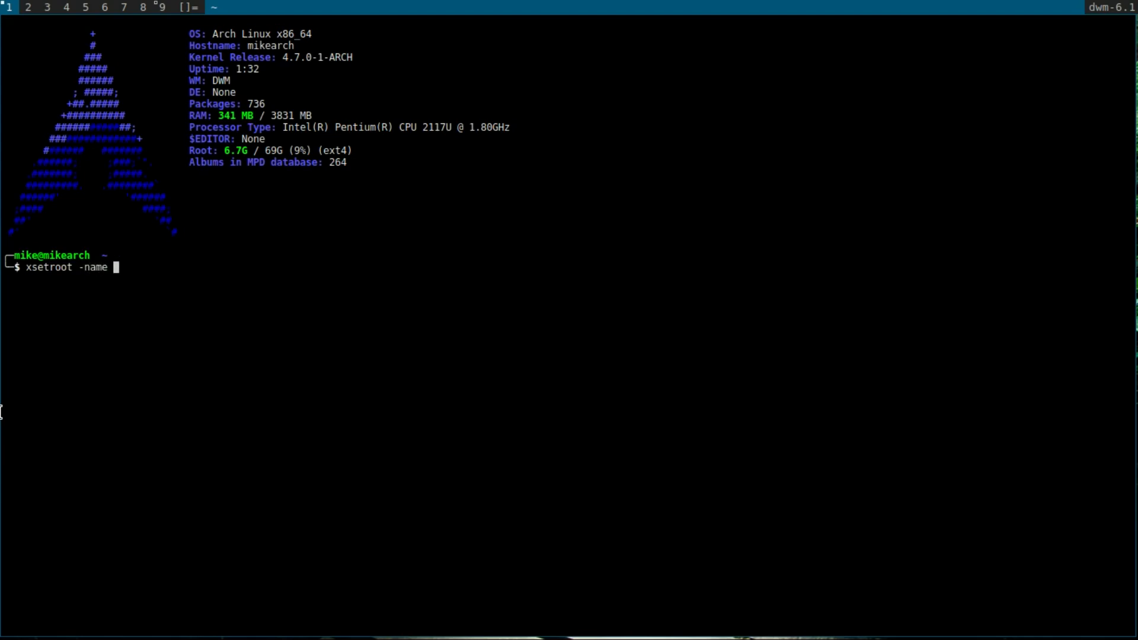
text(")
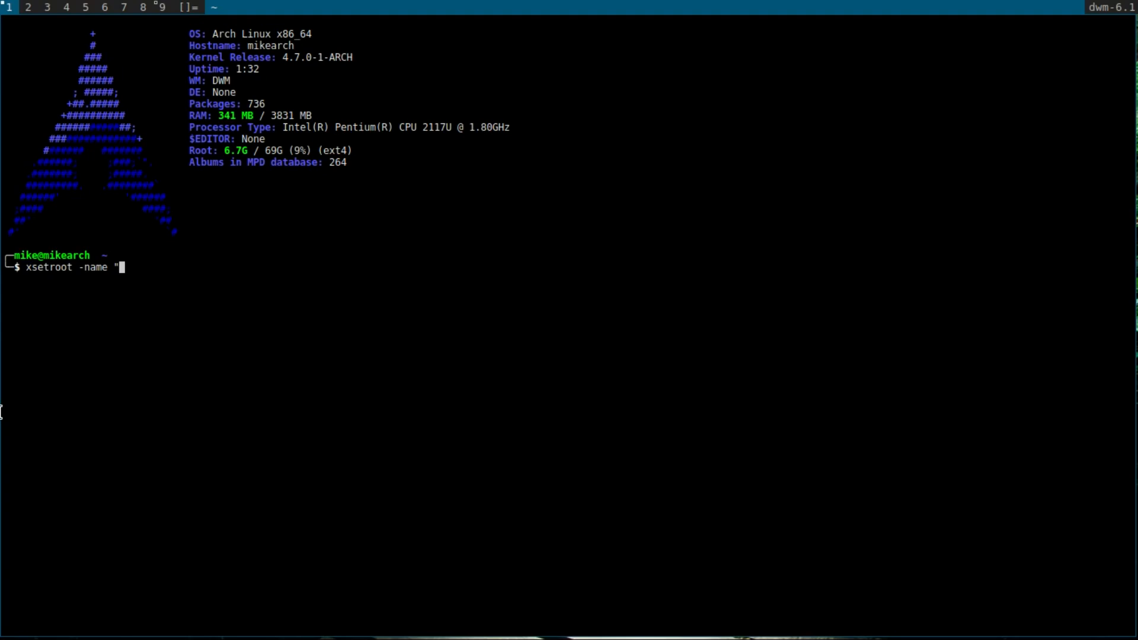
text($(date)
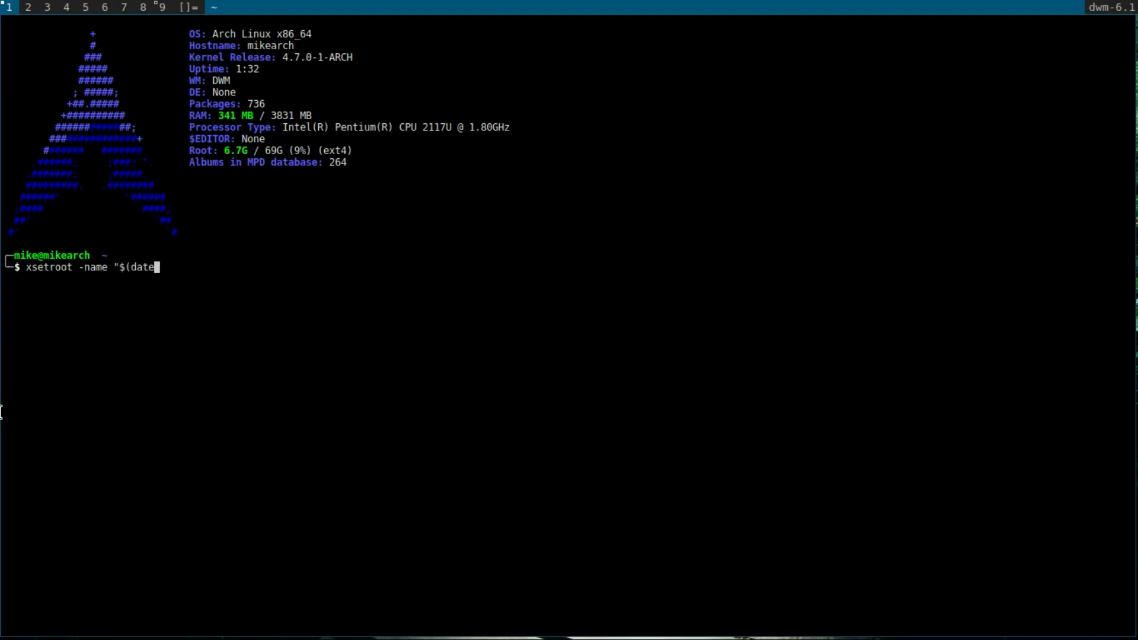
text())
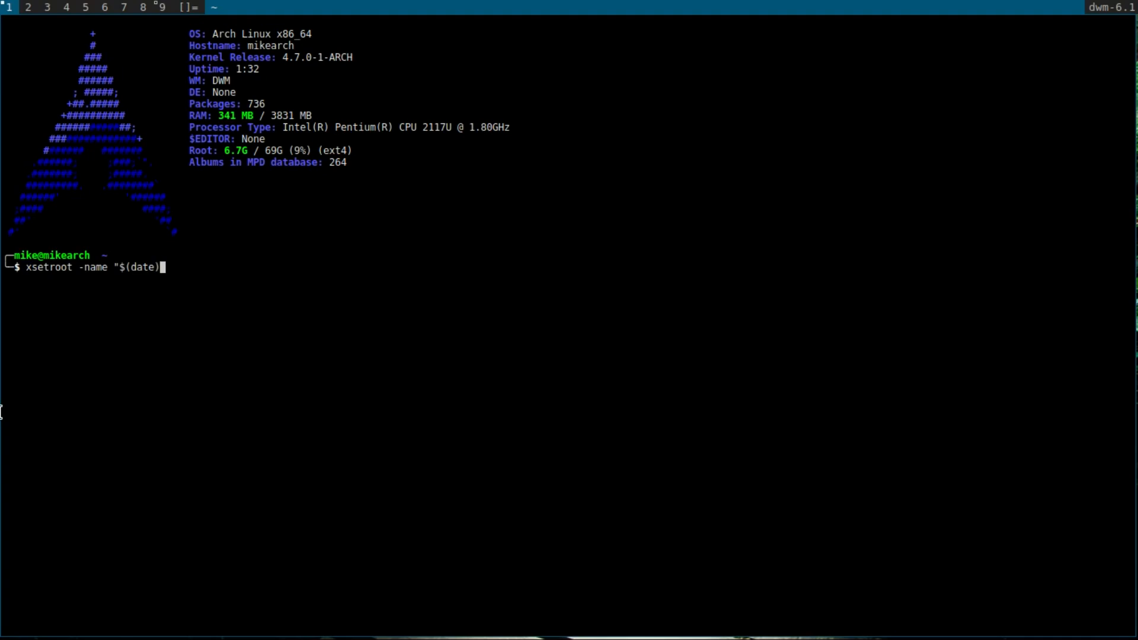
text(")
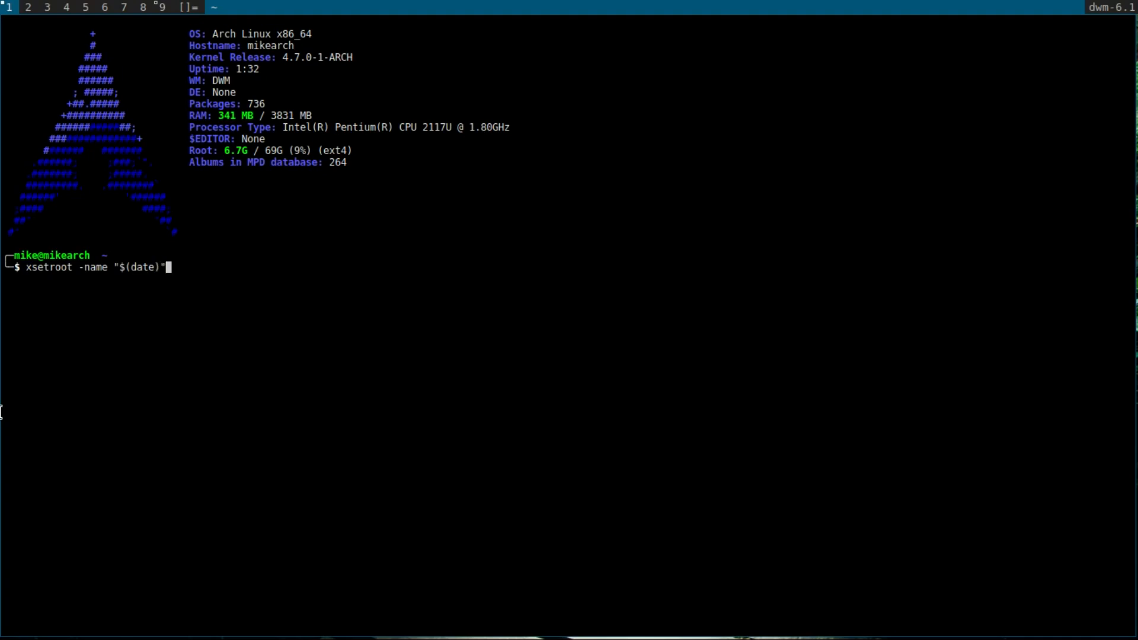
key(Return)
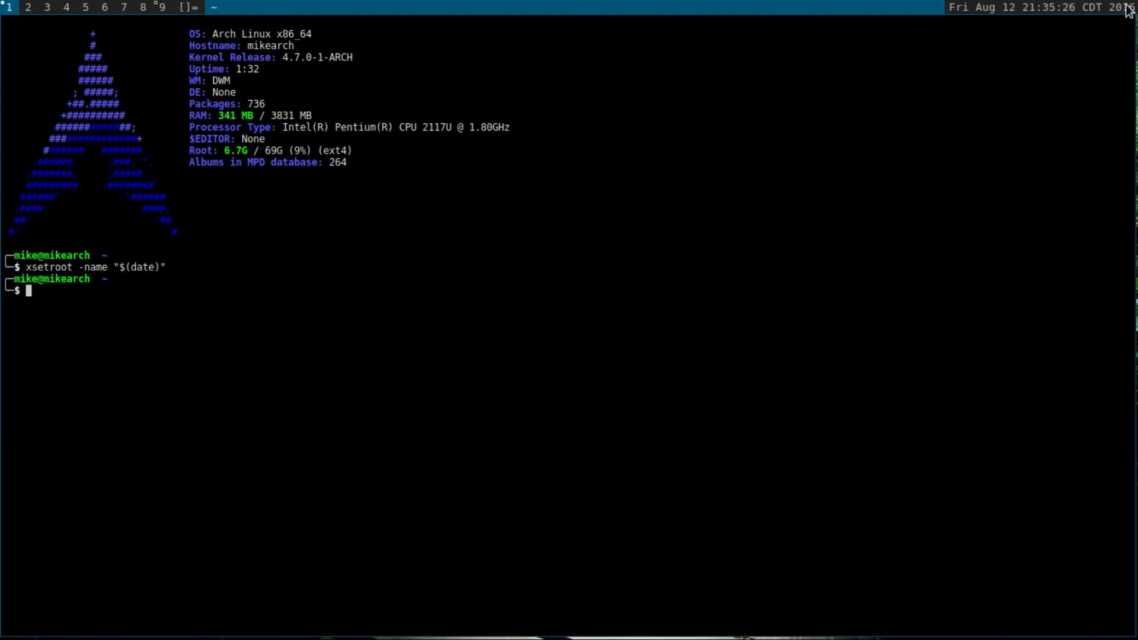
mouse_move(1001, 21)
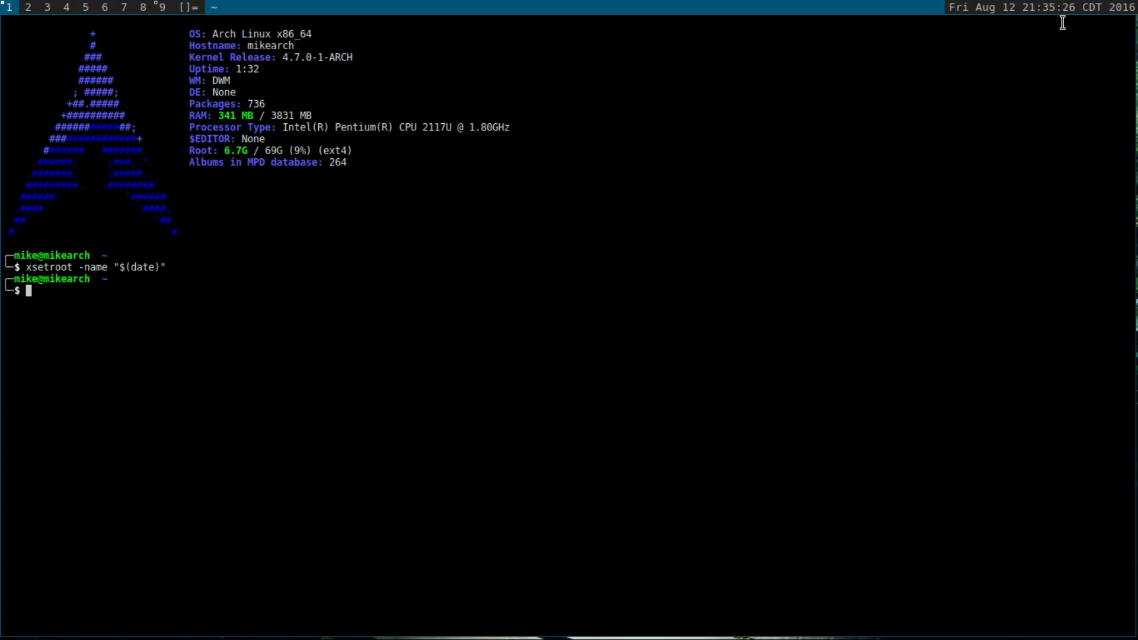
mouse_move(1090, 27)
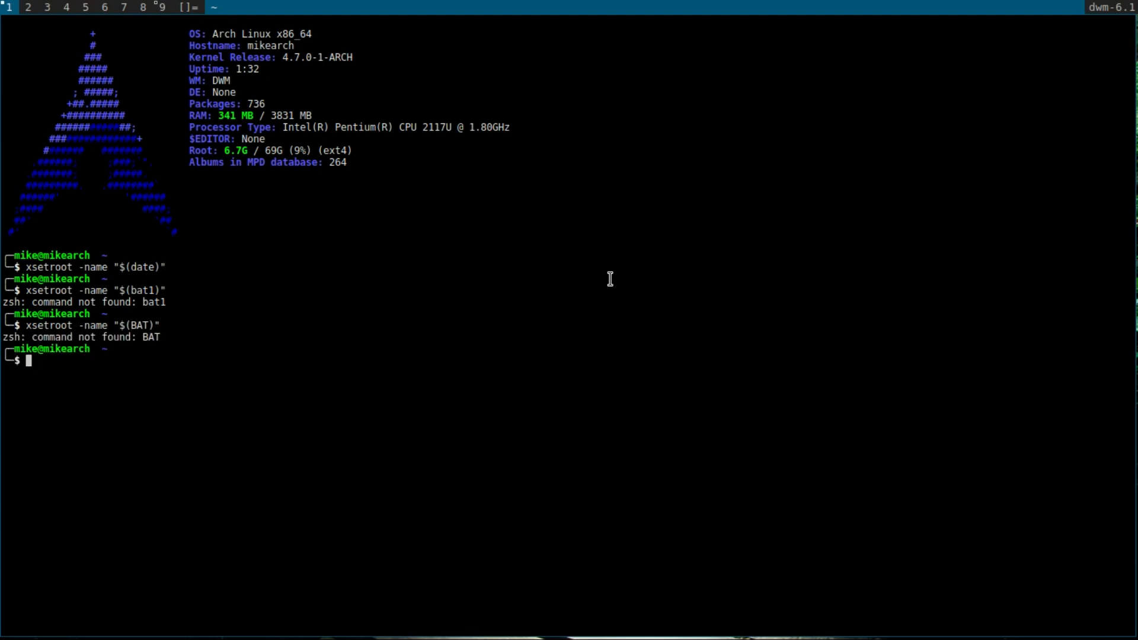
Try $(BAT) and SHELL in the status bar, then restore the date after they fail.
text(xsetroot -name "$(BAT)")
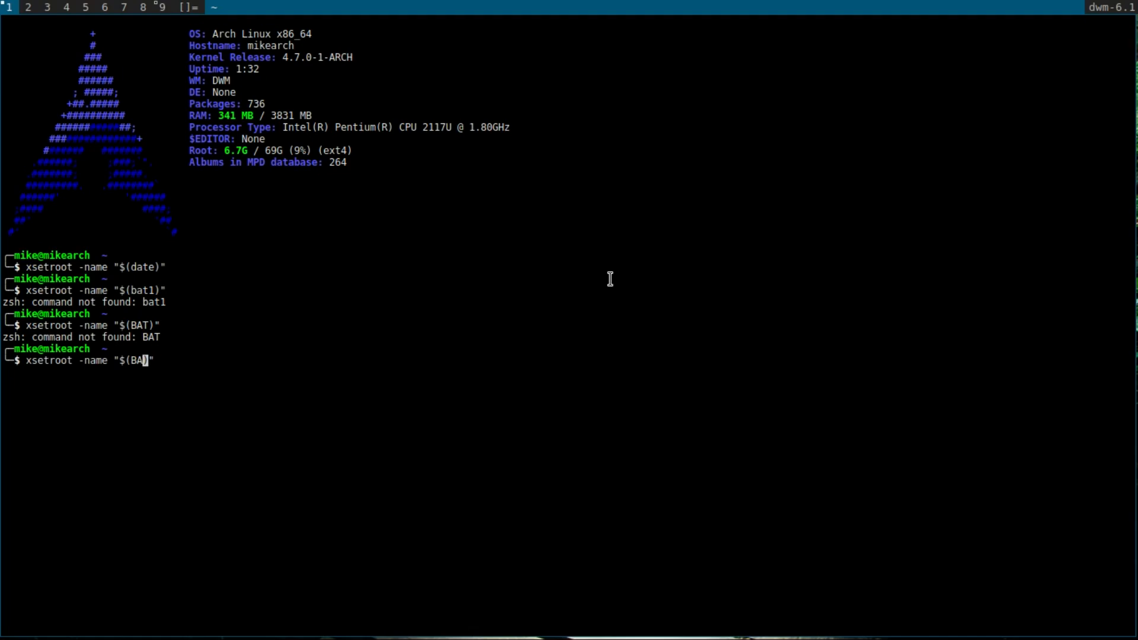
key(BackSpace)
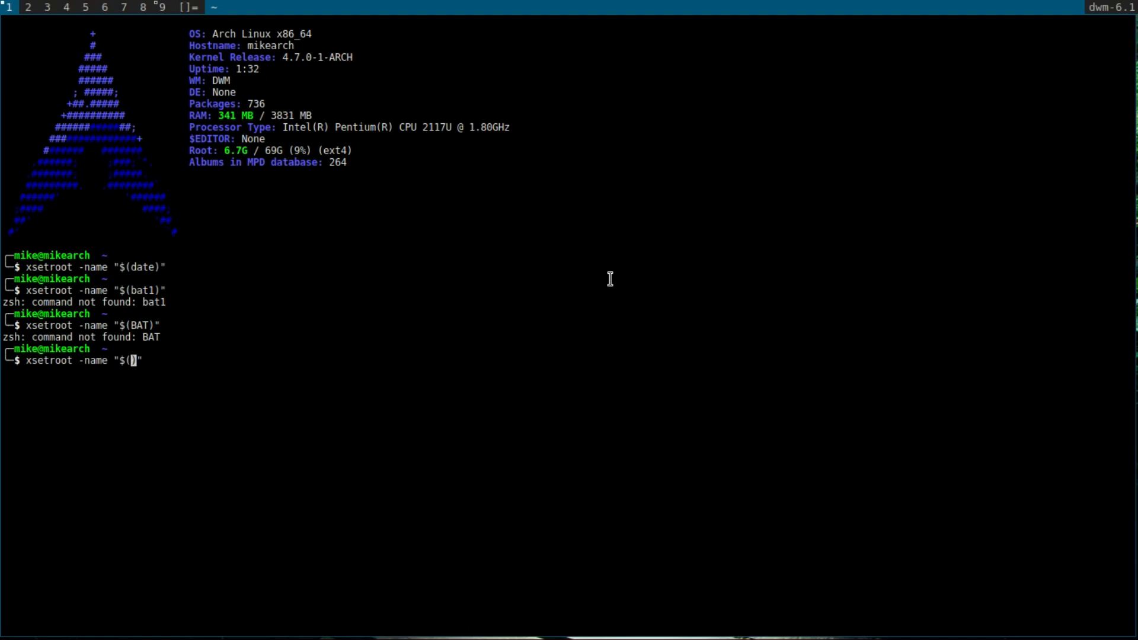
text(SHELL)
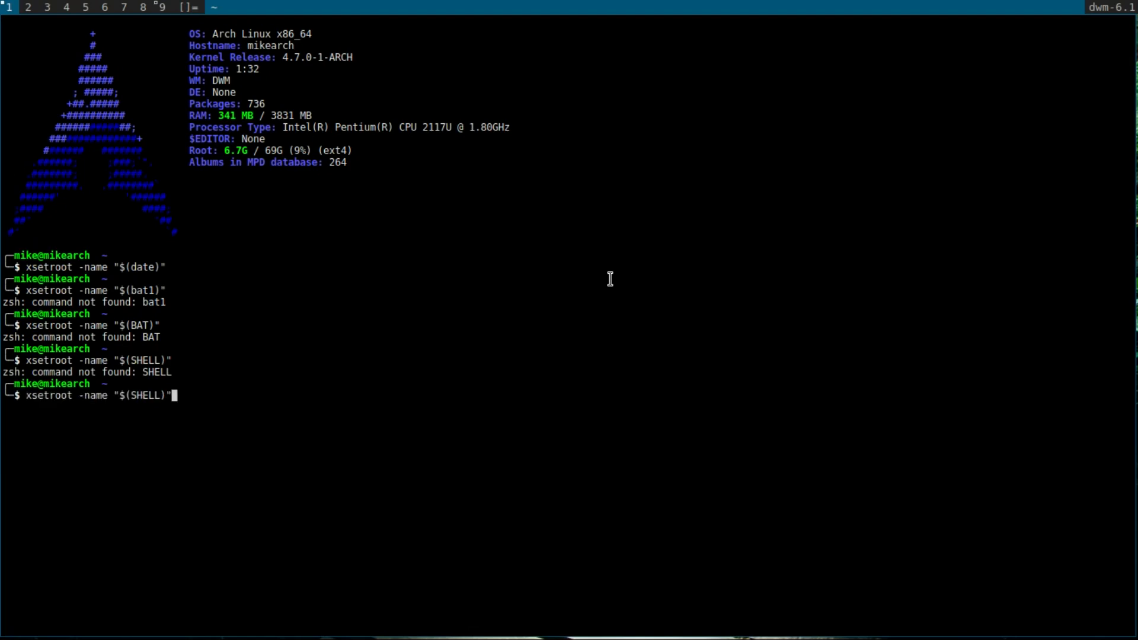
key(BackSpace)
text(date)
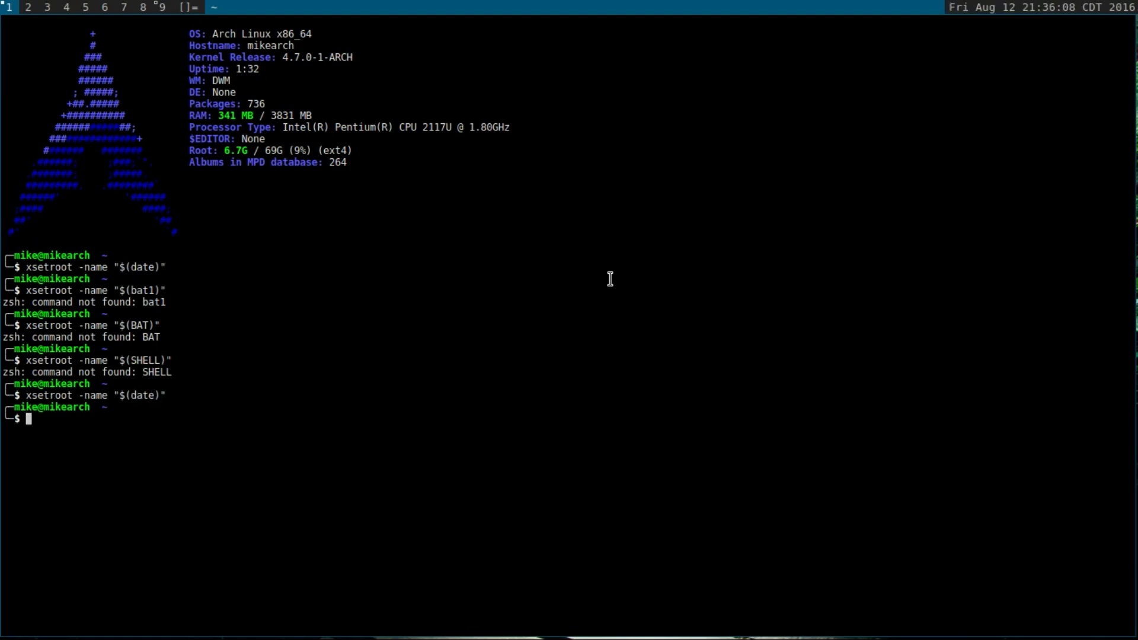
mouse_move(1004, 78)
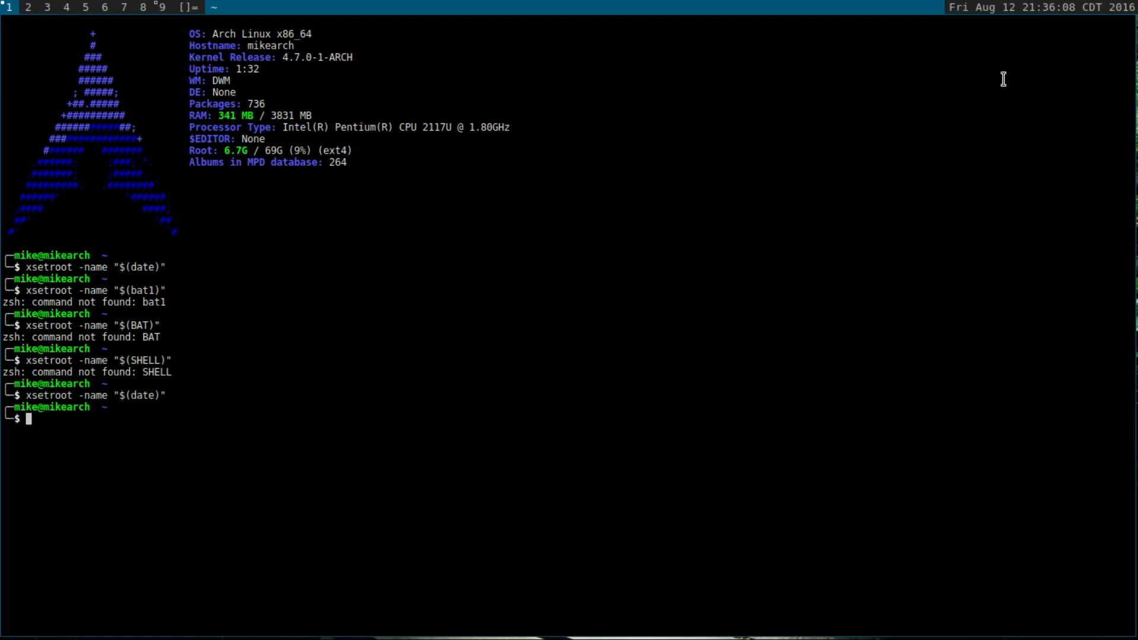
mouse_move(1077, 56)
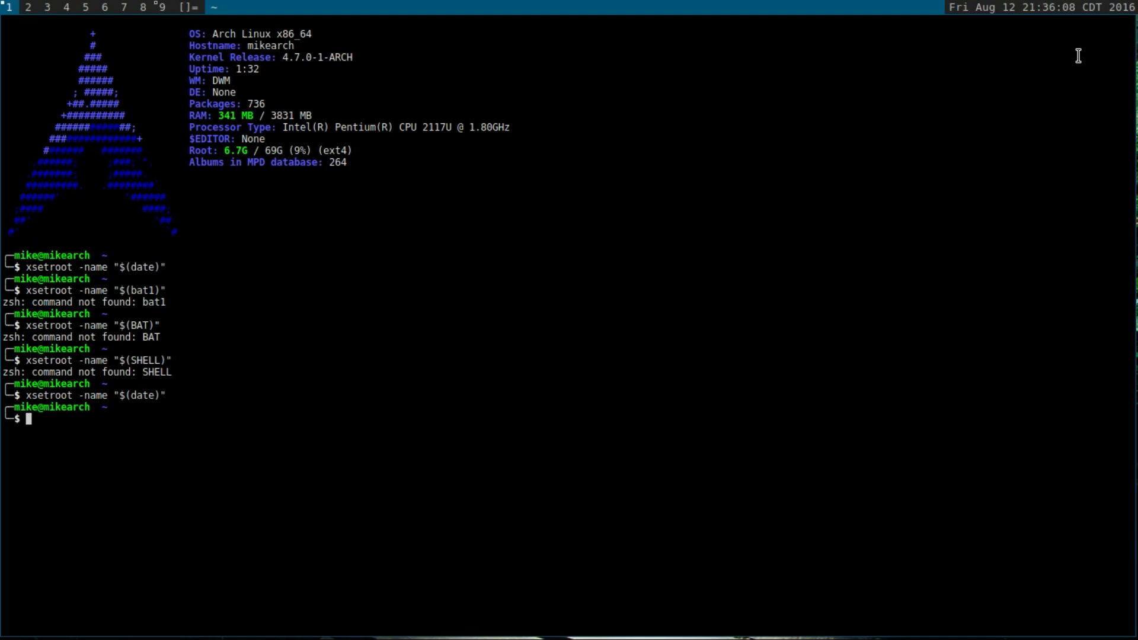
mouse_move(530, 50)
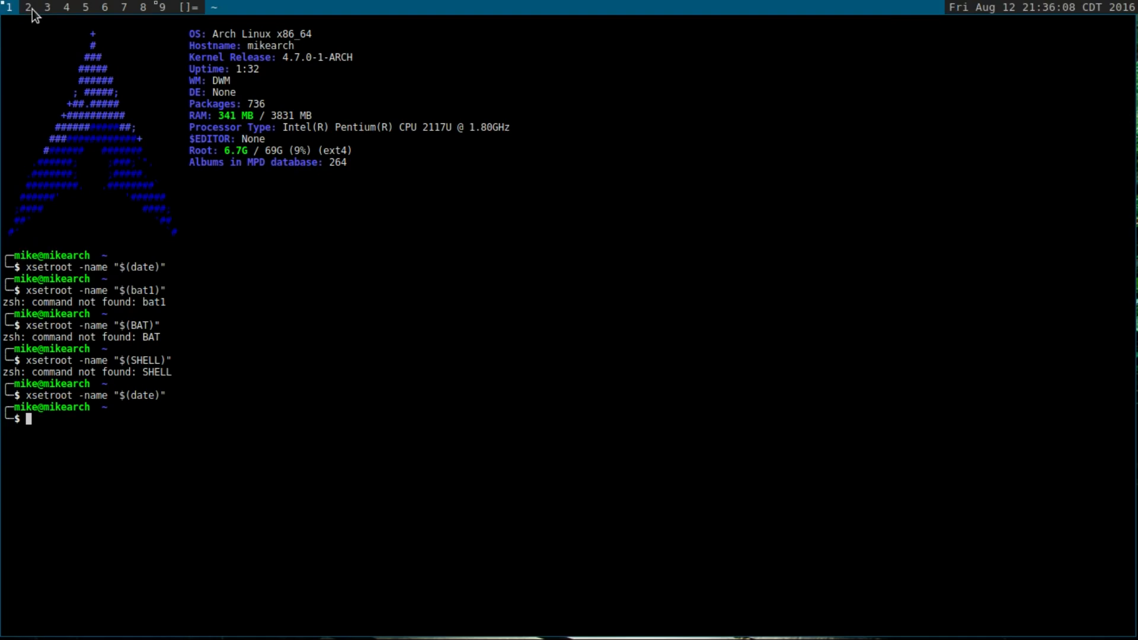
click(28, 7)
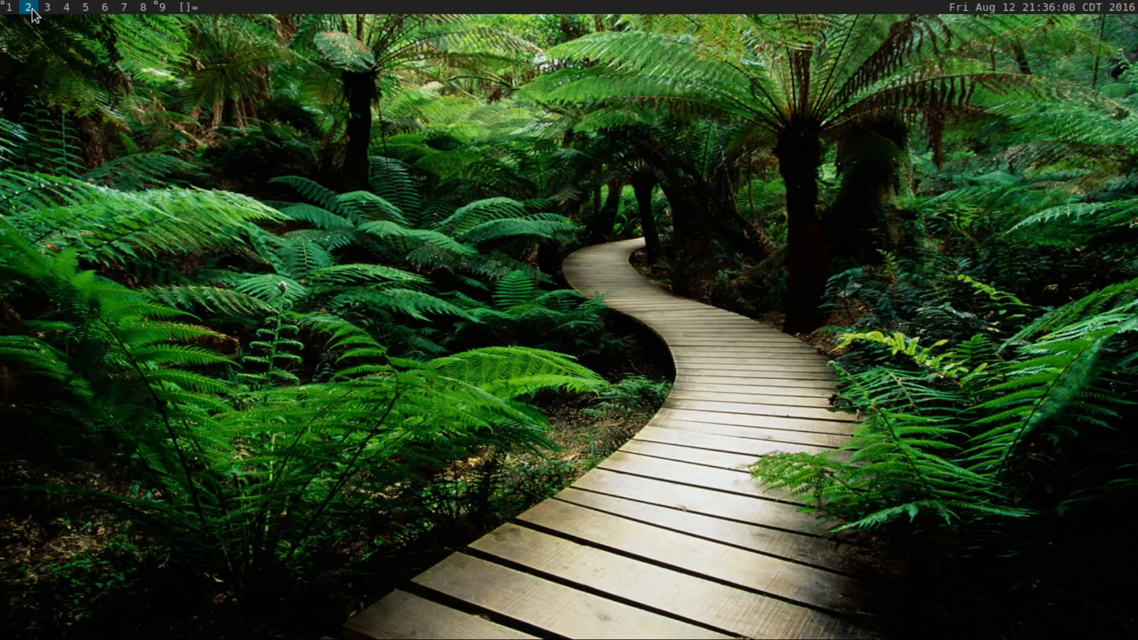
click(48, 7)
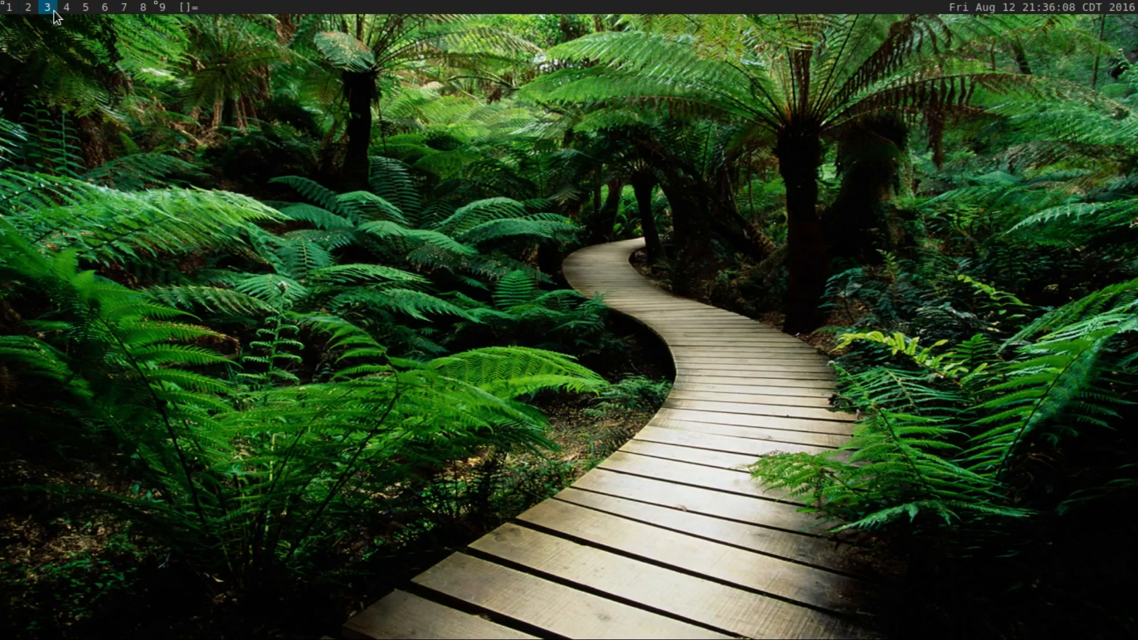
click(122, 7)
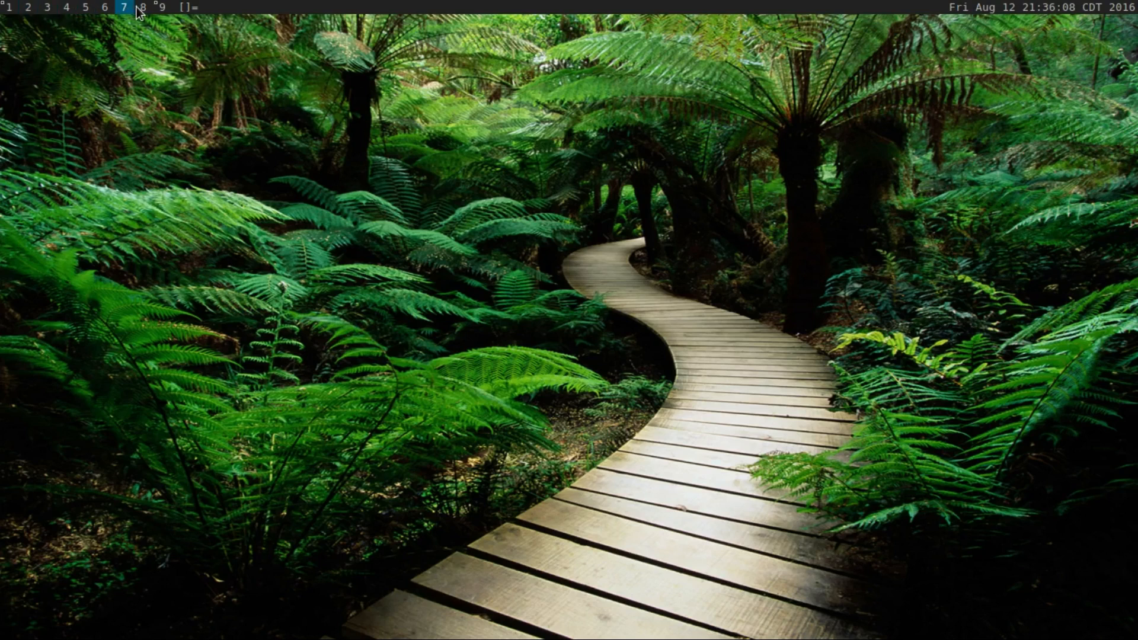
click(67, 7)
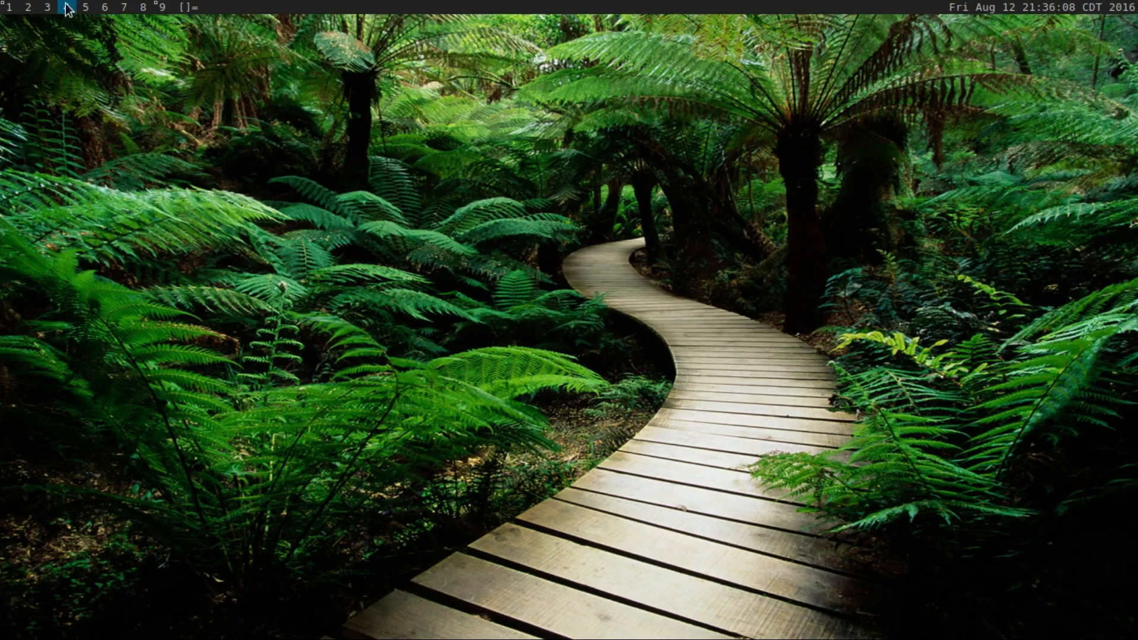
click(46, 7)
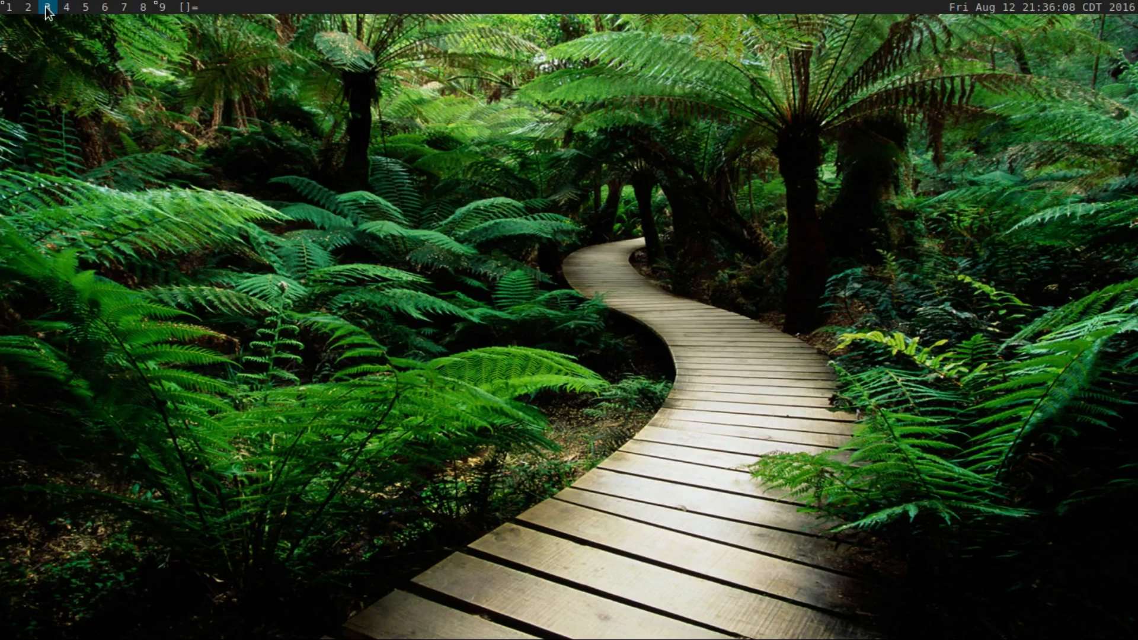
click(47, 7)
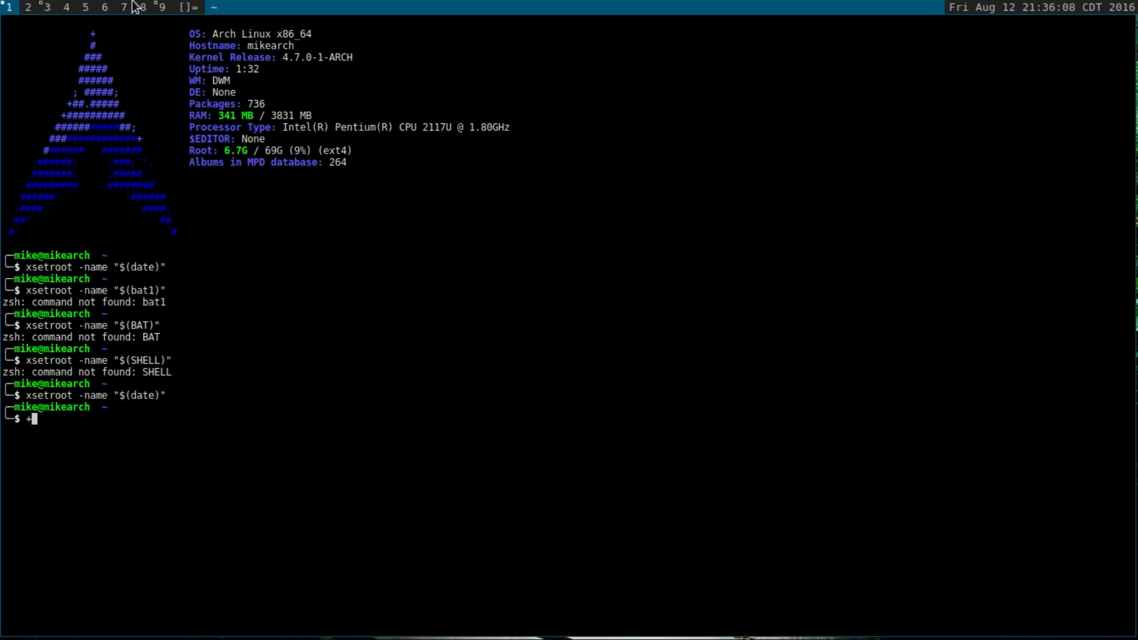
From the dwm source directory, open config.h in vim for review.
key(BackSpace)
text(cd dwm)
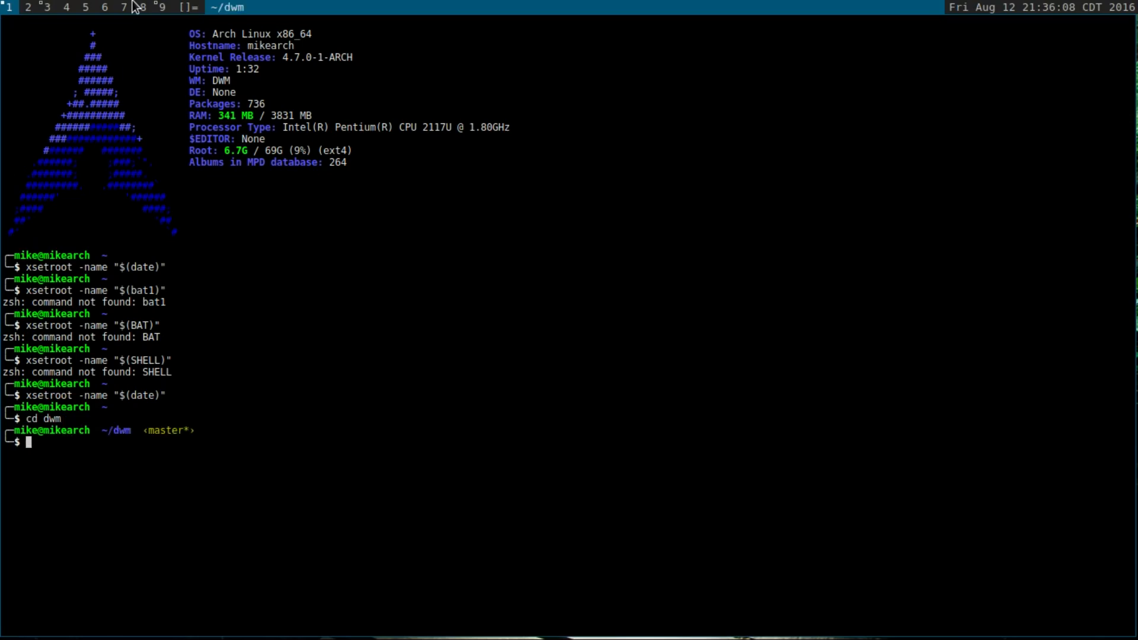
text(vim .)
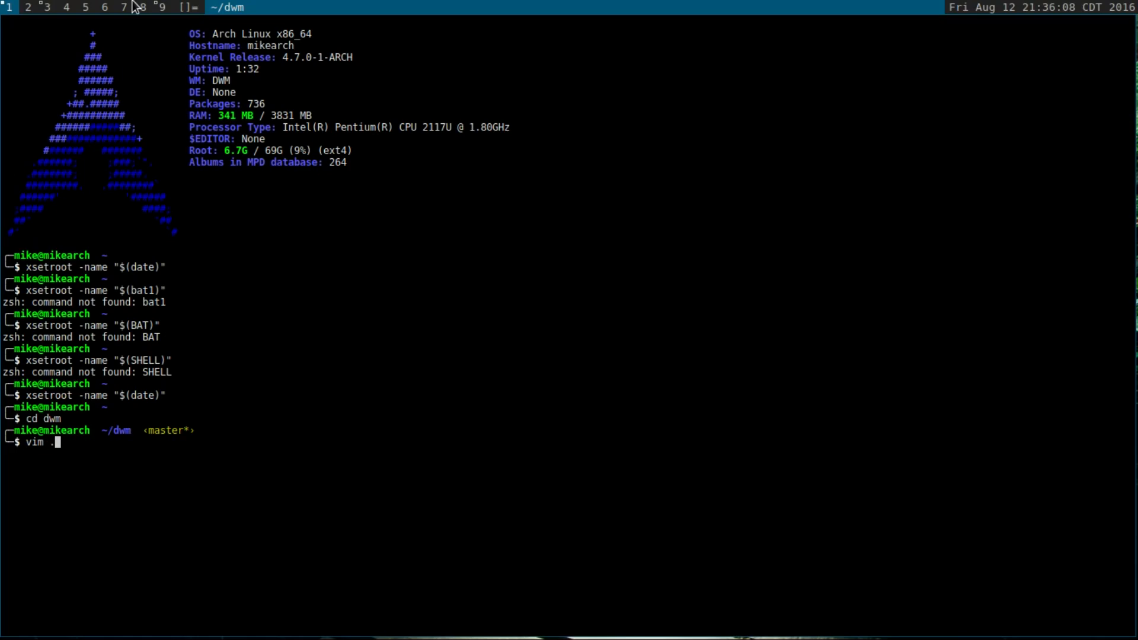
text(config.h)
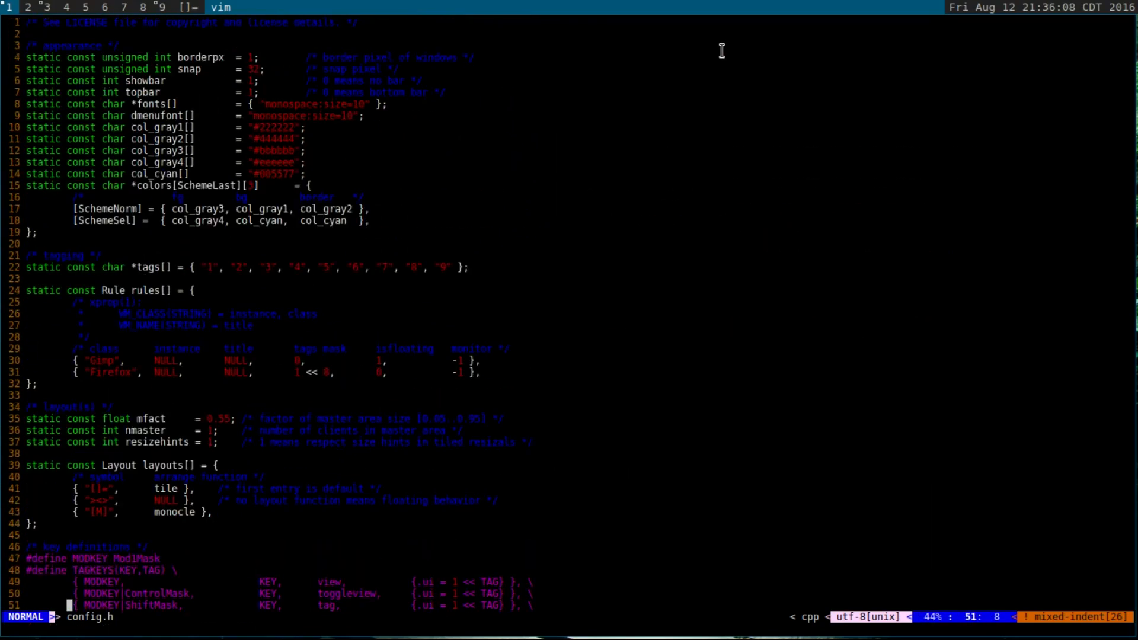
mouse_move(94, 98)
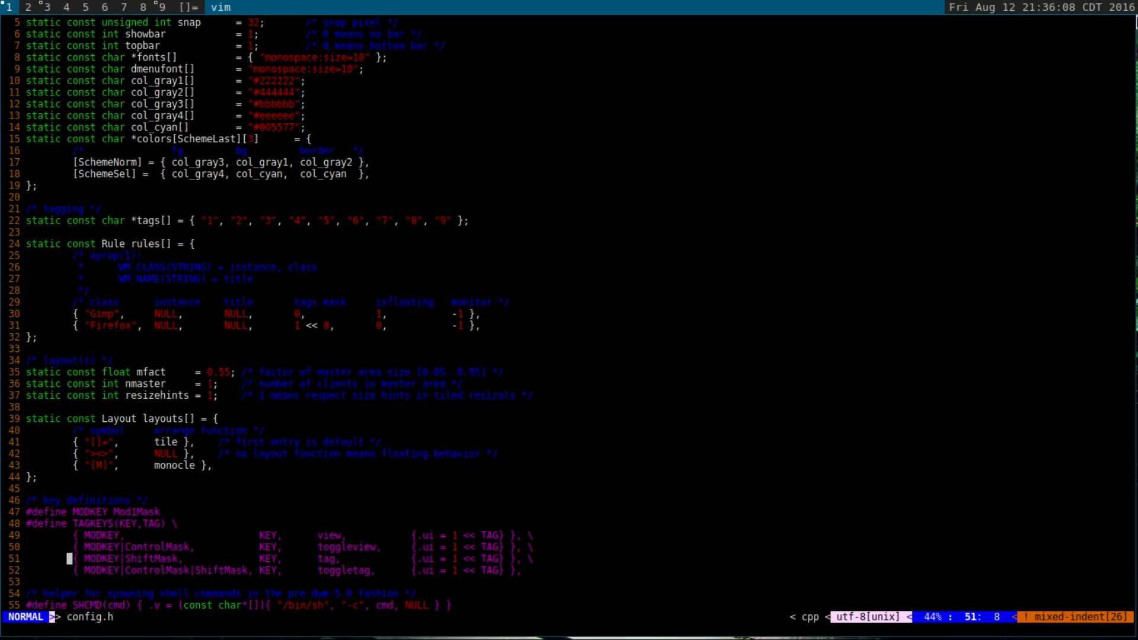
mouse_move(406, 183)
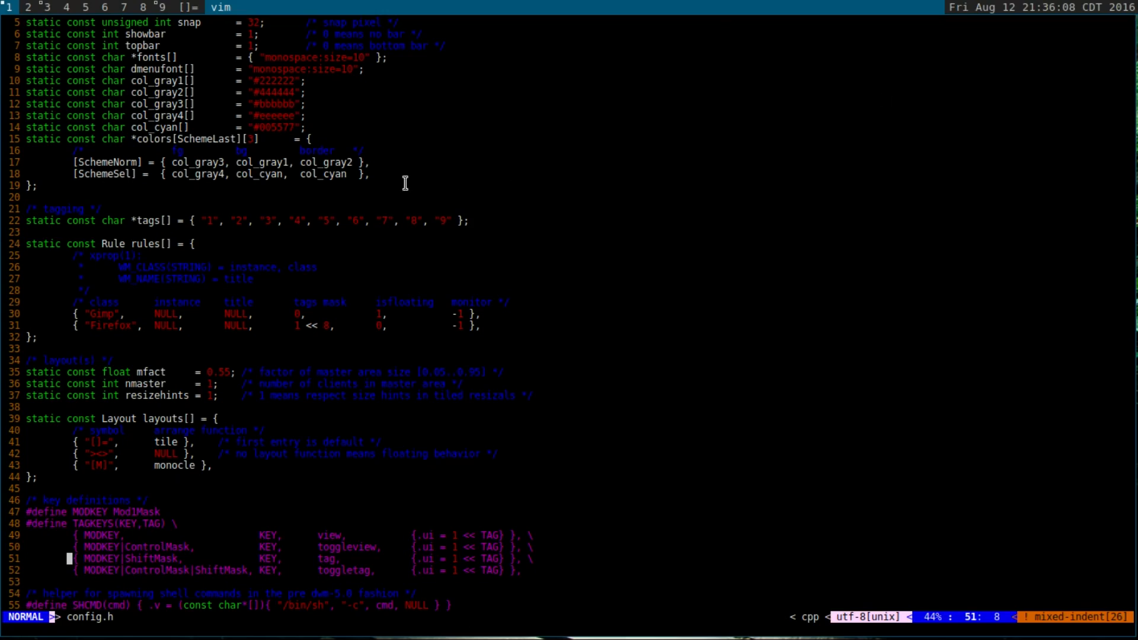
Read down config.h through the appearance, tagging, rules, layouts and key definitions.
scroll(down, 3)
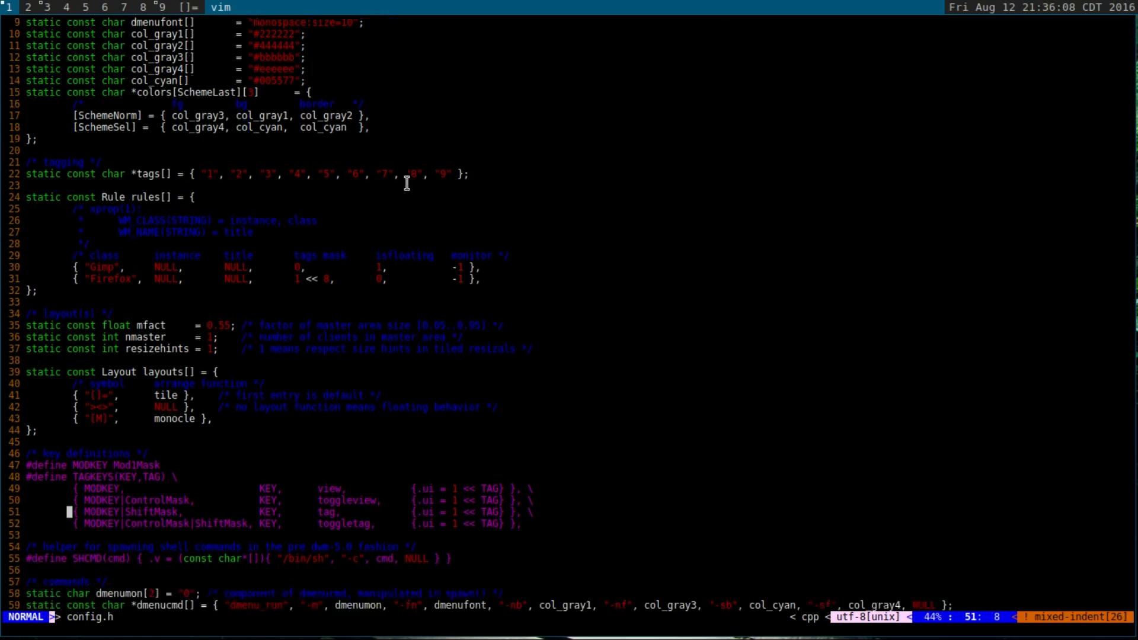
scroll(down, 3)
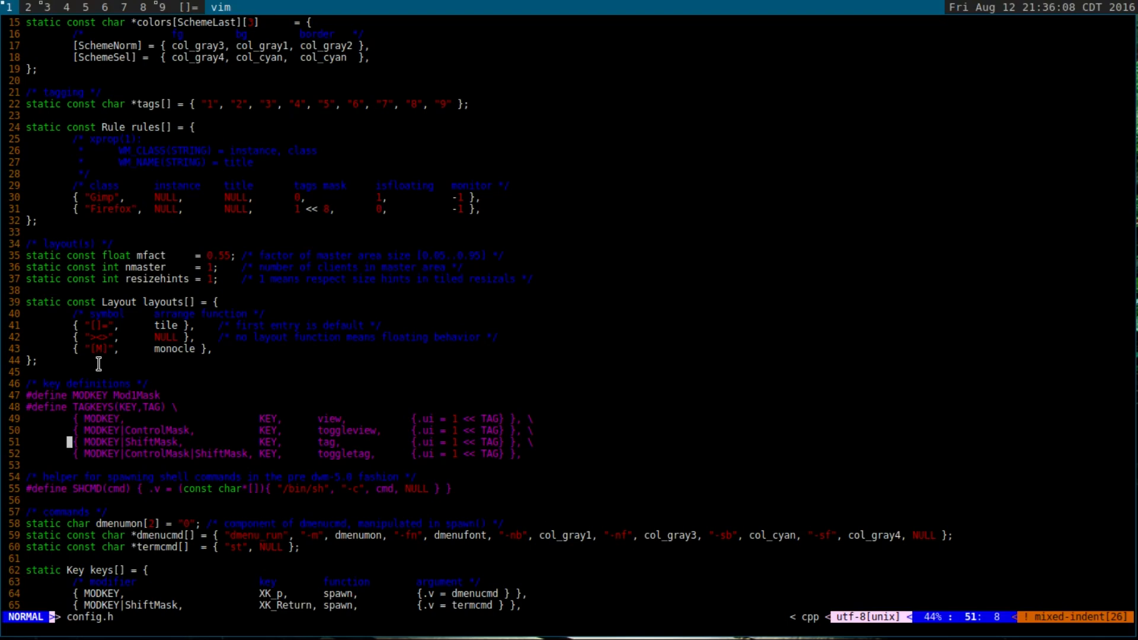
mouse_move(101, 335)
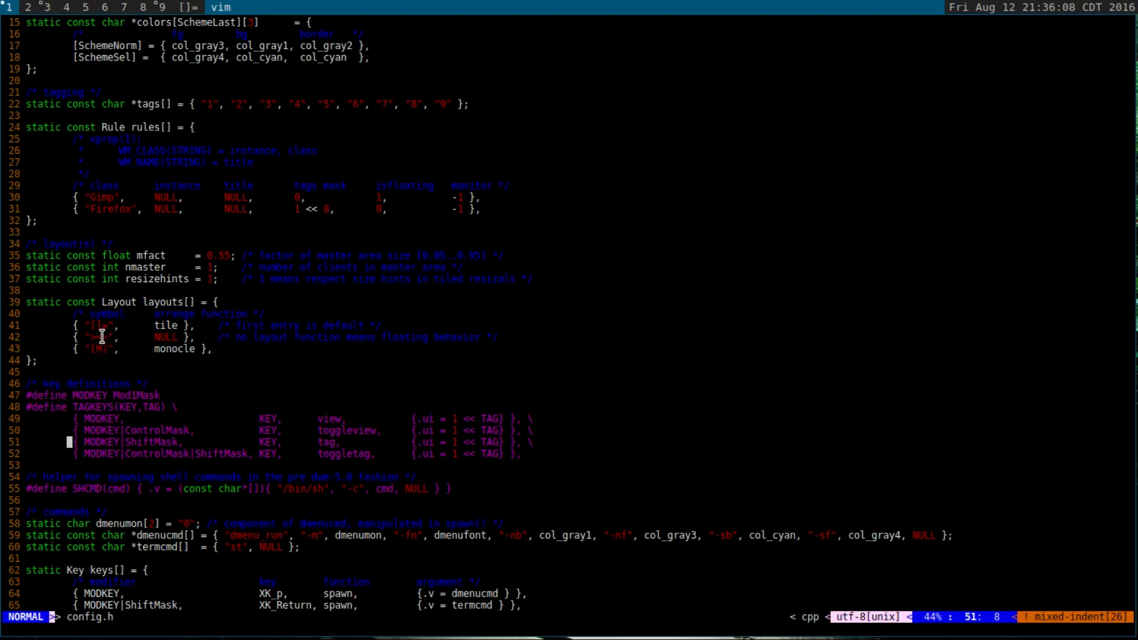
mouse_move(94, 351)
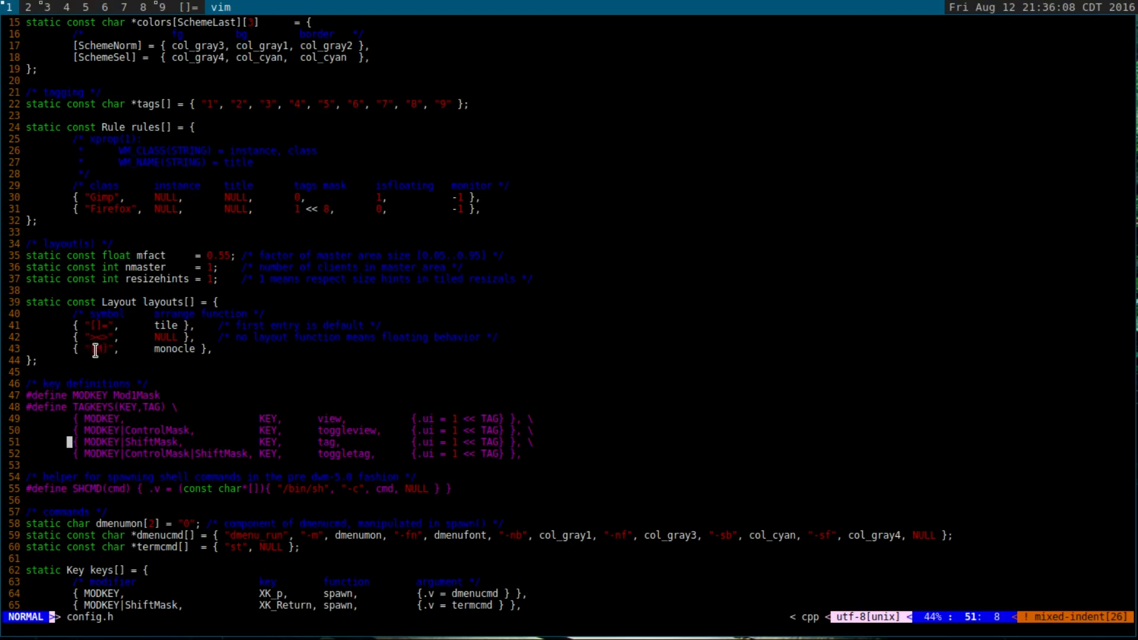
mouse_move(104, 366)
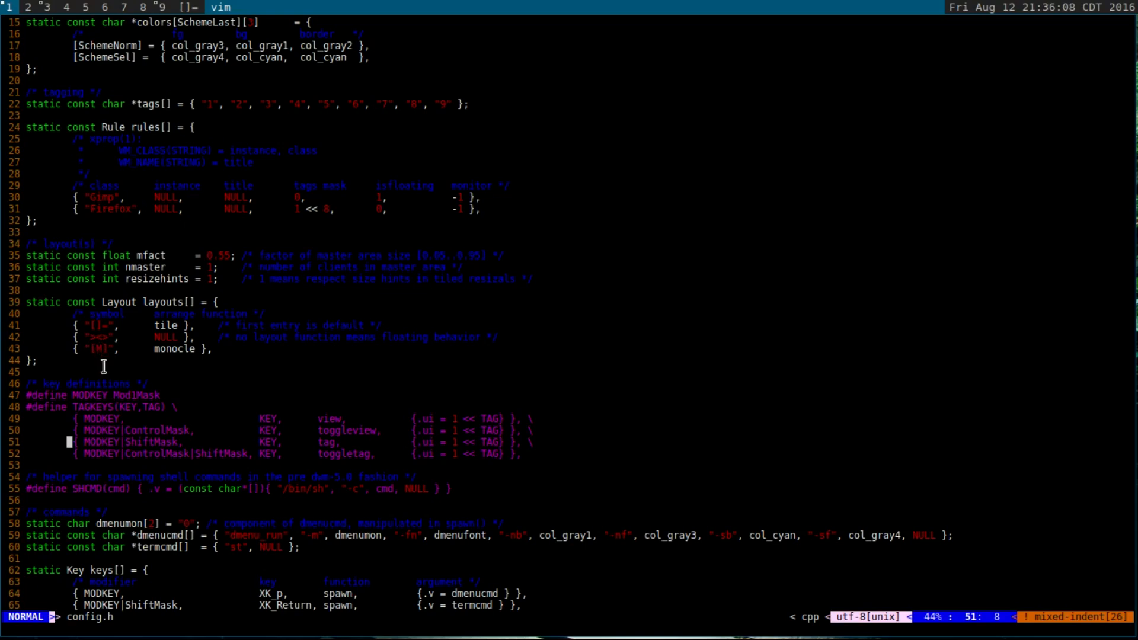
scroll(down, 3)
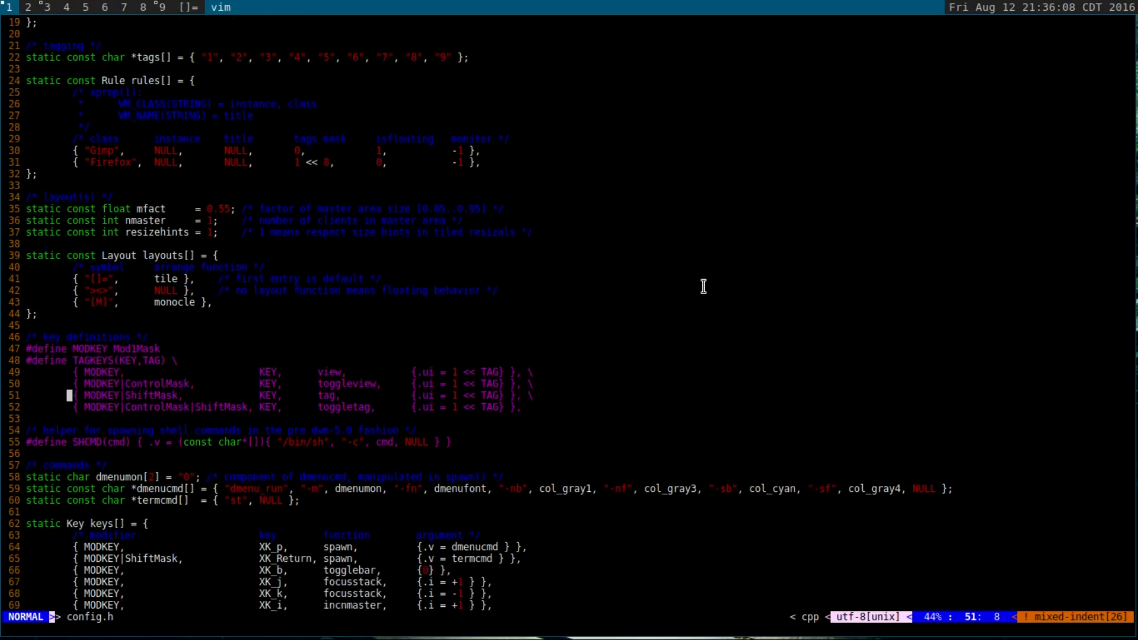
scroll(down, 3)
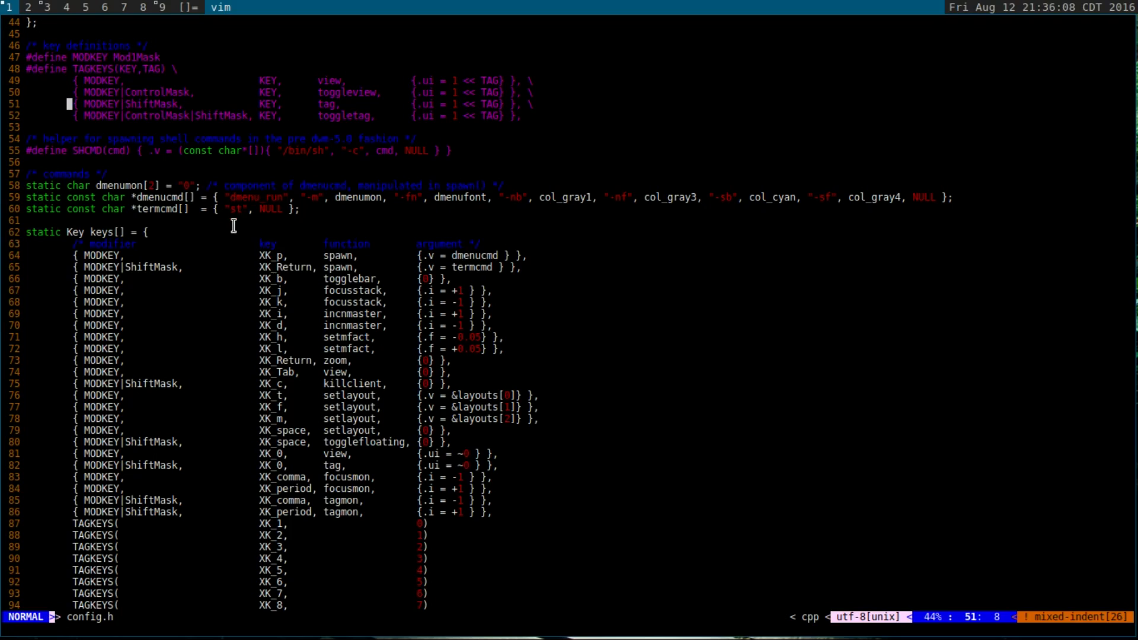
mouse_move(243, 221)
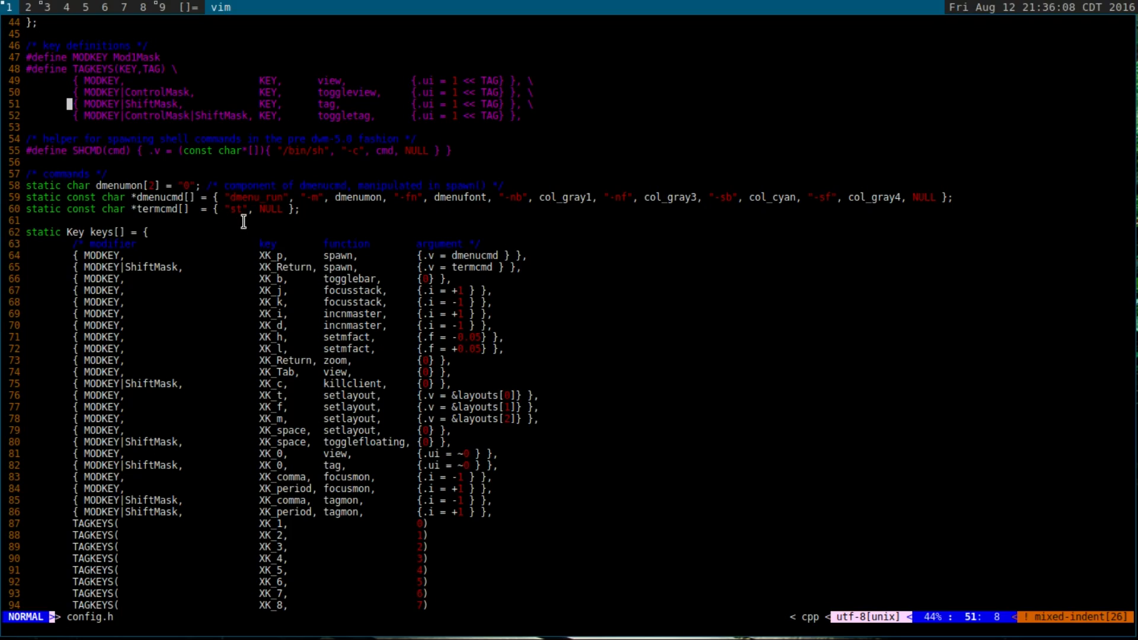
scroll(down, 3)
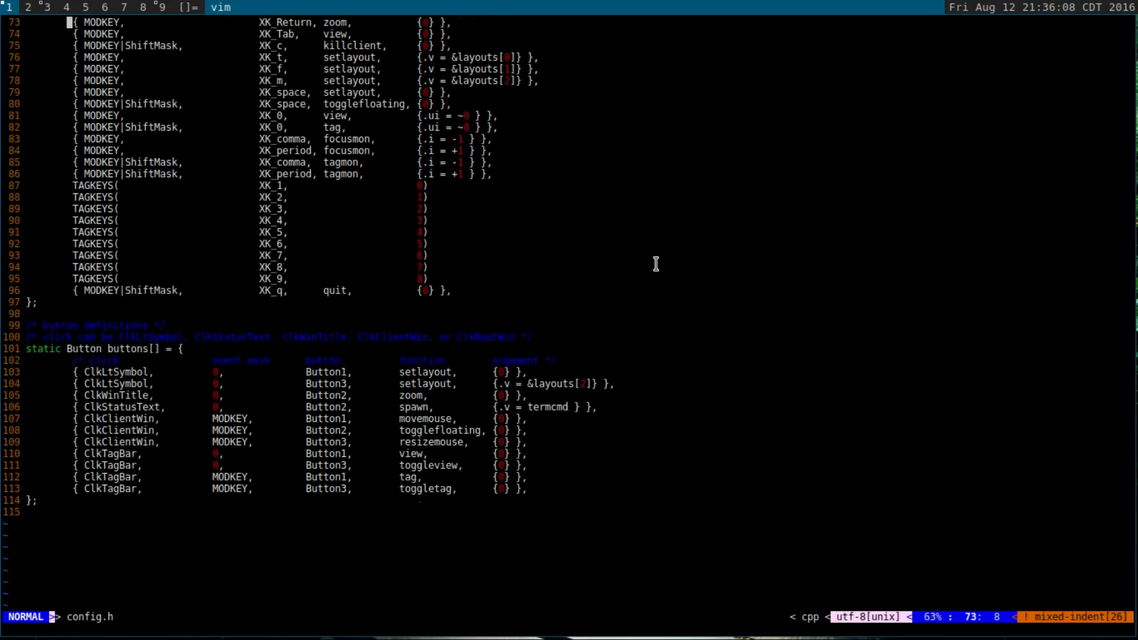
Reach the end of config.h showing the quit binding and mouse button definitions.
scroll(down, 3)
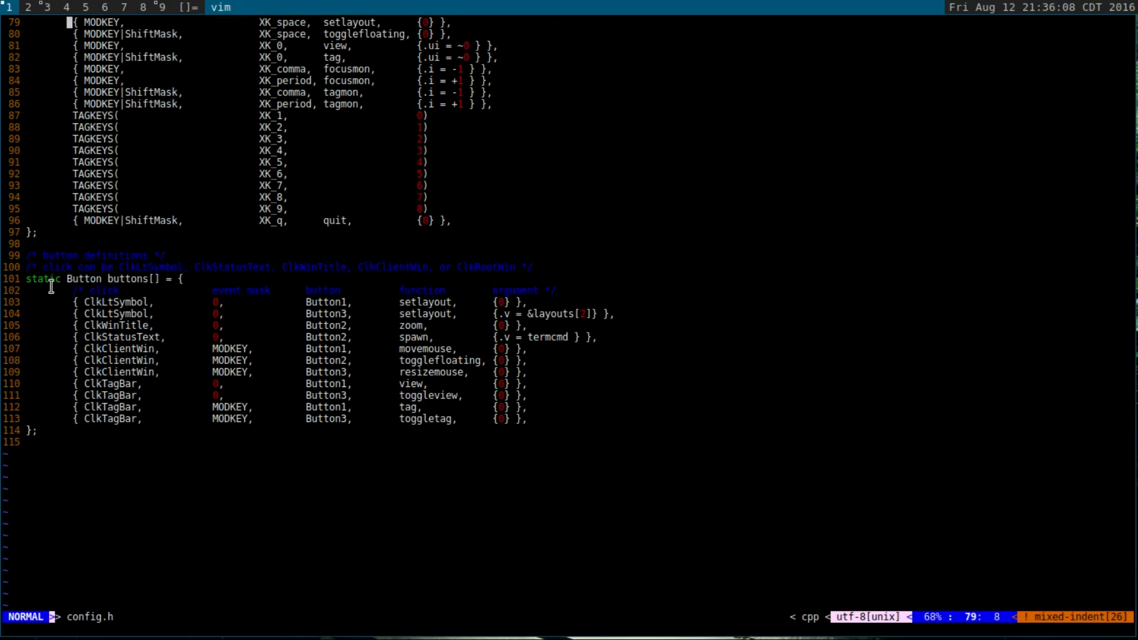
mouse_move(281, 356)
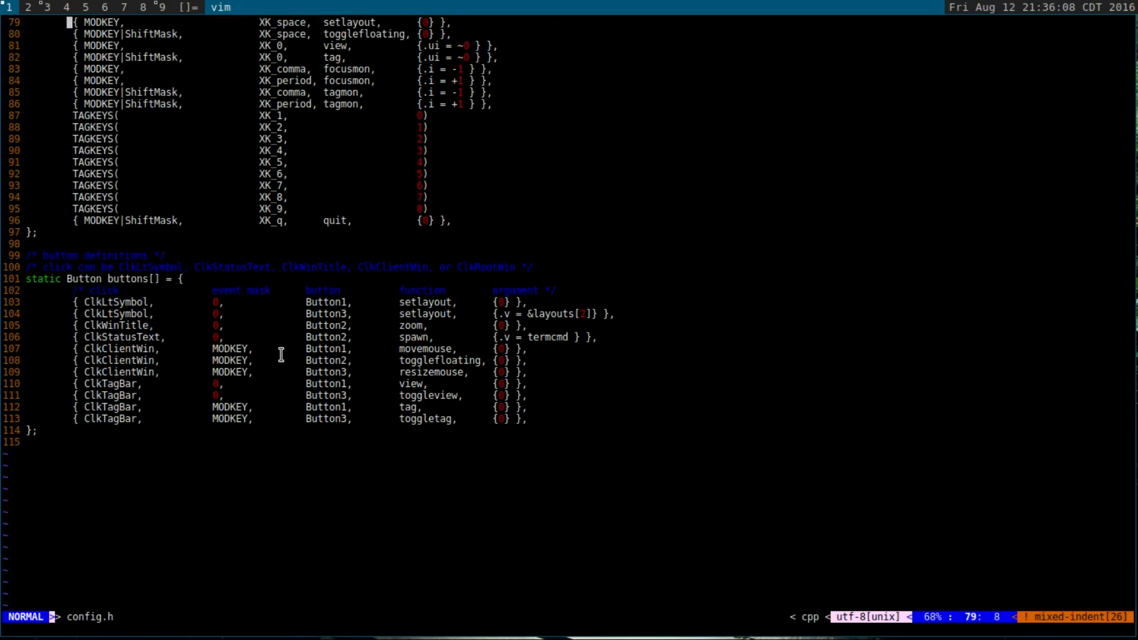
mouse_move(646, 387)
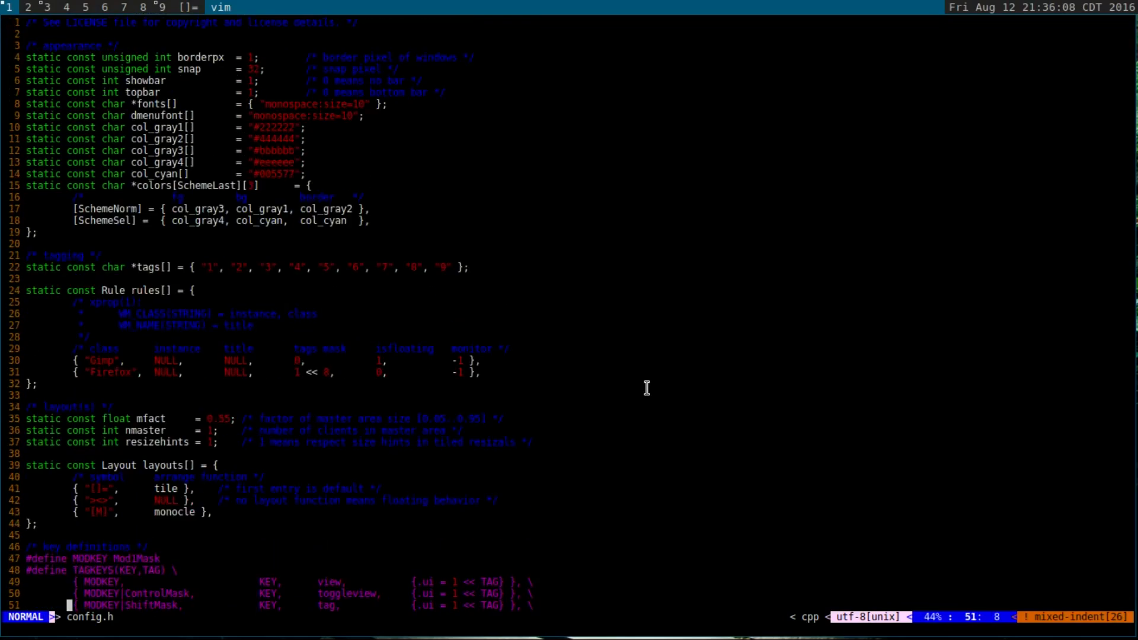
mouse_move(277, 182)
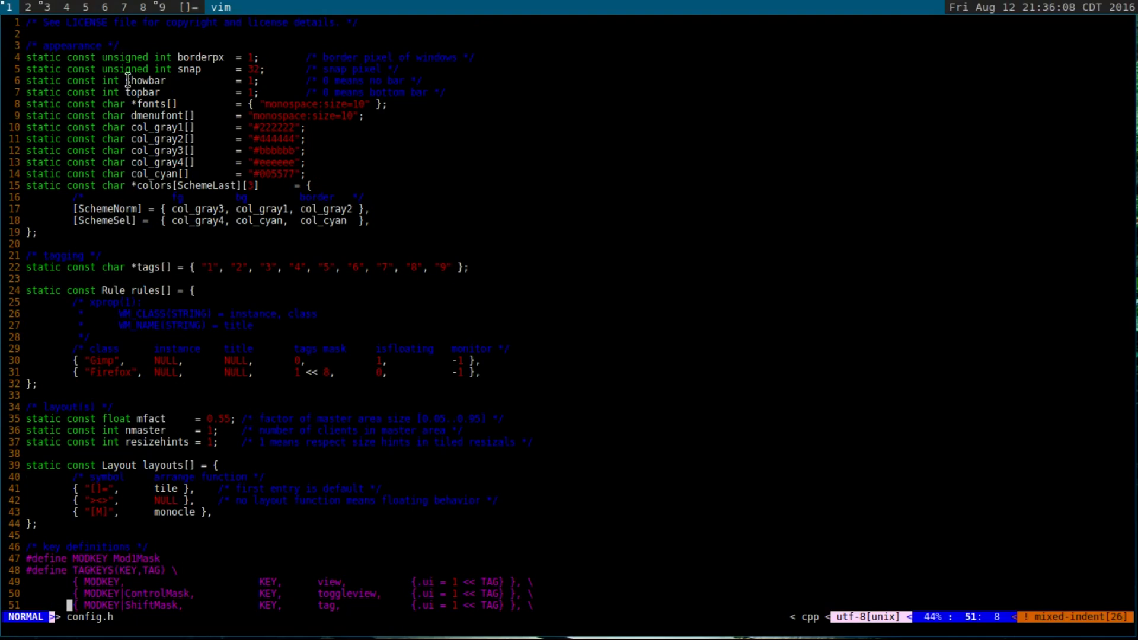
mouse_move(512, 330)
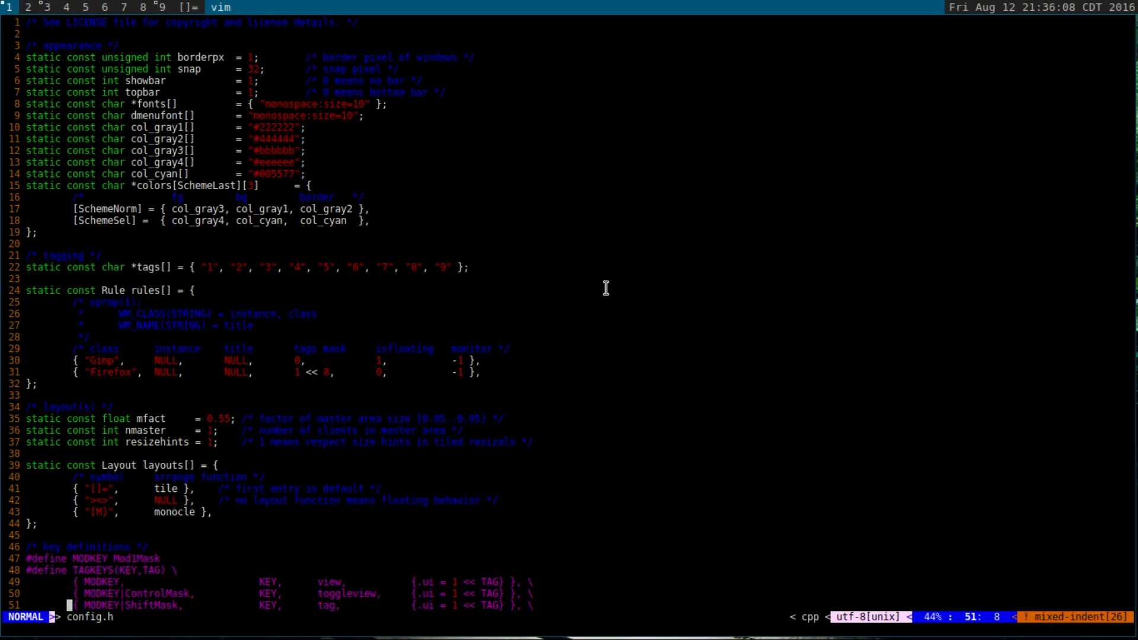
mouse_move(475, 302)
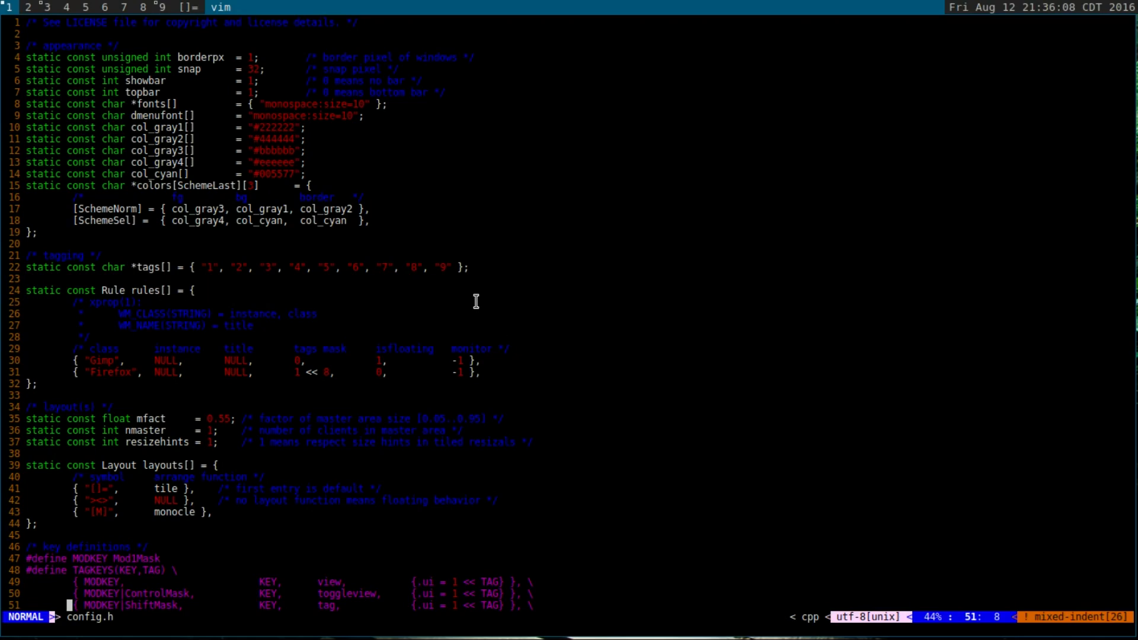